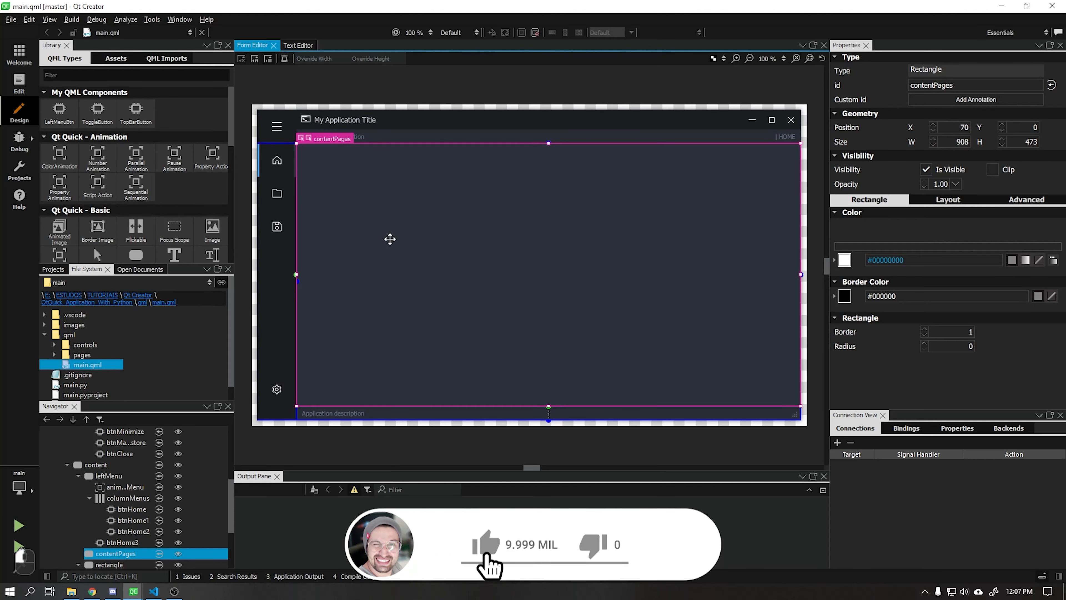
Place a StackView inside contentPages and anchor it to fill the whole content area.
left_click(484, 544)
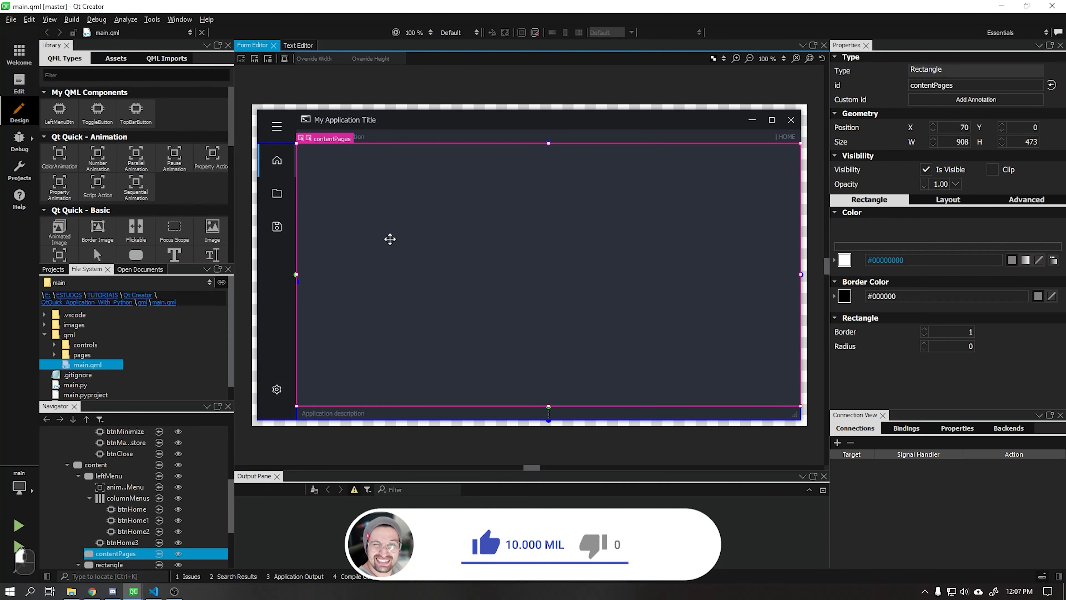
scroll("down", 3)
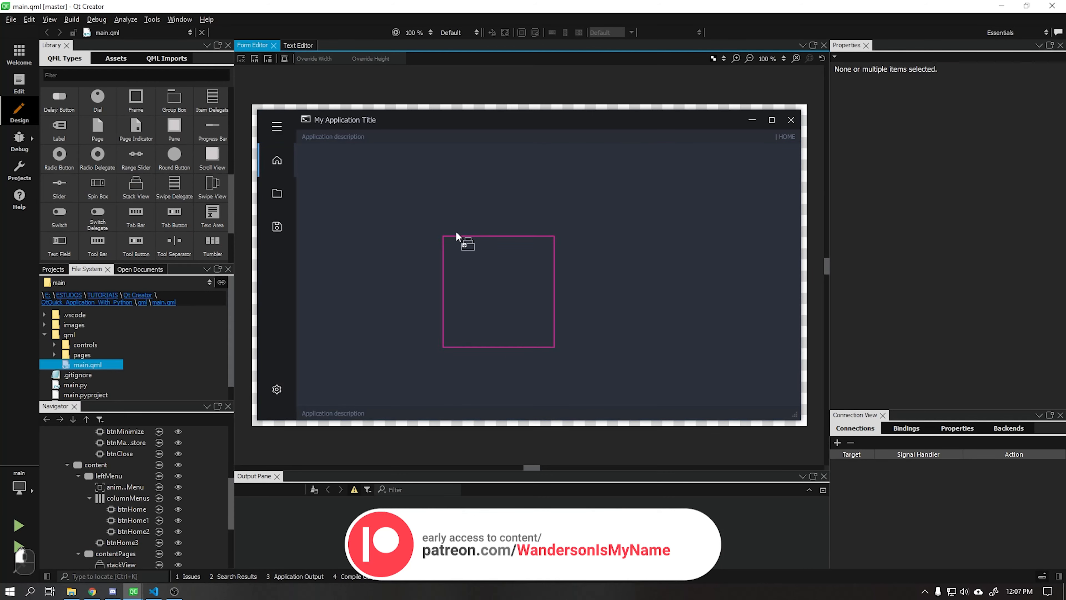
left_click(120, 520)
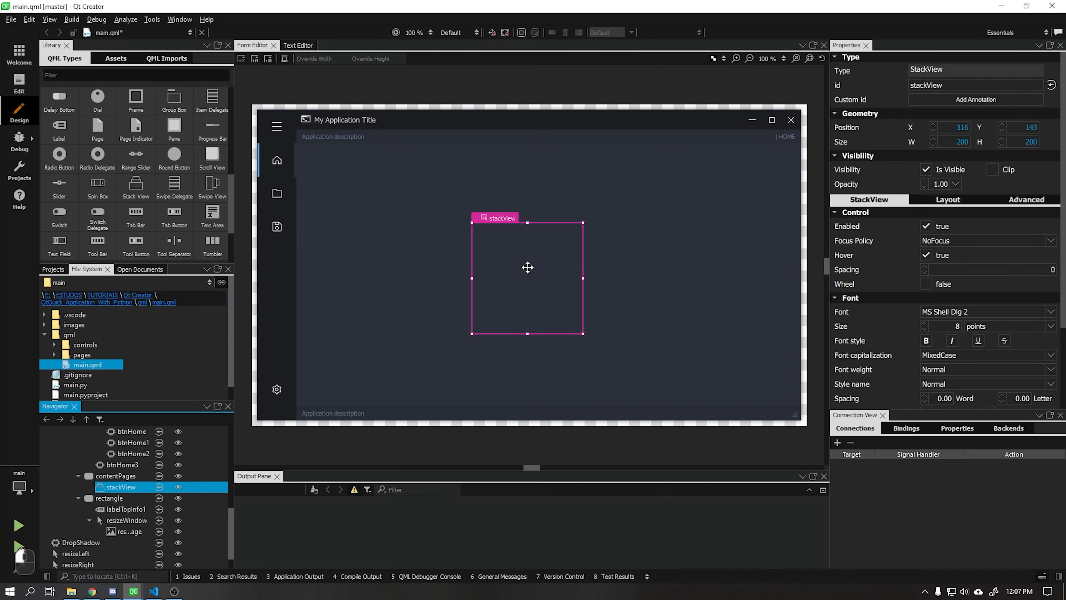
left_click(947, 199)
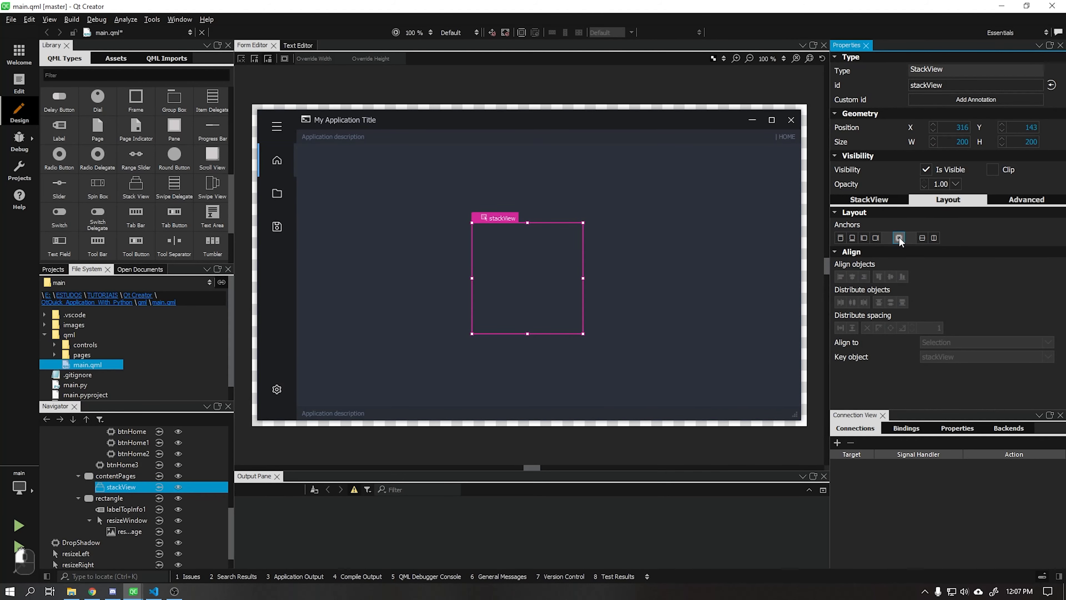
left_click(291, 45)
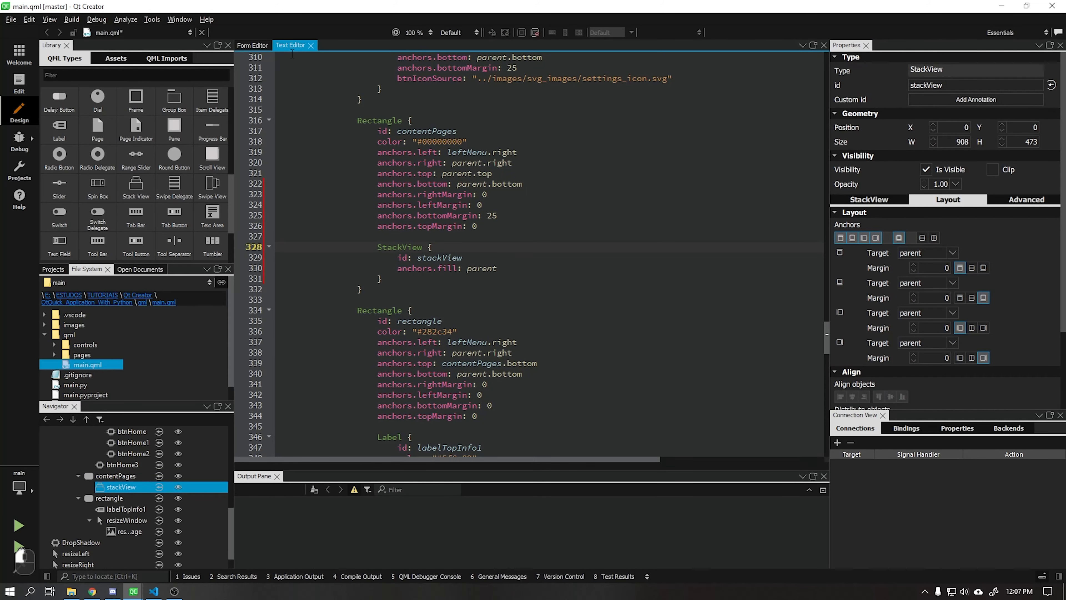
double_click(440, 258)
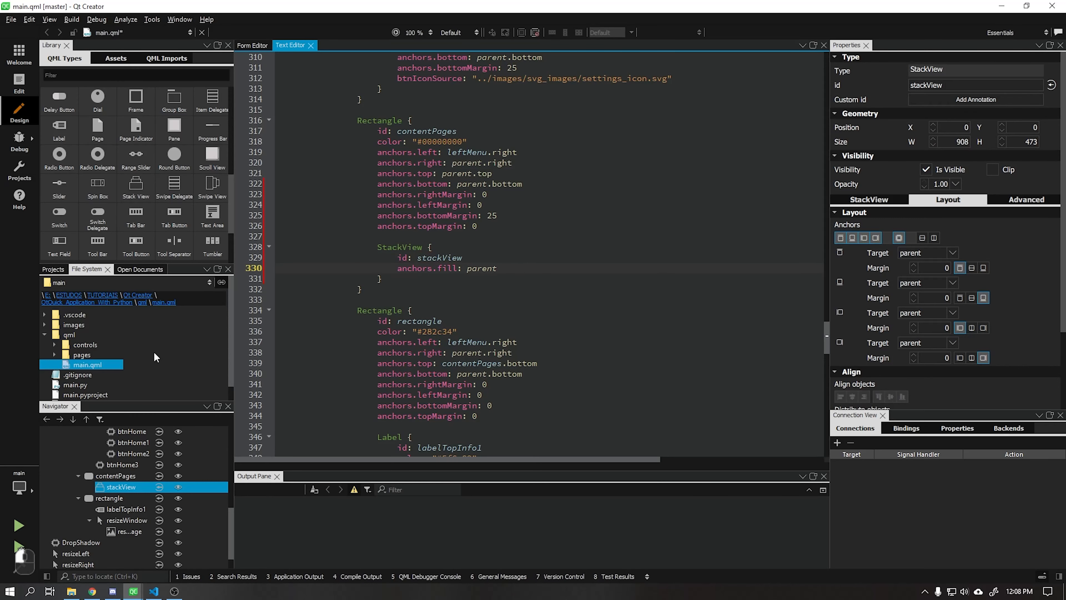
Add a new Qt Quick 2 QML file homePage.qml to the pages folder via Add New.
right_click(81, 354)
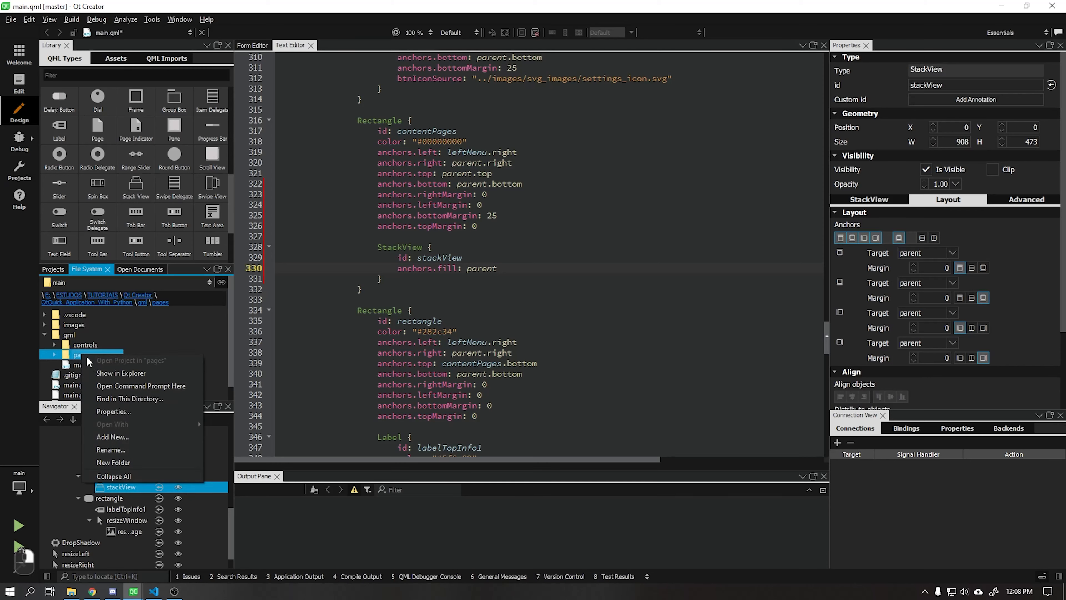
left_click(111, 436)
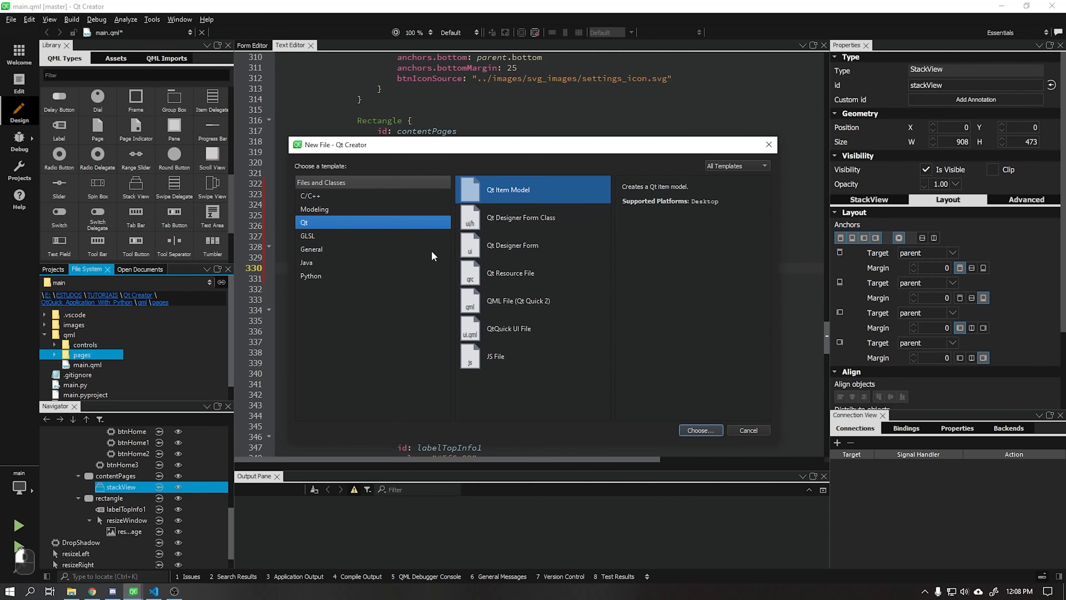
left_click(533, 300)
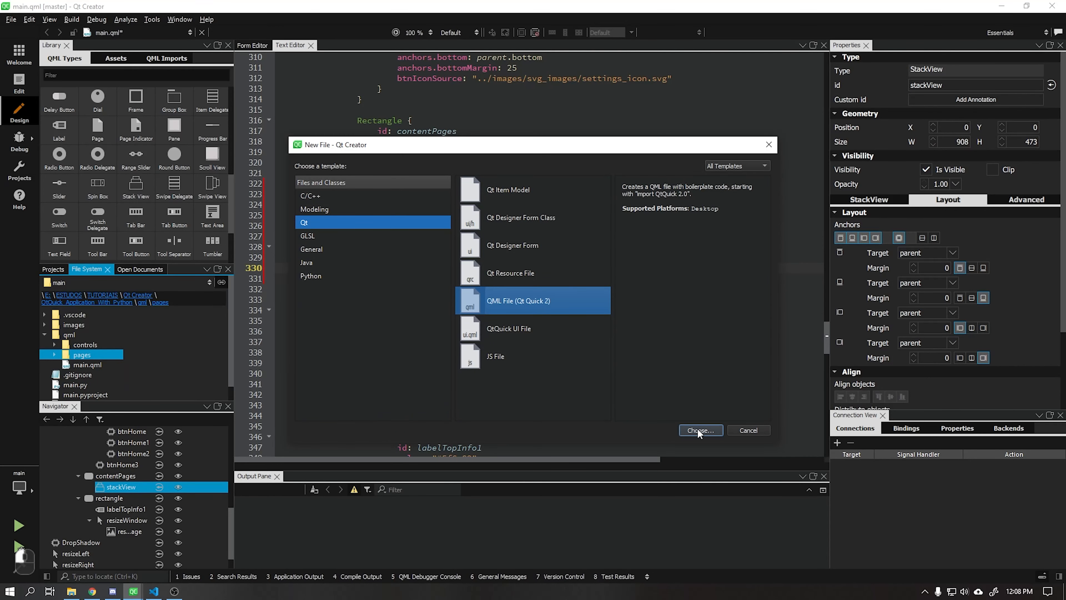
left_click(700, 430)
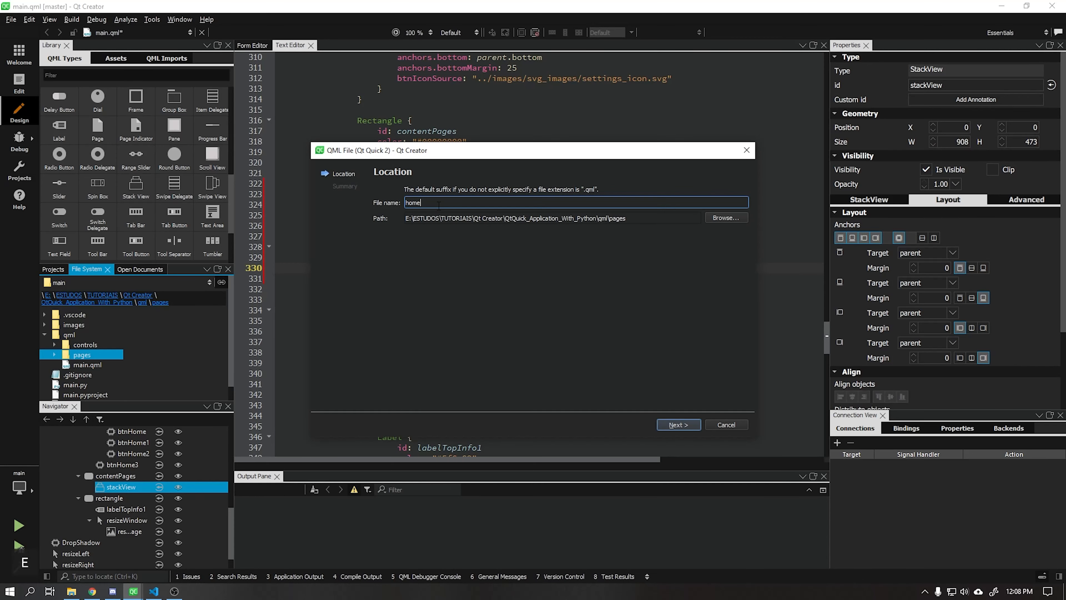
left_click(677, 424)
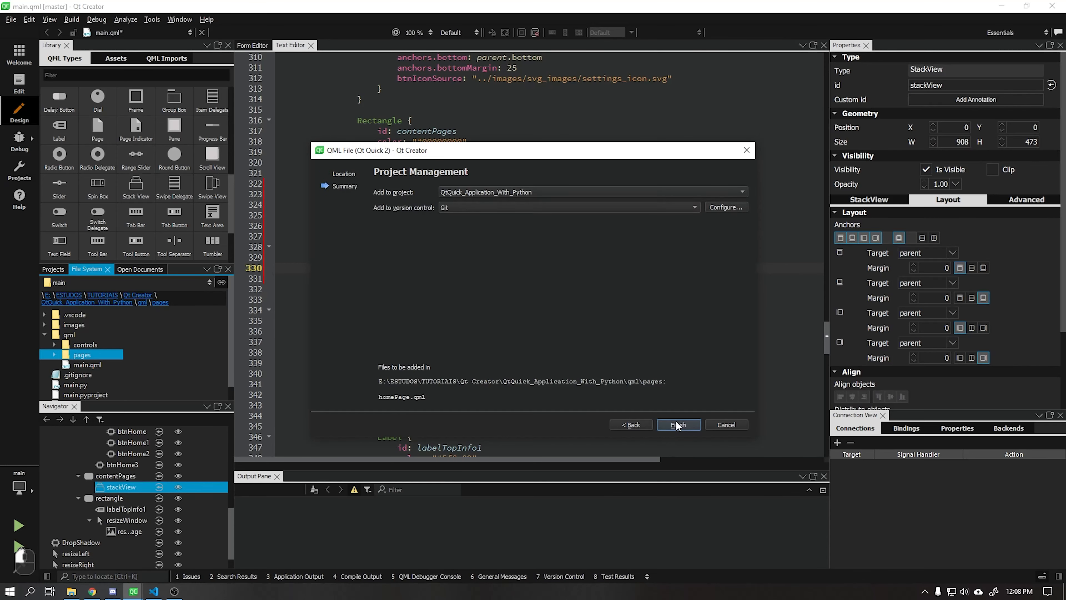
left_click(678, 424)
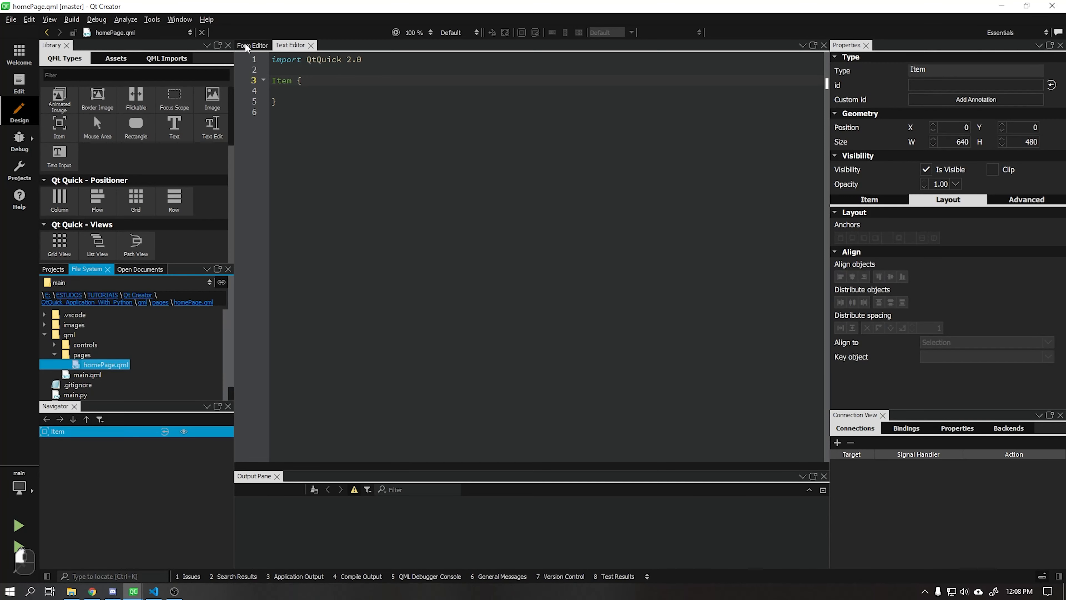
Add a fill-parent rectangle coloured #55aaff to homePage and import QtQuick.Controls 2.15.
left_click(251, 45)
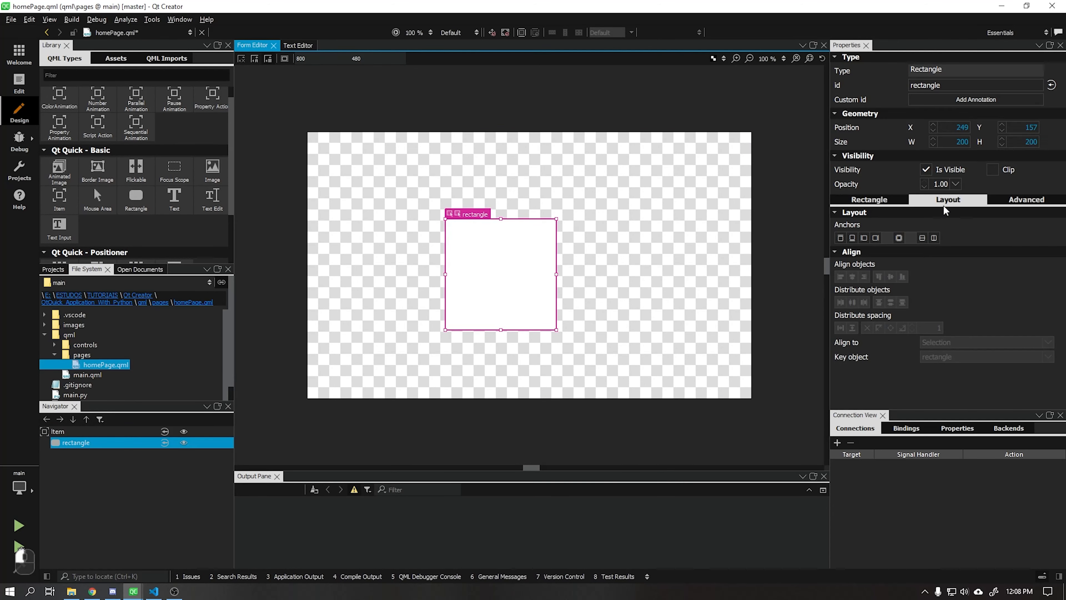
left_click(898, 237)
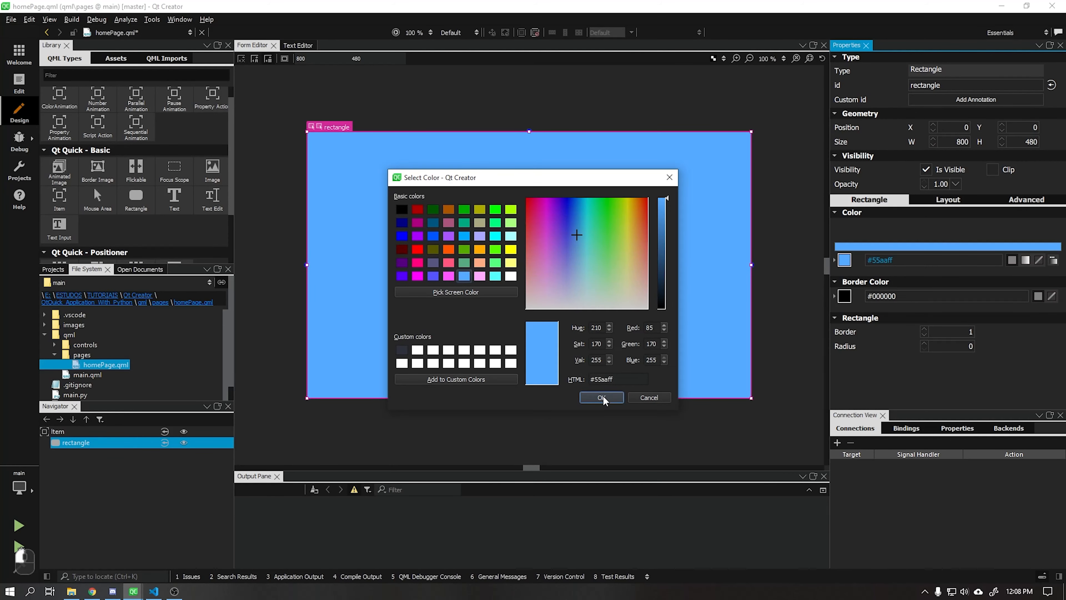
left_click(600, 397)
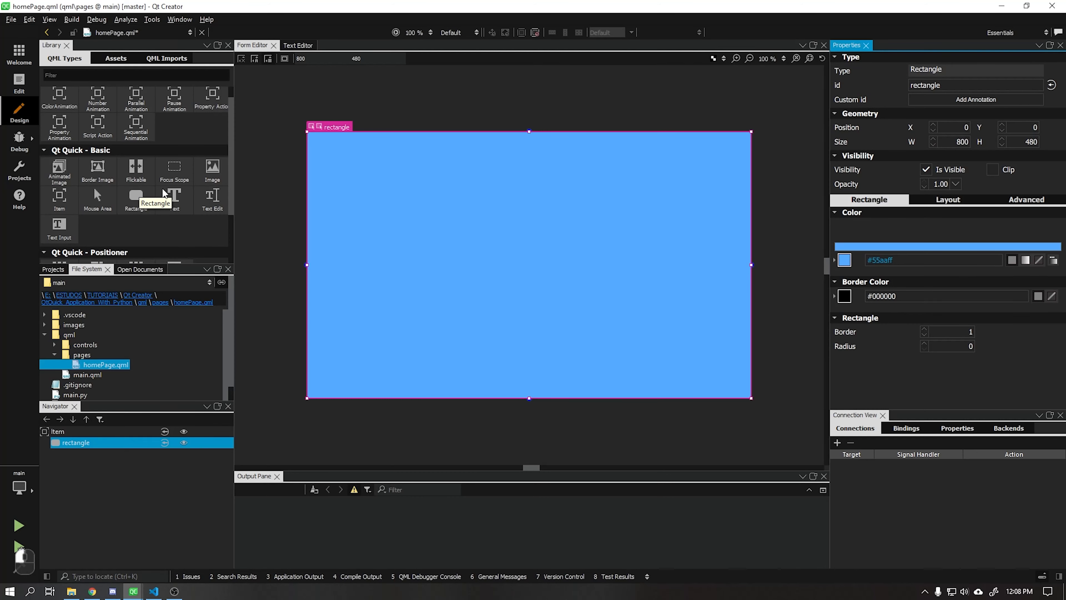
left_click(167, 58)
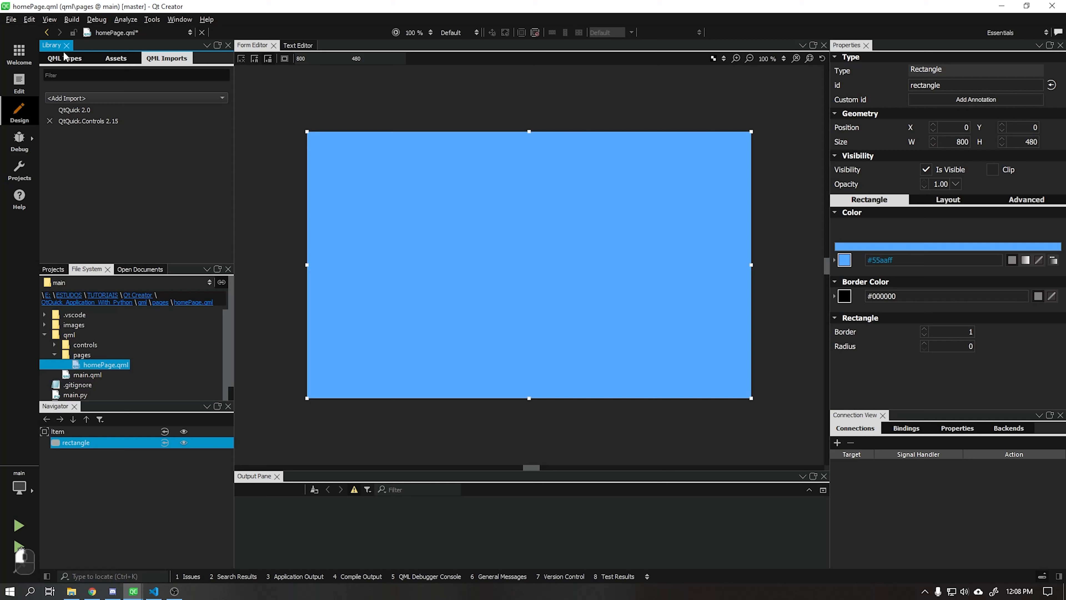
left_click(64, 58)
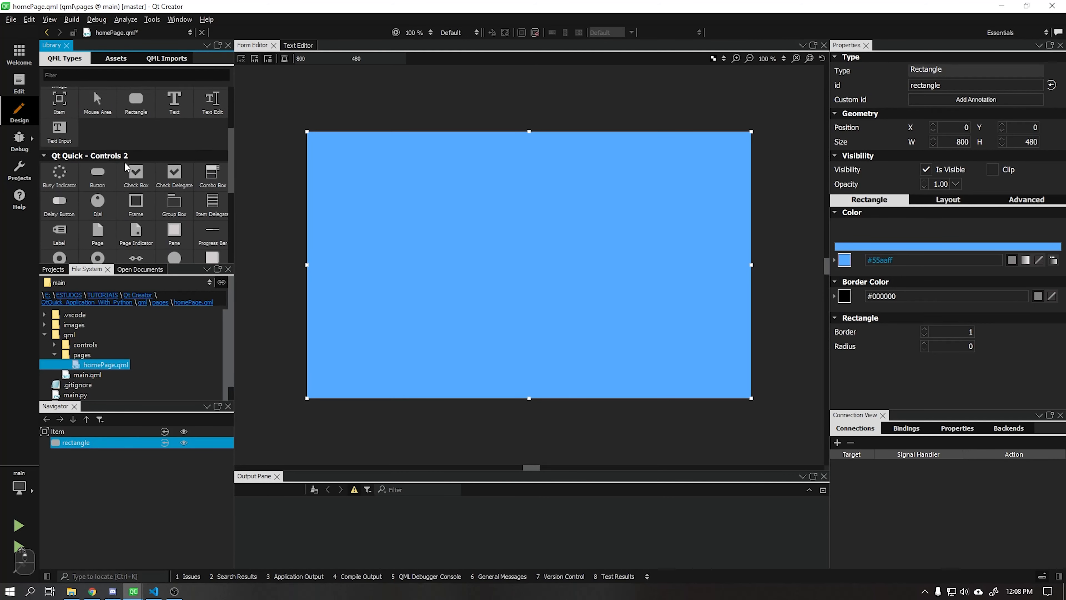
scroll("down", 3)
type("labe")
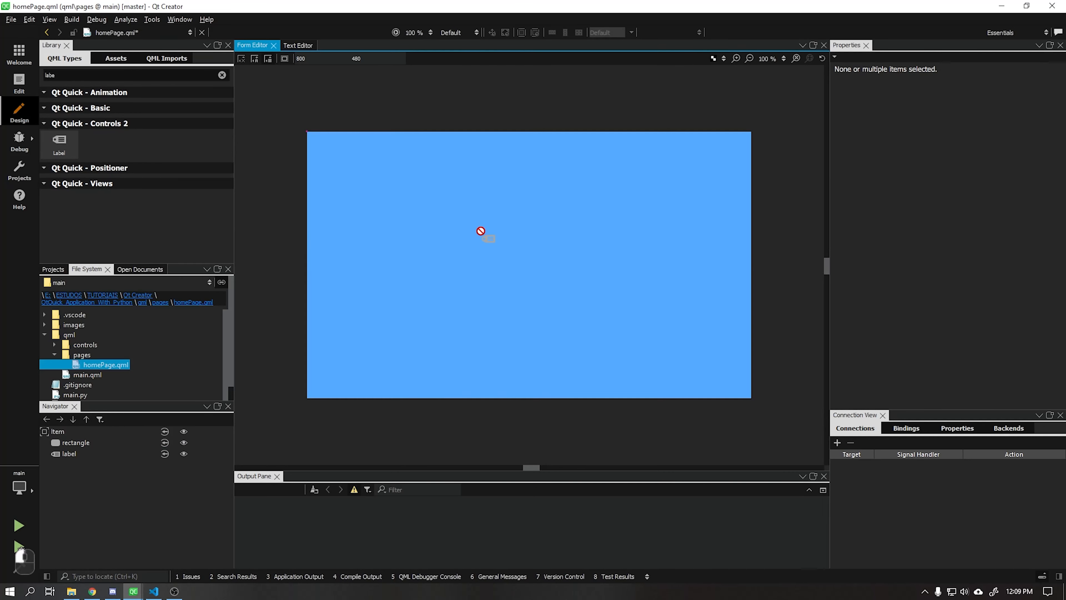
Add a Label on the rectangle, font size 16, centred alignment and anchors, text 'Home Page'.
left_click(481, 236)
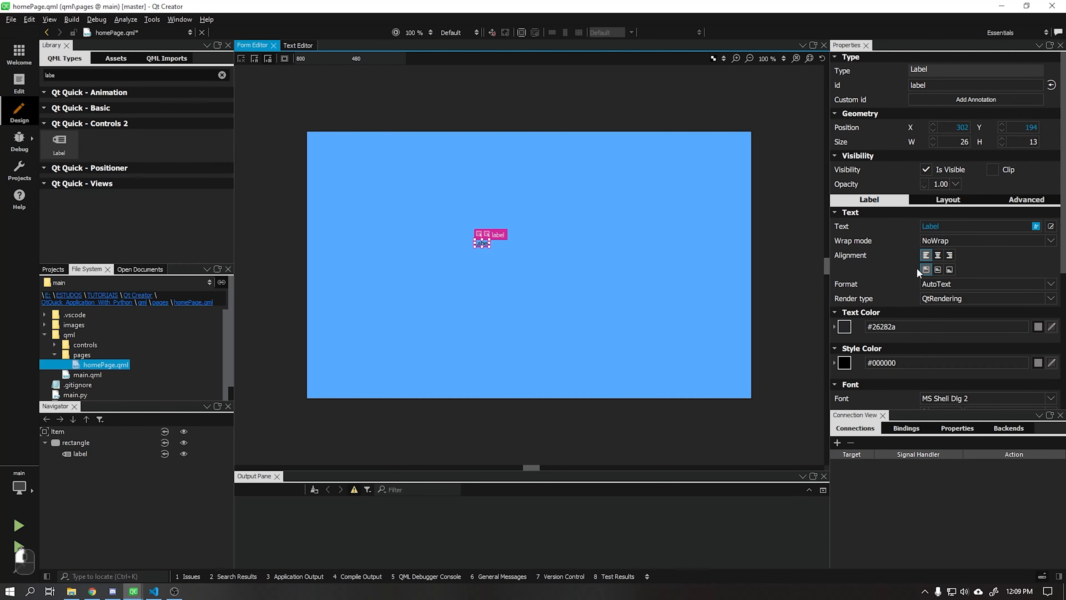
scroll("down", 3)
type("16")
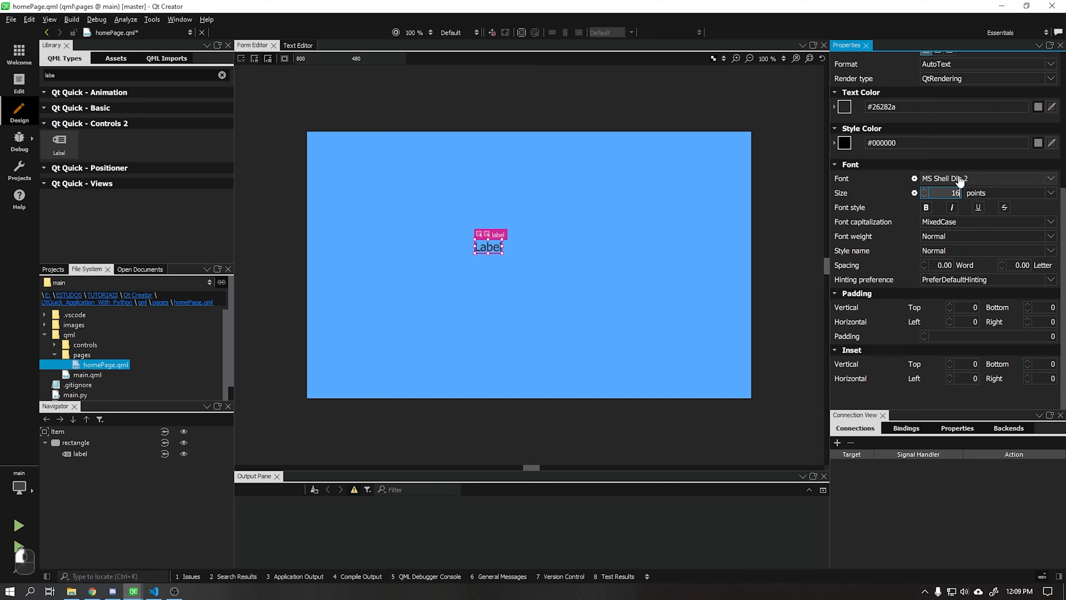
scroll("up", 3)
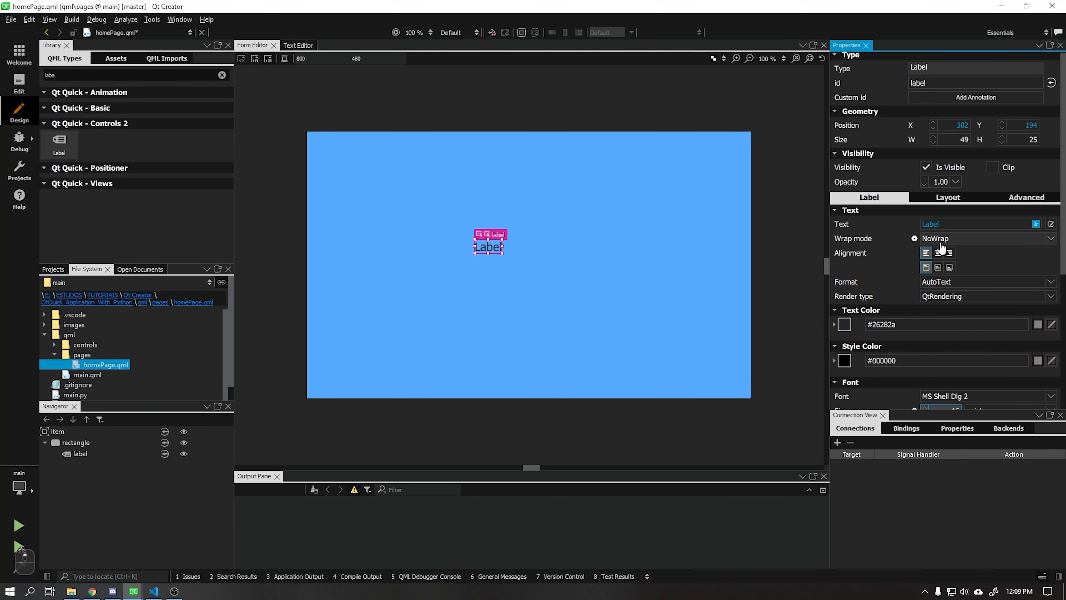
left_click(926, 252)
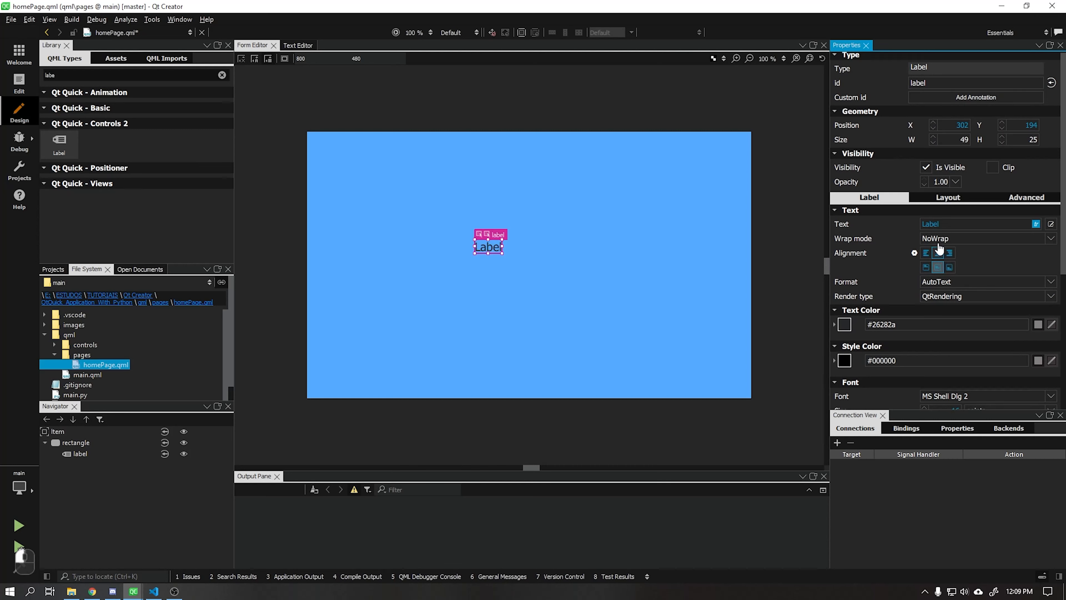
left_click(947, 199)
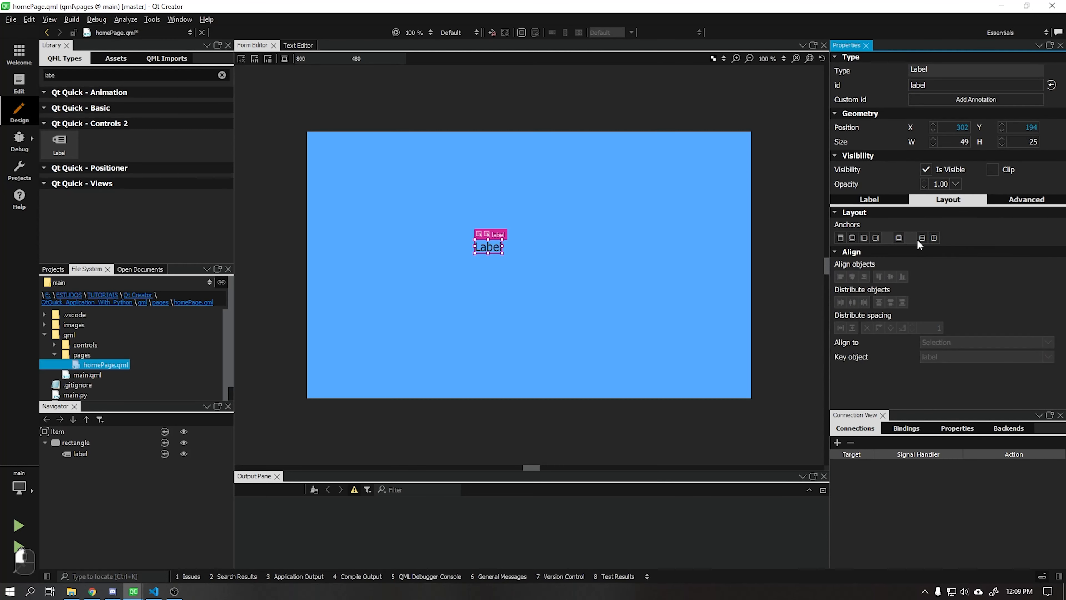
left_click(934, 237)
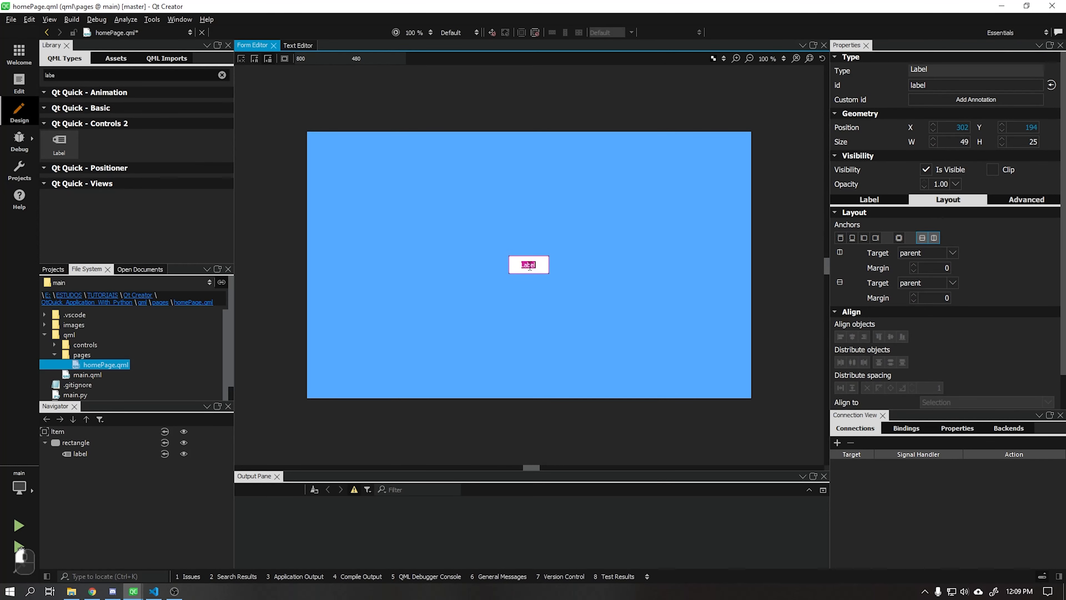
type("Home Page")
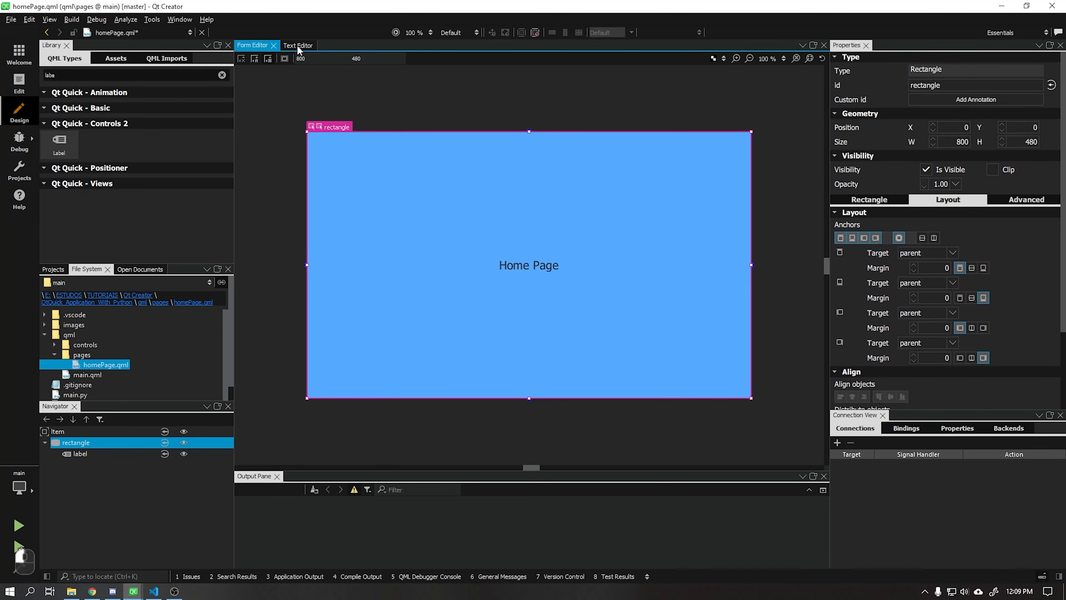
View homePage's QML code and select its root Item for copying.
left_click(297, 45)
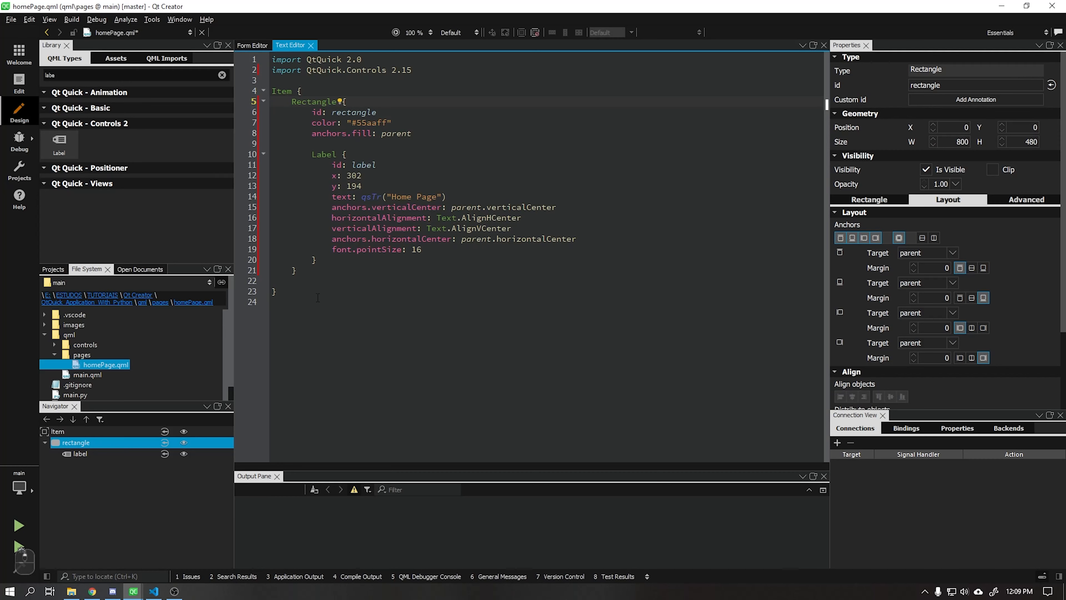
left_click(58, 431)
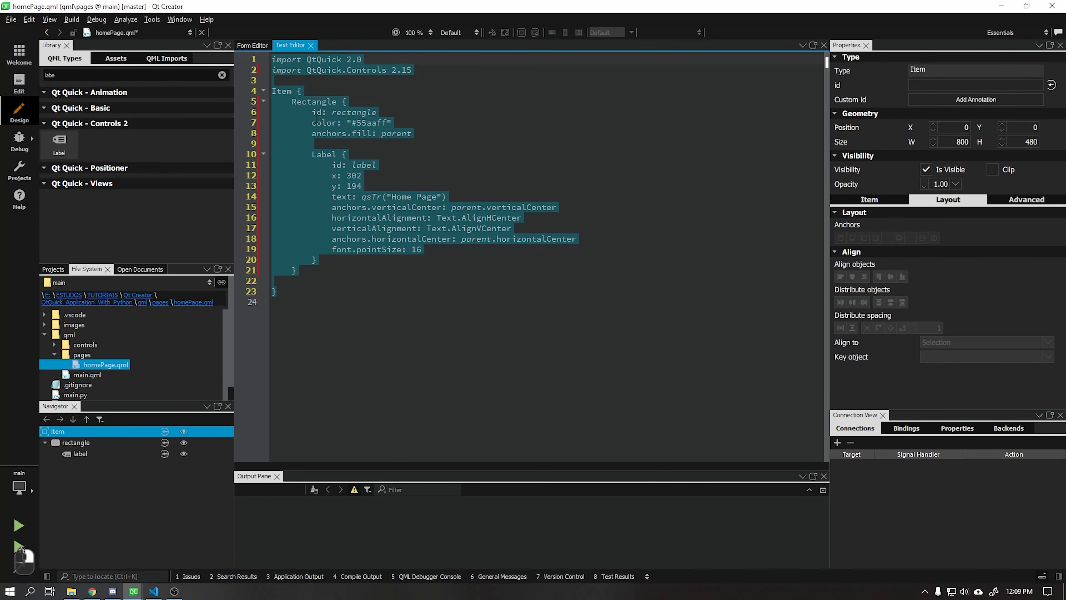
mouse_move(211, 369)
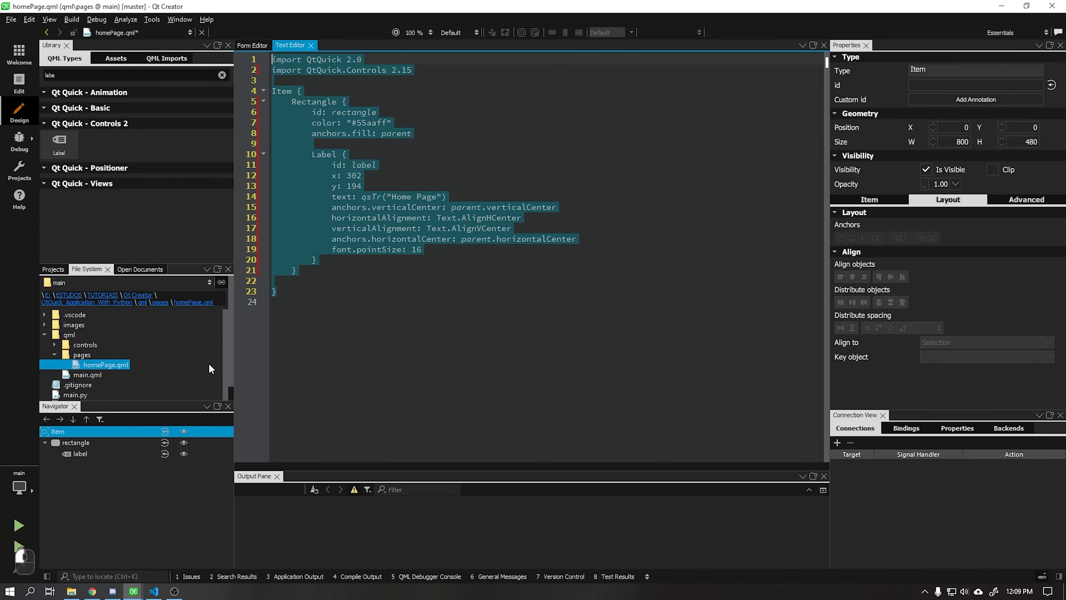
Start a new QML file in the pages folder named settingsPage and reach the summary step.
right_click(82, 355)
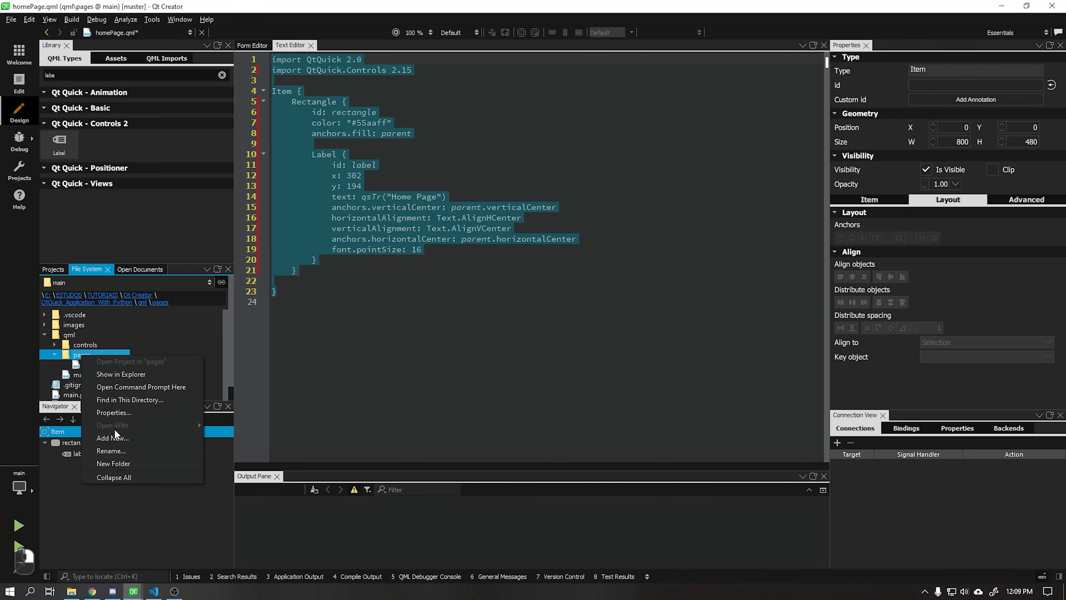
left_click(112, 437)
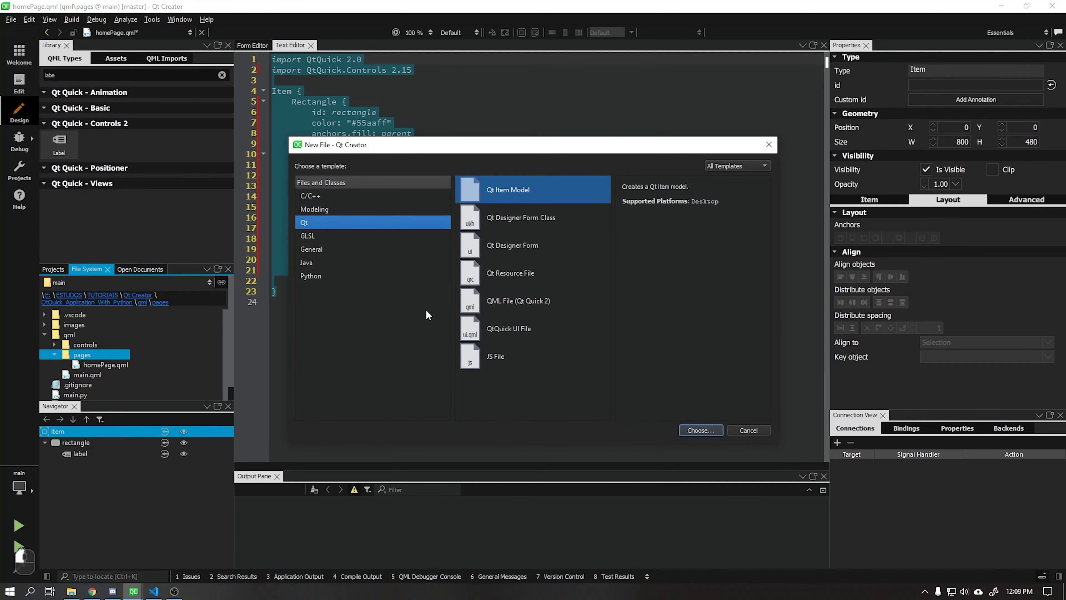
left_click(699, 430)
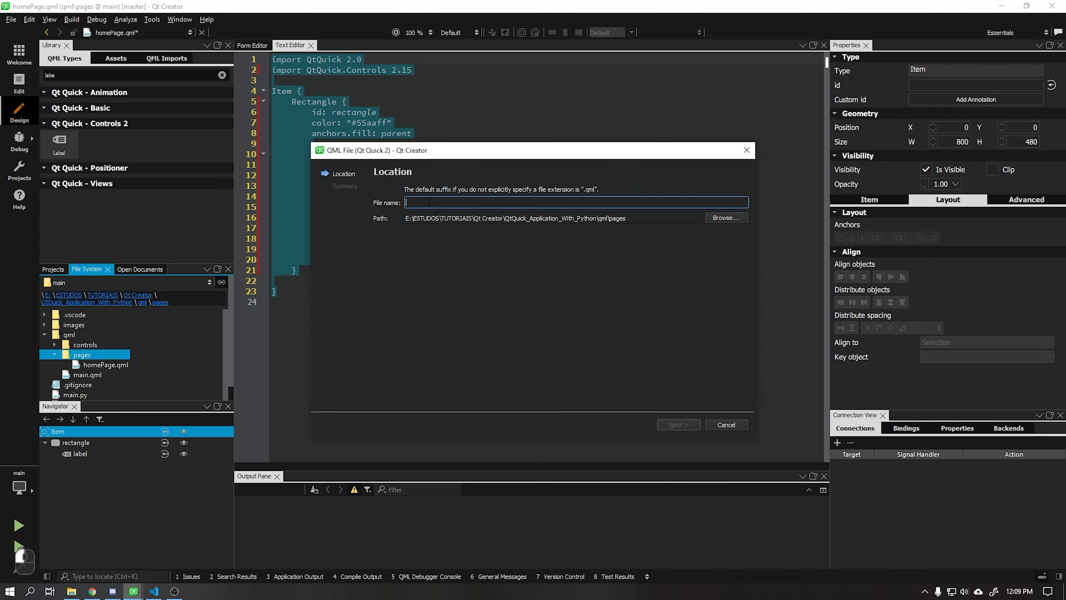
type("settingsPage")
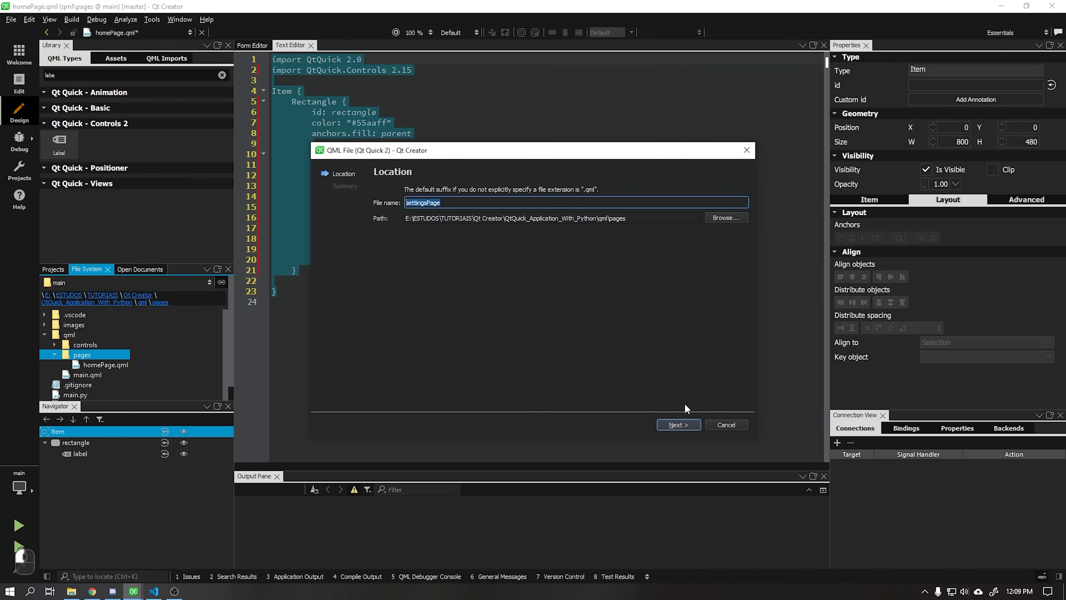
left_click(677, 424)
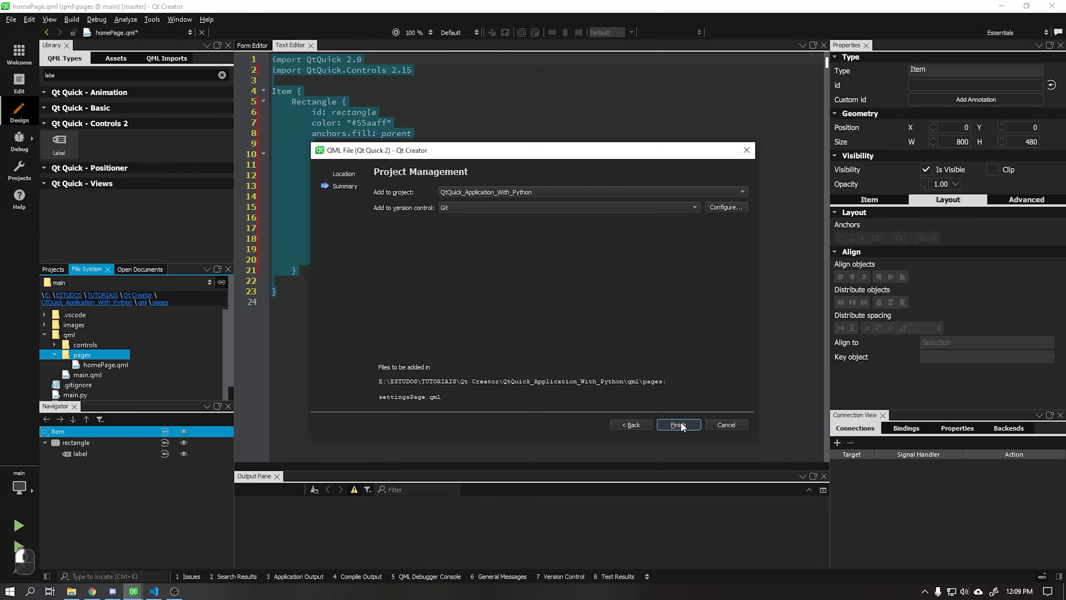
Finish creating settingsPage.qml, paste the home page code and change the label to 'Settings Page'.
left_click(677, 424)
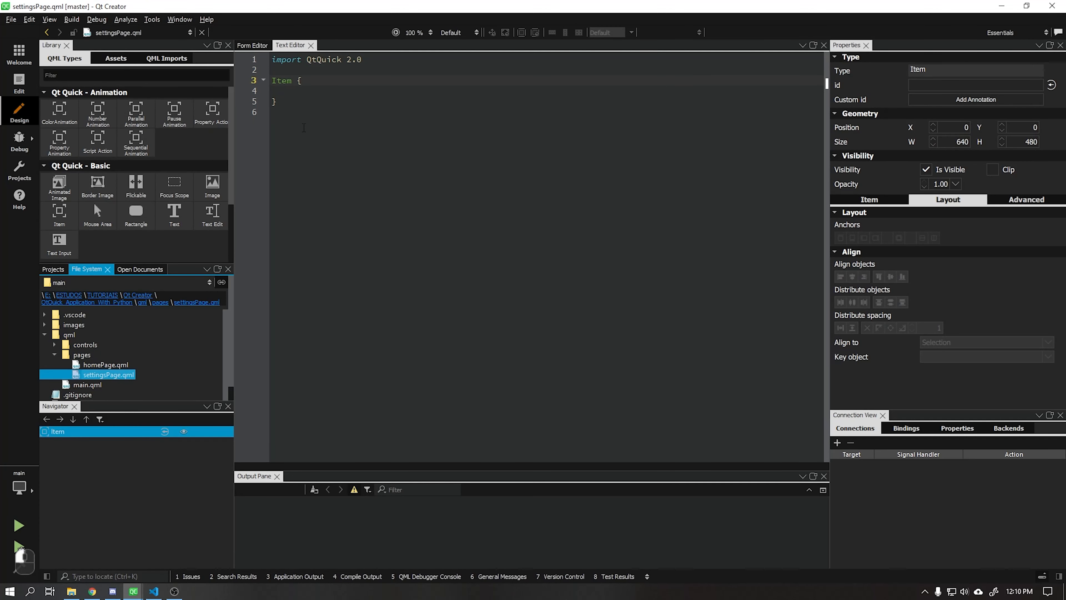
key("ctrl+v")
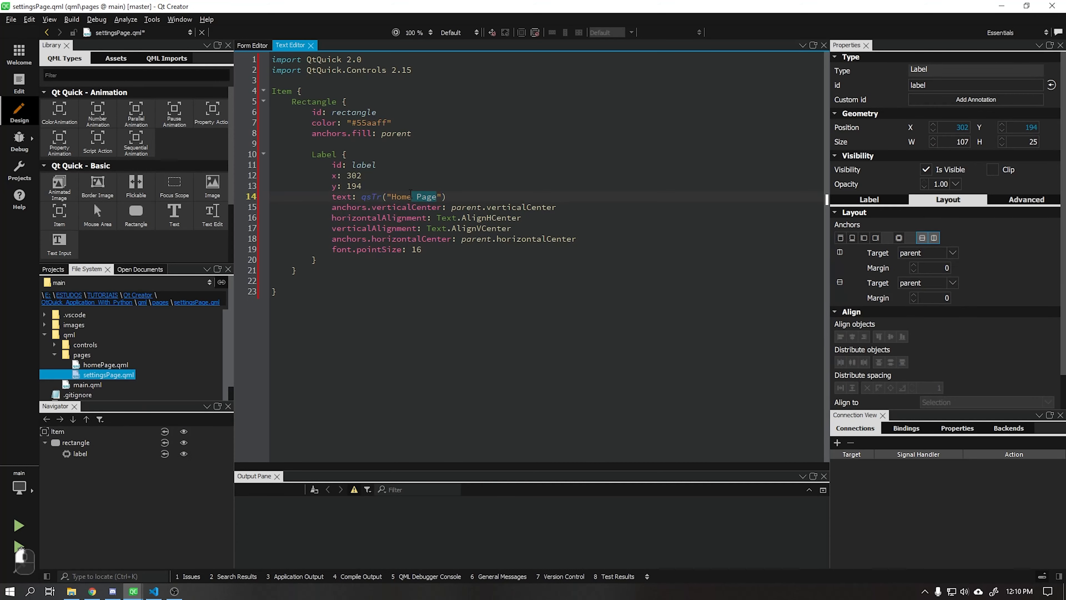
type("Settings")
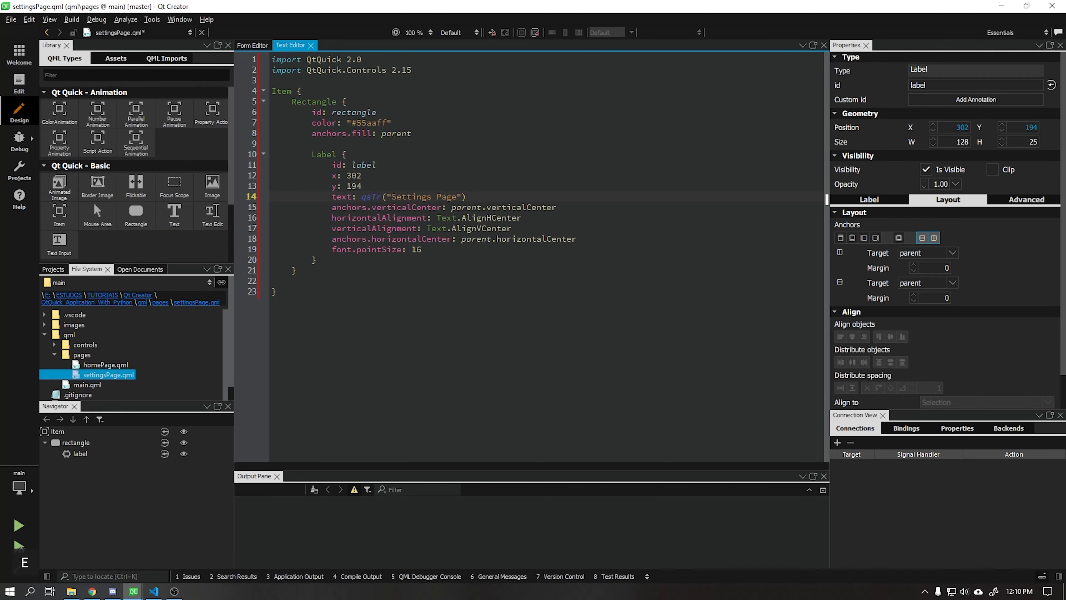
left_click(252, 45)
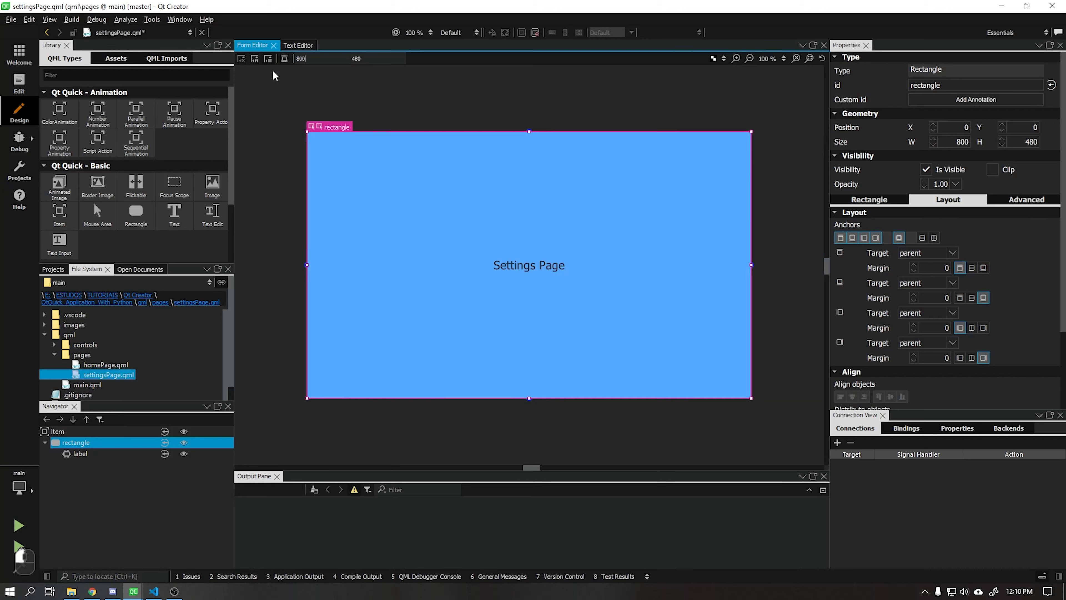
Recolour the settings page rectangle to #ff007f and give the label a light text colour.
left_click(868, 199)
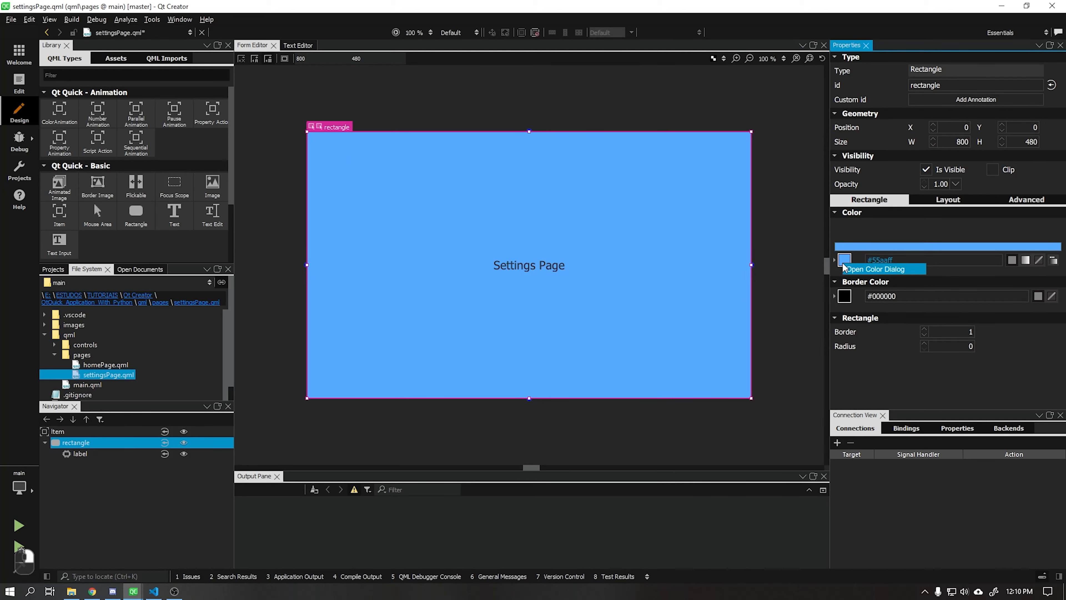
type("#ff007f")
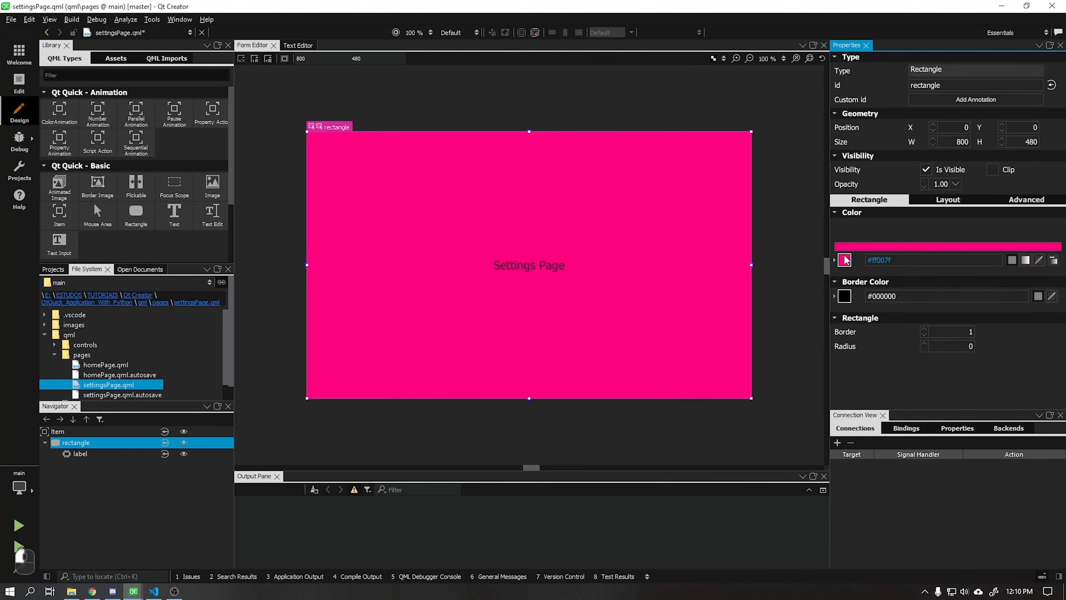
left_click(844, 260)
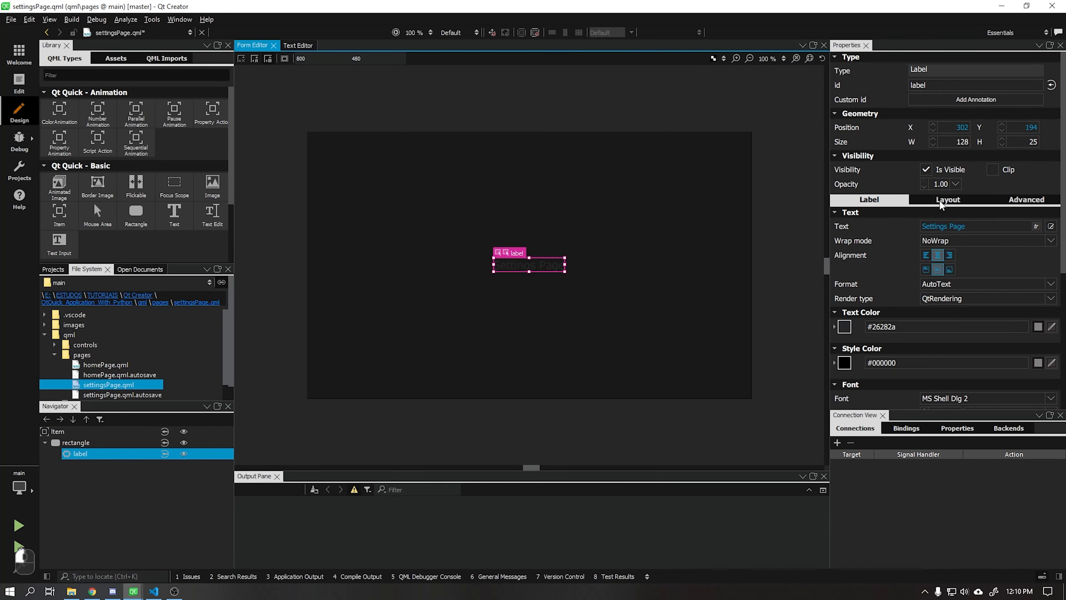
left_click(844, 326)
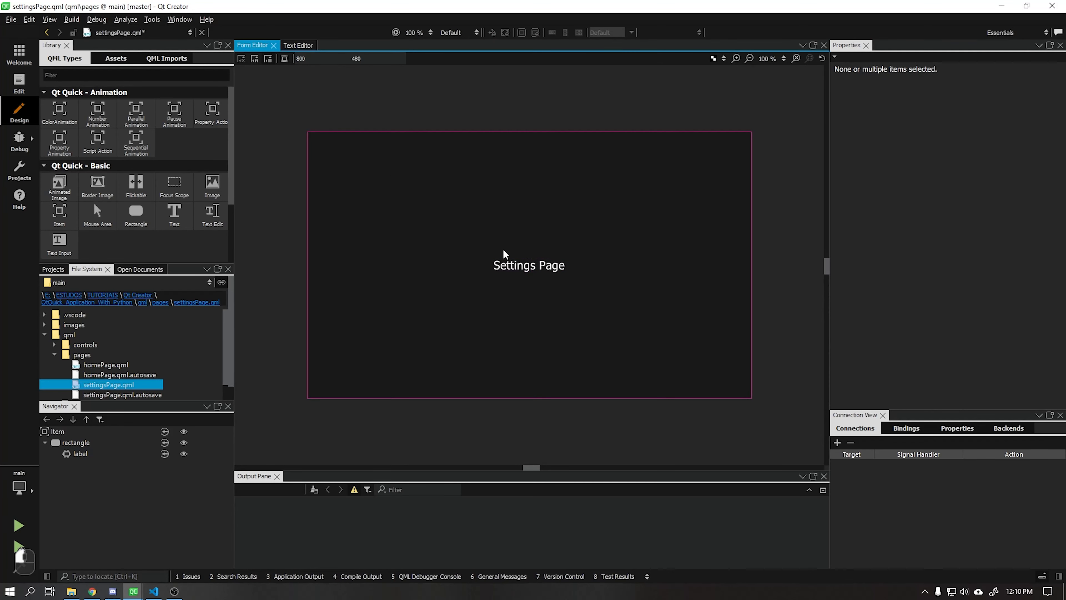
scroll("down", 3)
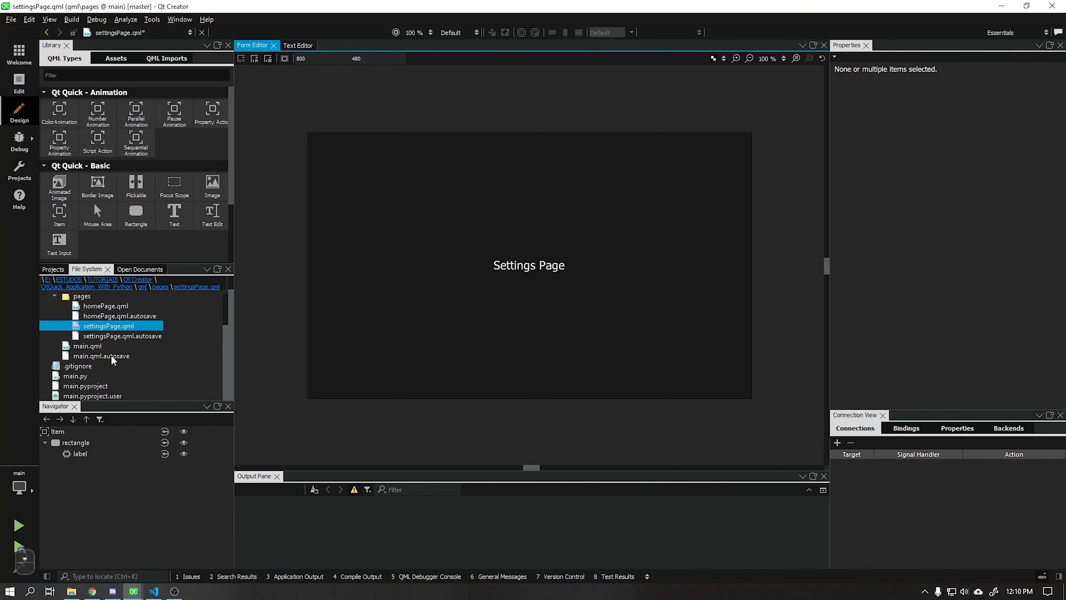
In main.qml set the StackView's initialItem to Qt.resolvedUrl("pages/homePage.qml") and run the app.
left_click(88, 345)
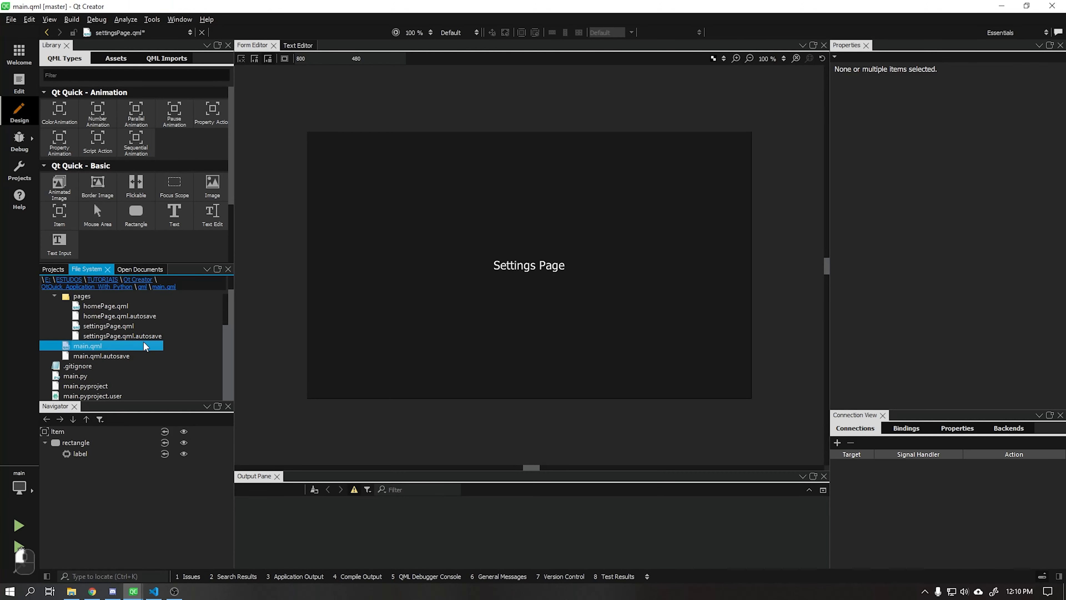
double_click(87, 345)
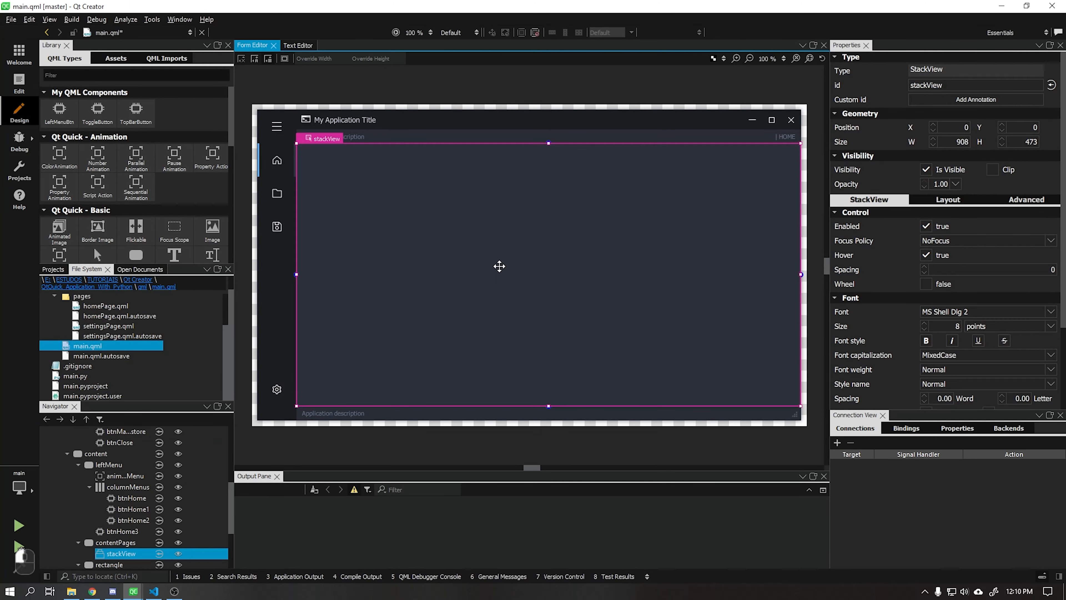
left_click(297, 45)
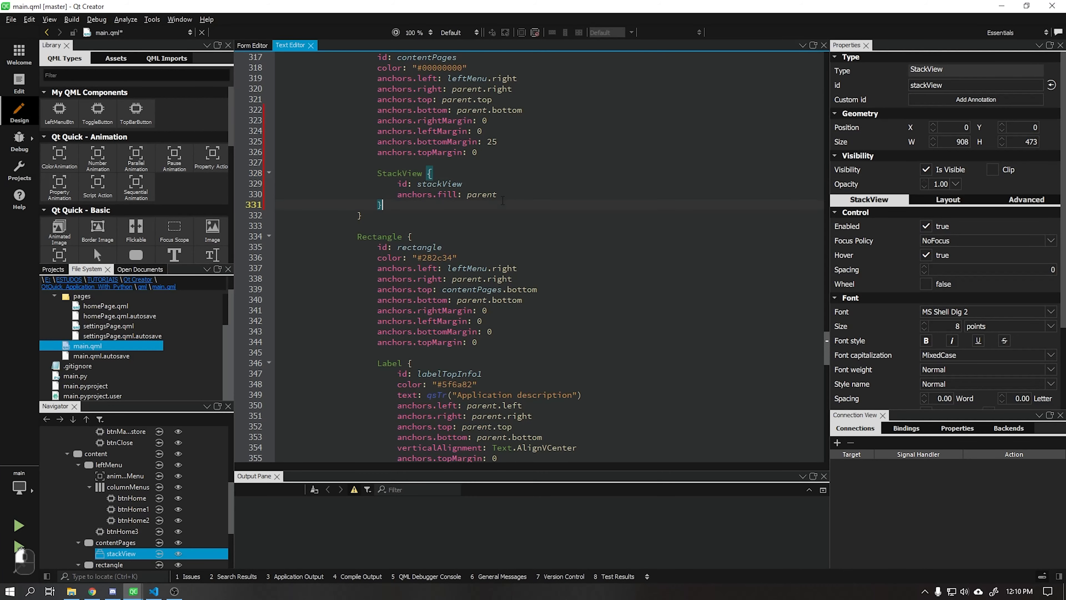
type("i")
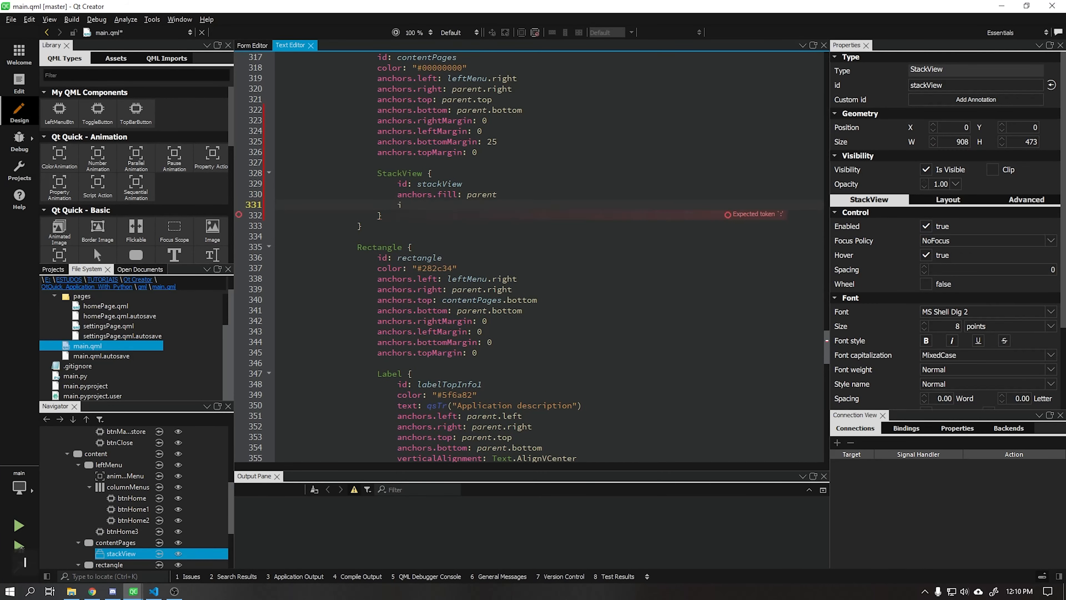
type("initialItem: Qt.resolvedUrl(\"pages")
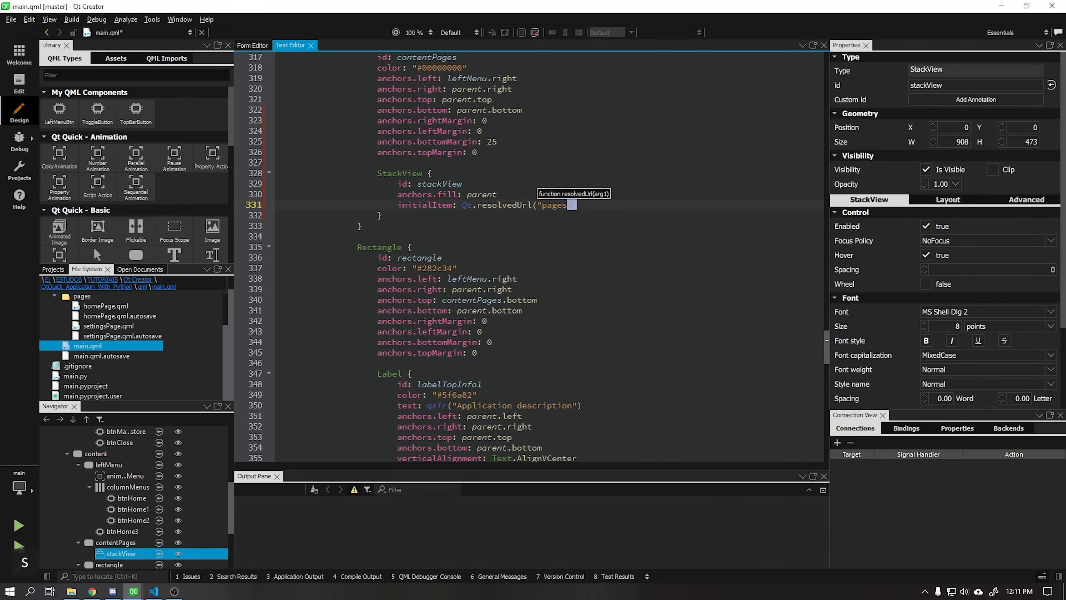
left_click(107, 305)
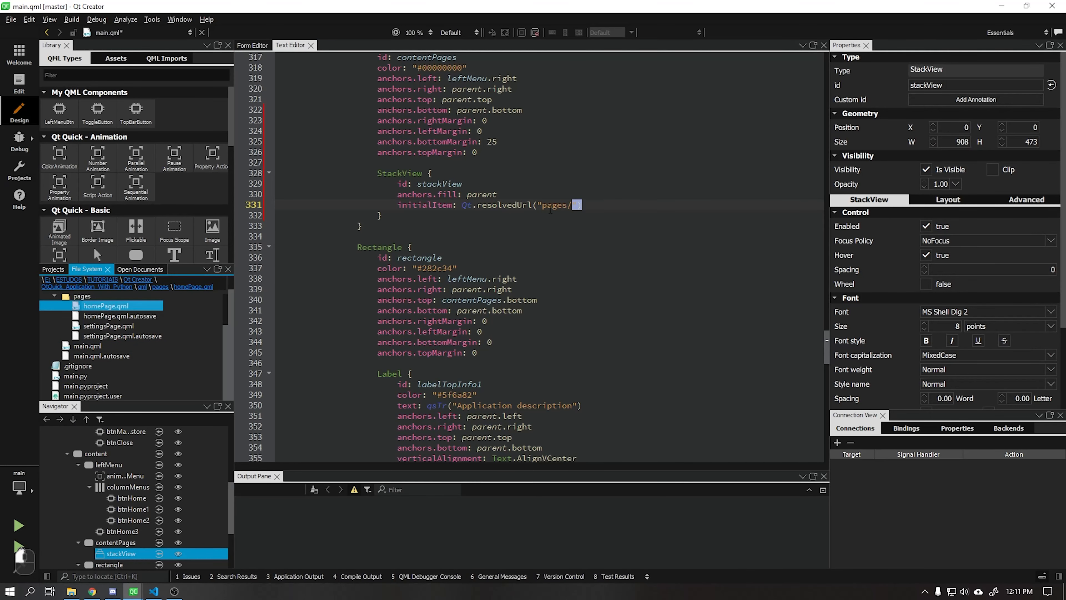
type("home")
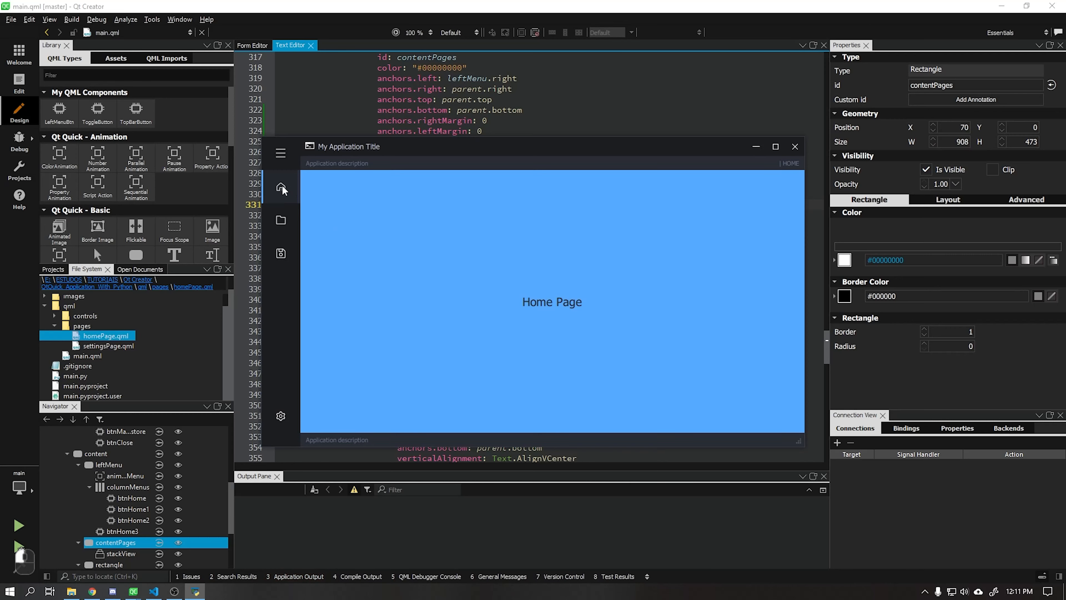
mouse_move(281, 416)
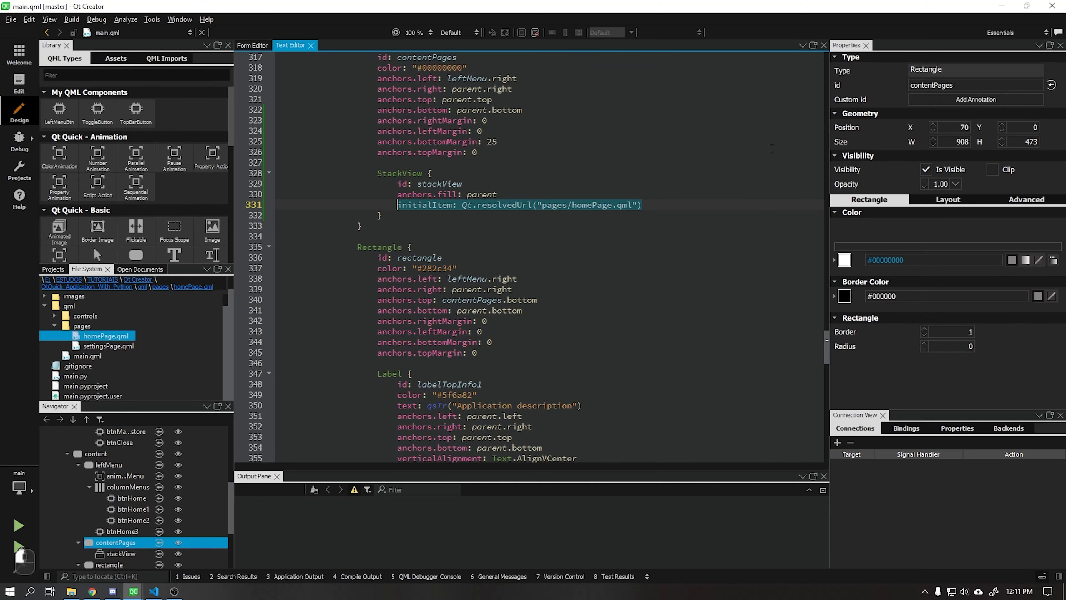
Select the Settings button (btnHome3) and add an empty onClicked: { } handler to its code.
left_click(252, 45)
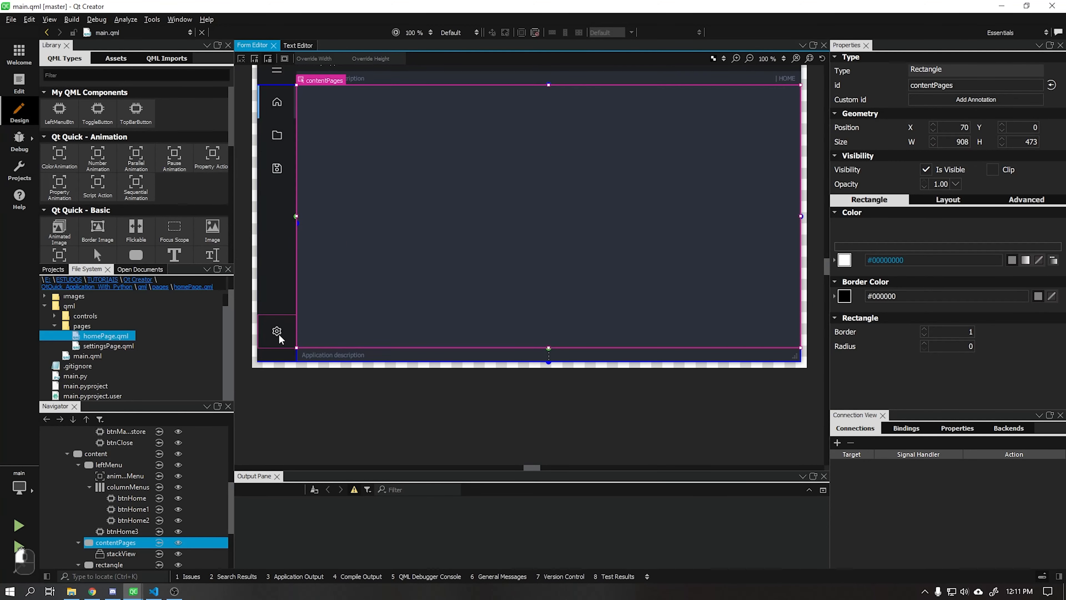
left_click(123, 531)
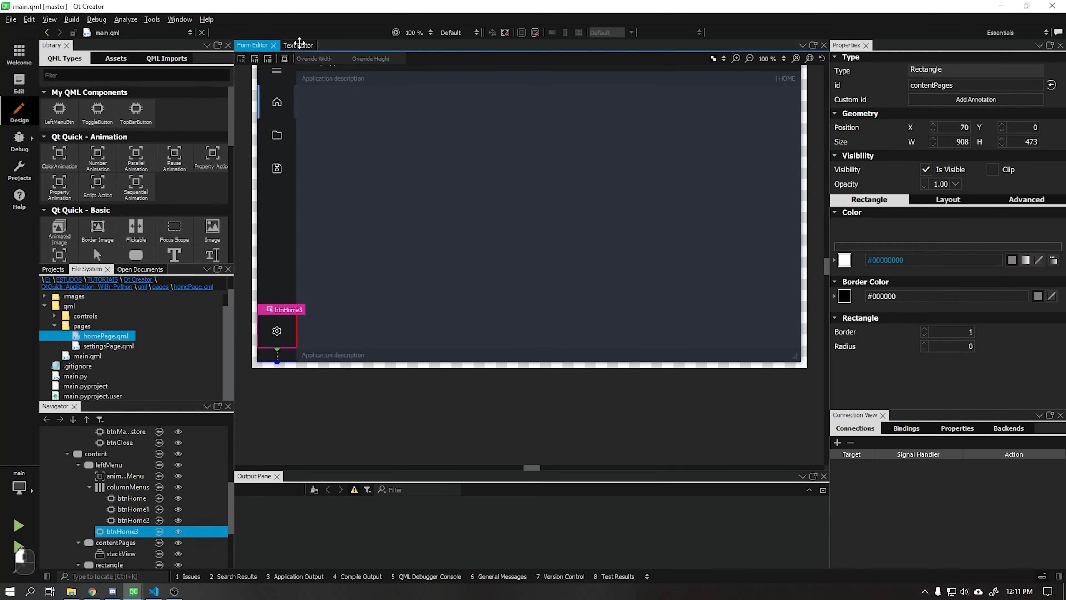
left_click(290, 45)
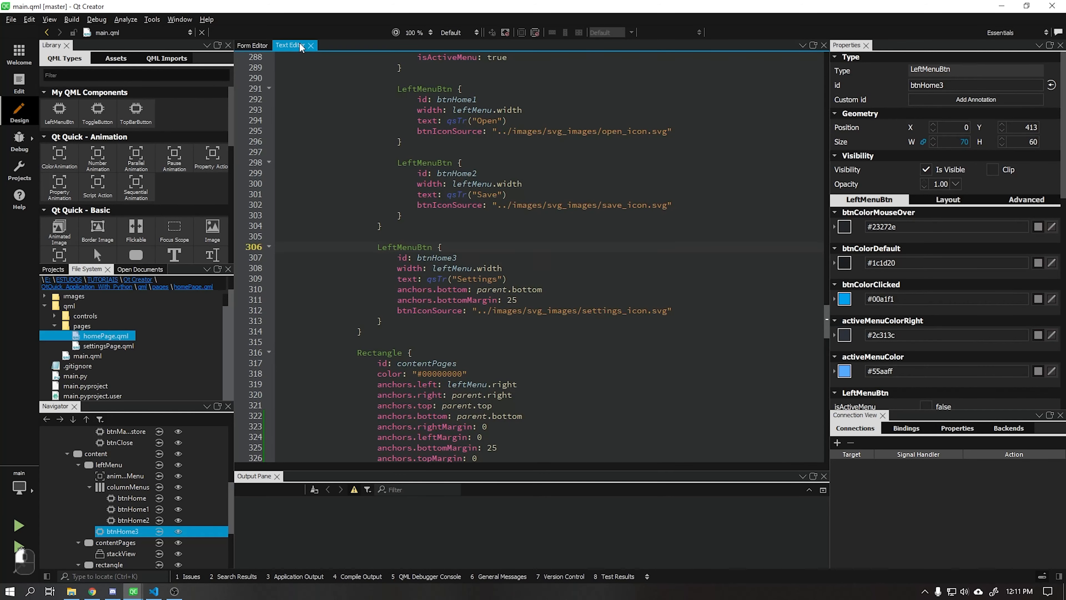
scroll("down", 3)
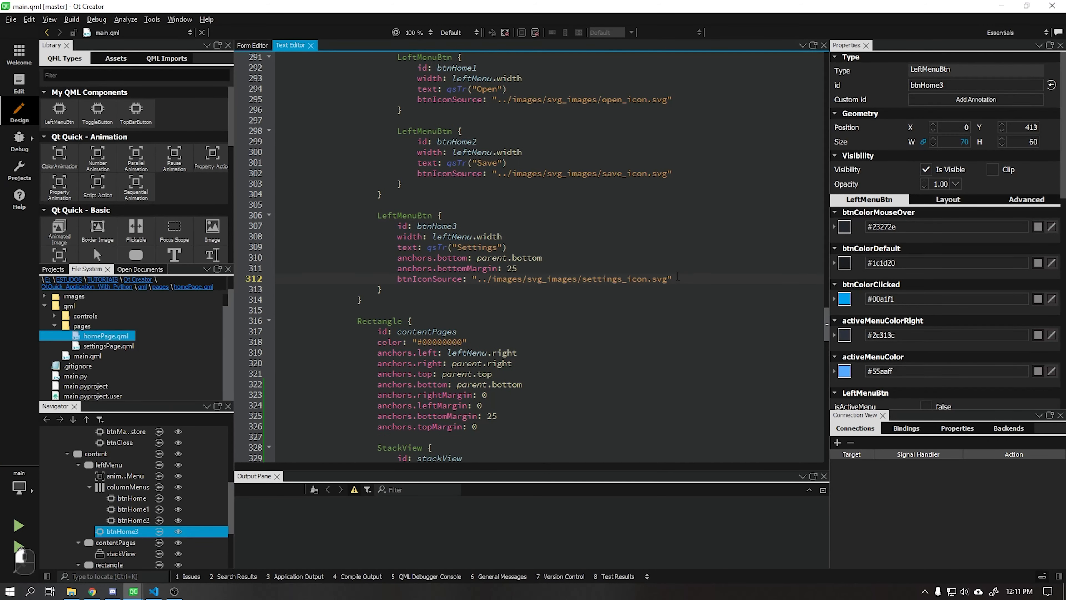
type("onClicked: {")
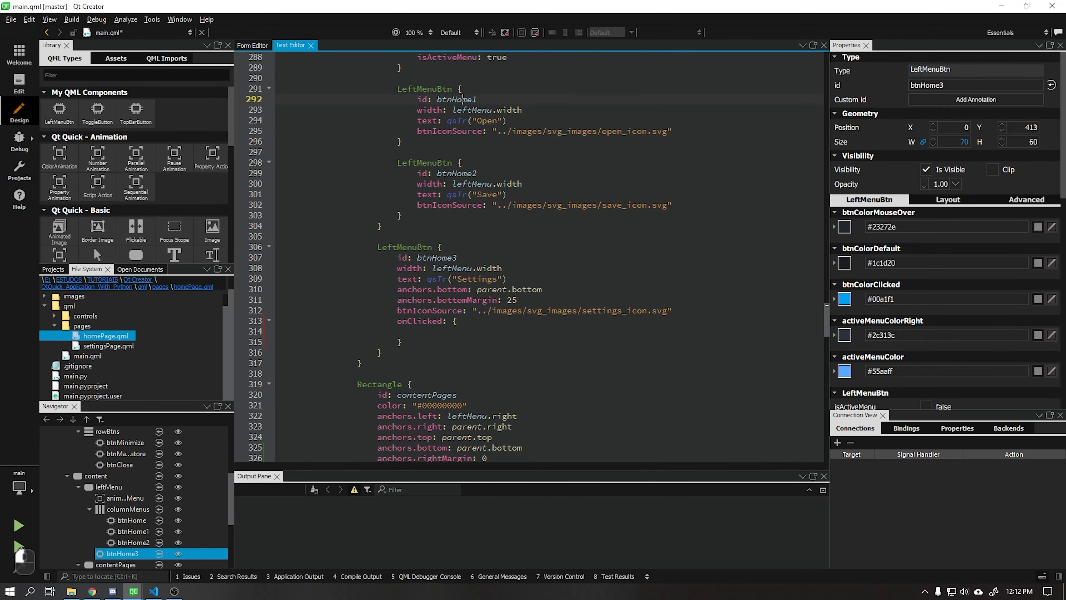
Rename the left-menu buttons to btnOpen, btnSave and btnSettings in the Properties id field.
left_click(252, 45)
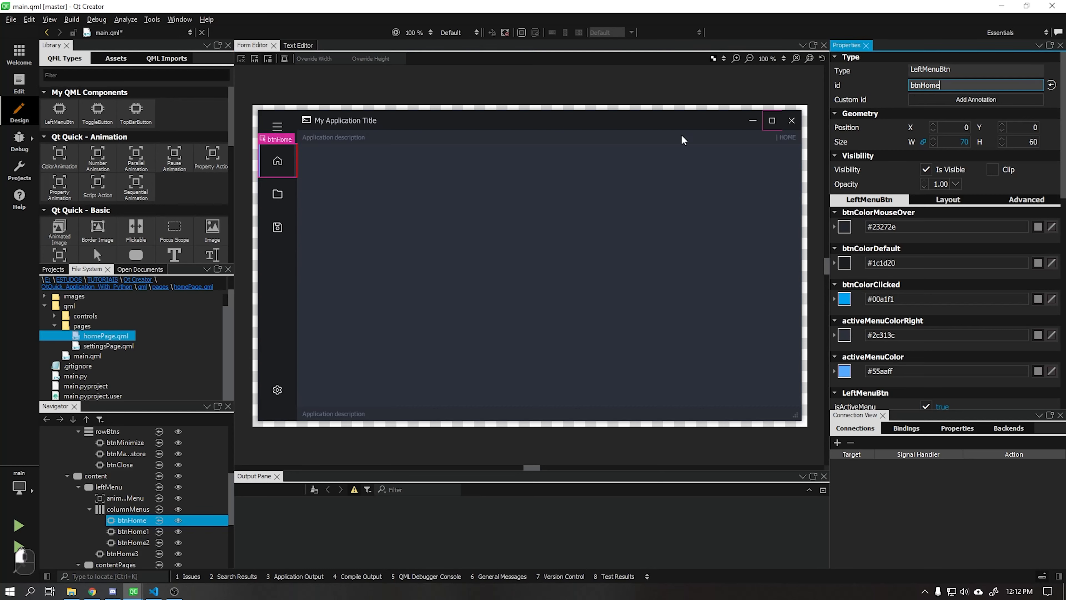
left_click(131, 530)
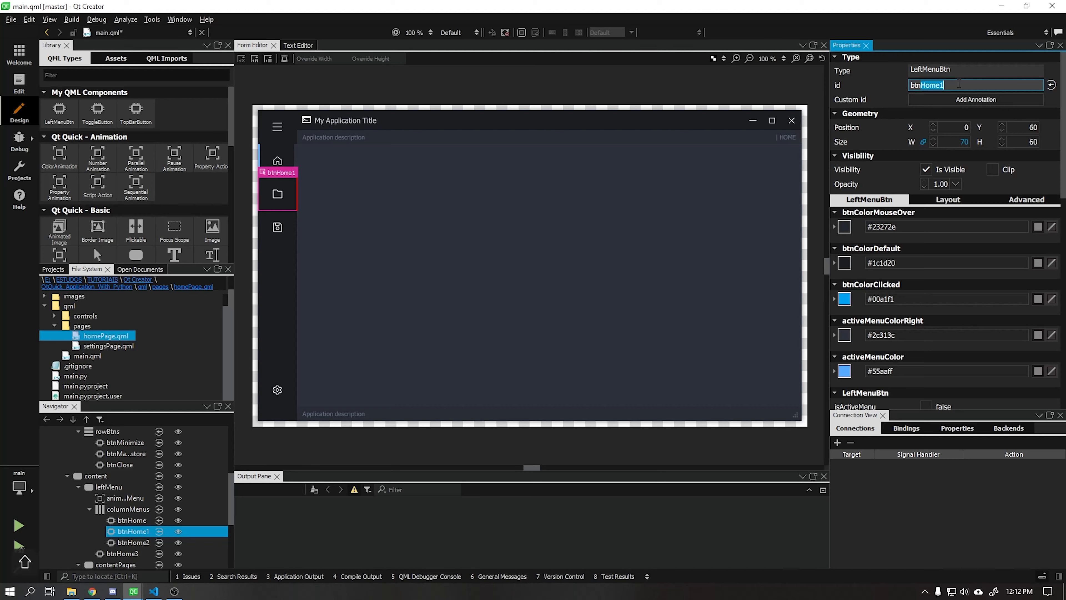
type("btnOpen")
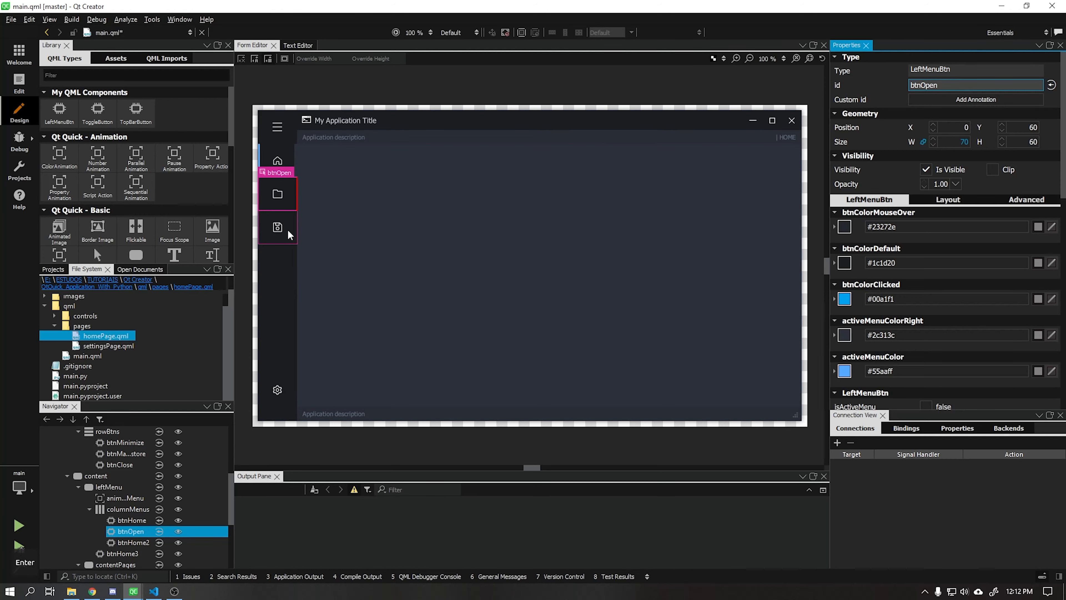
left_click(133, 542)
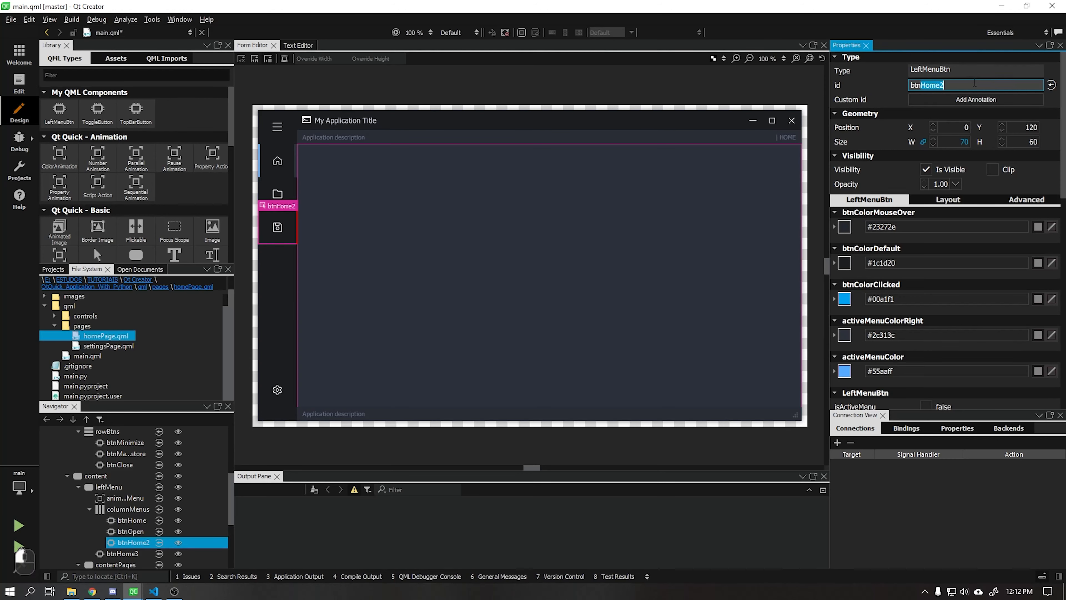
type("btnSave")
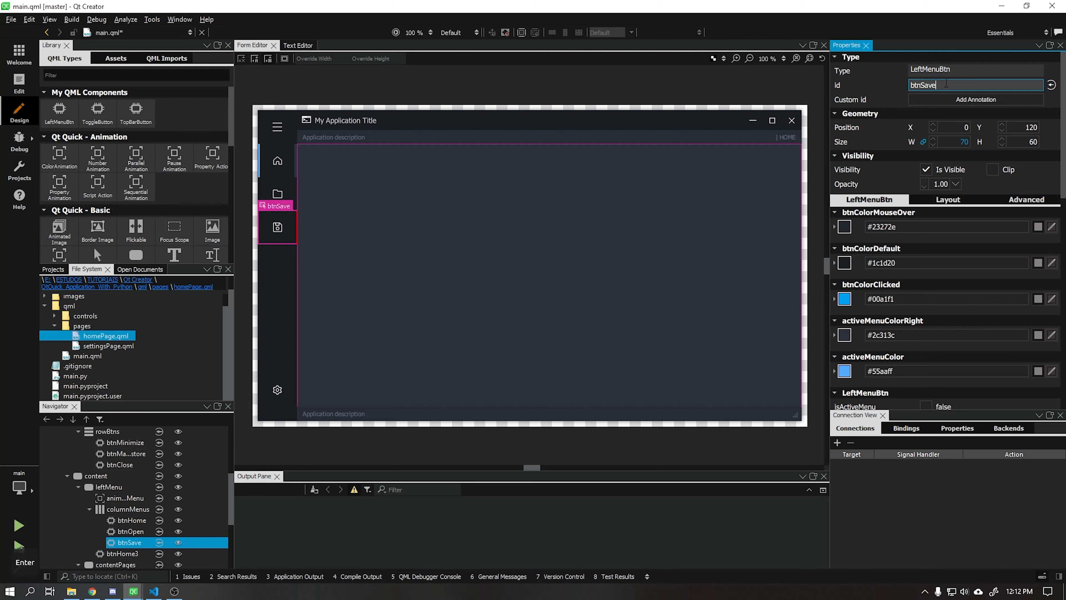
left_click(129, 554)
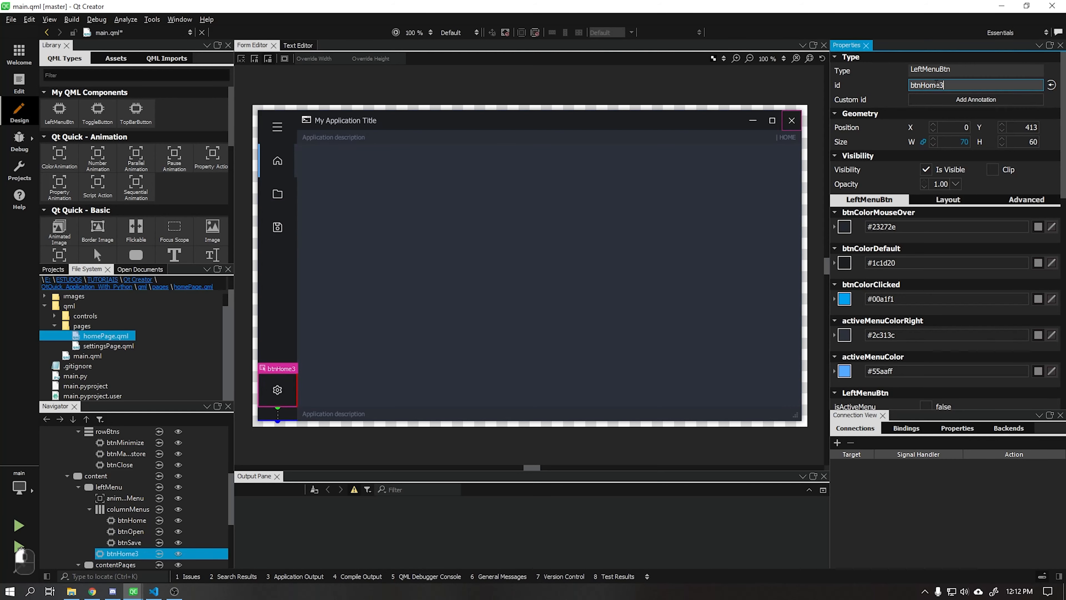
type("btnSett")
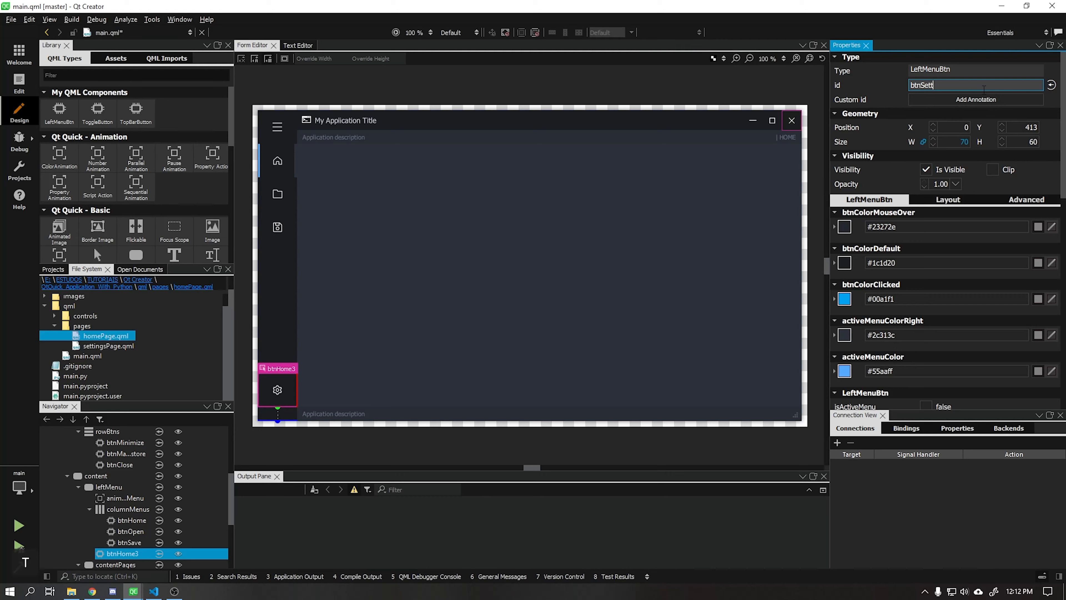
type("ings")
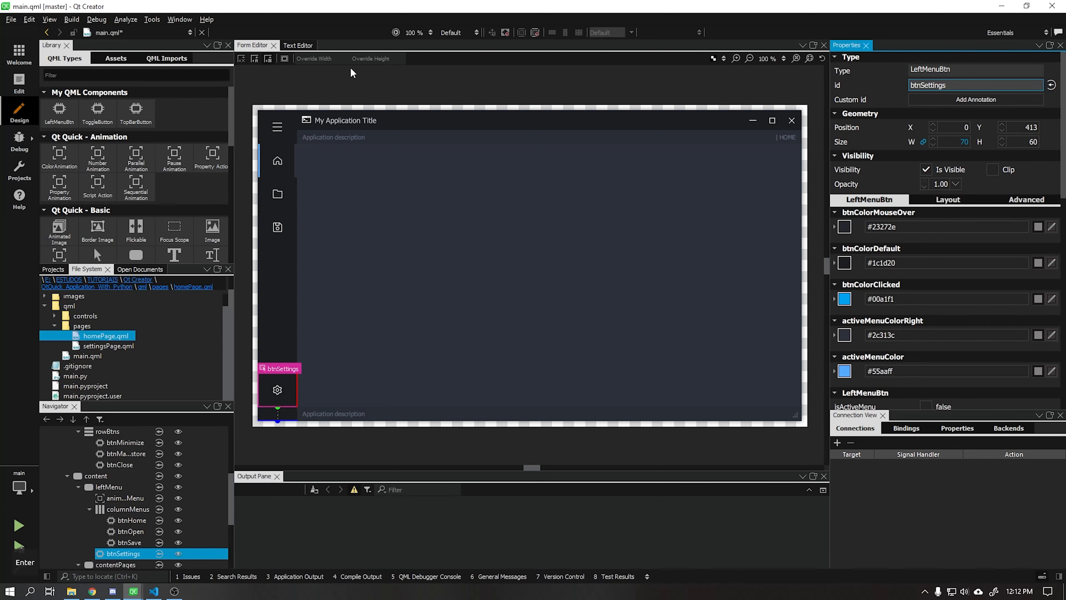
left_click(297, 45)
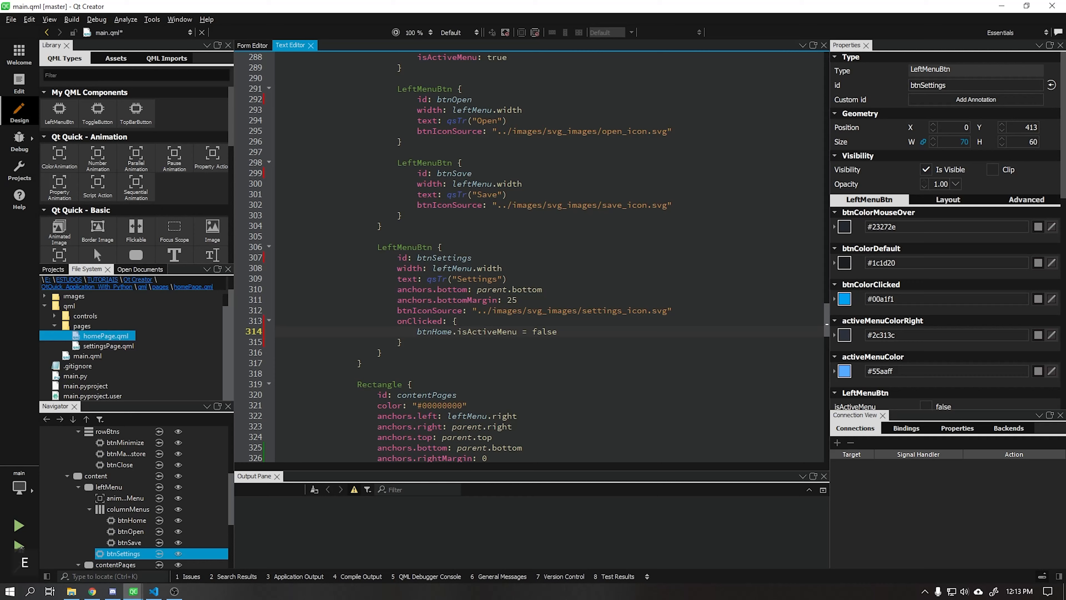
Add btnSettings.isActiveMenu = true and an unfinished stackView. call in onClicked, then check the design view error.
type("bt")
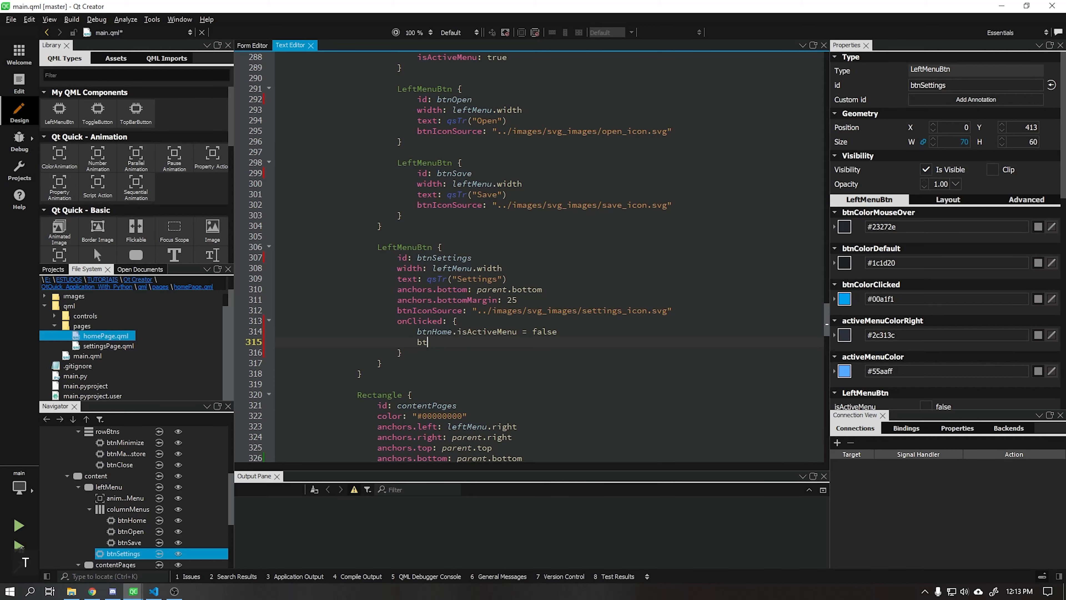
type("ns")
type("p")
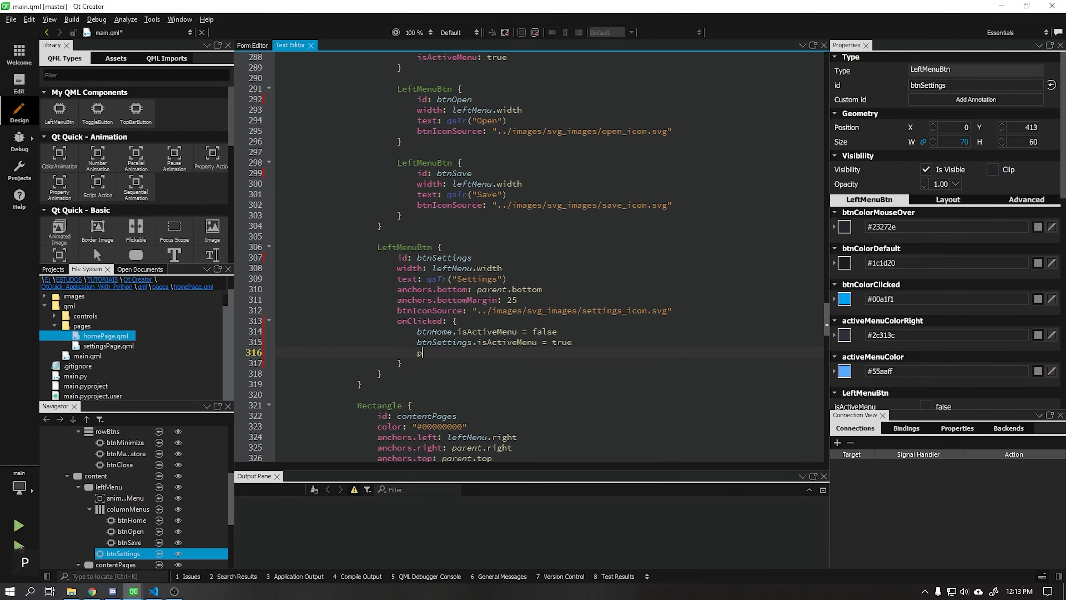
type("stackView.")
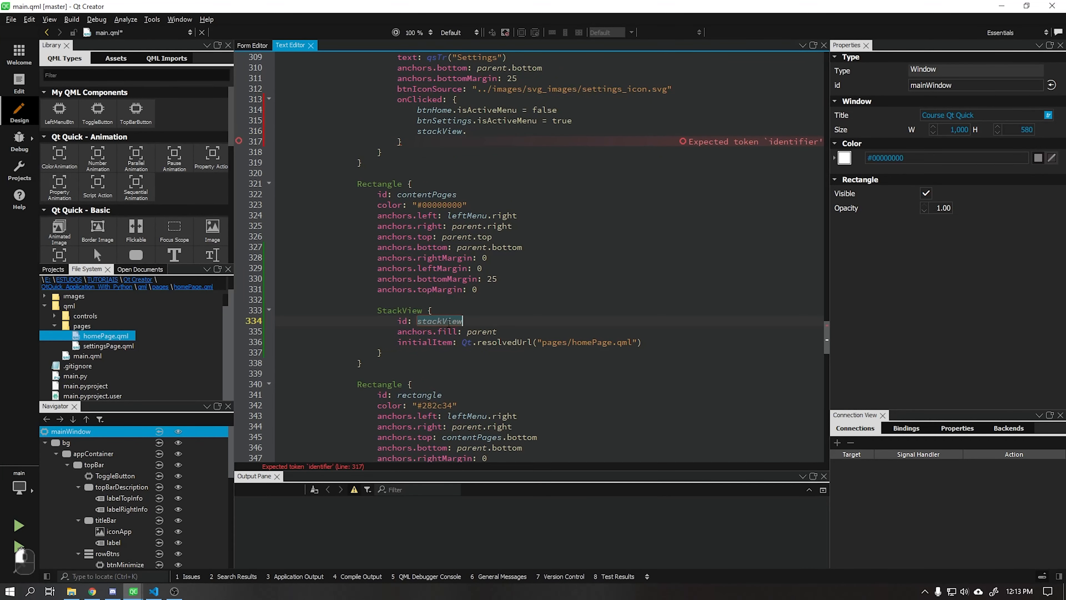
left_click(252, 45)
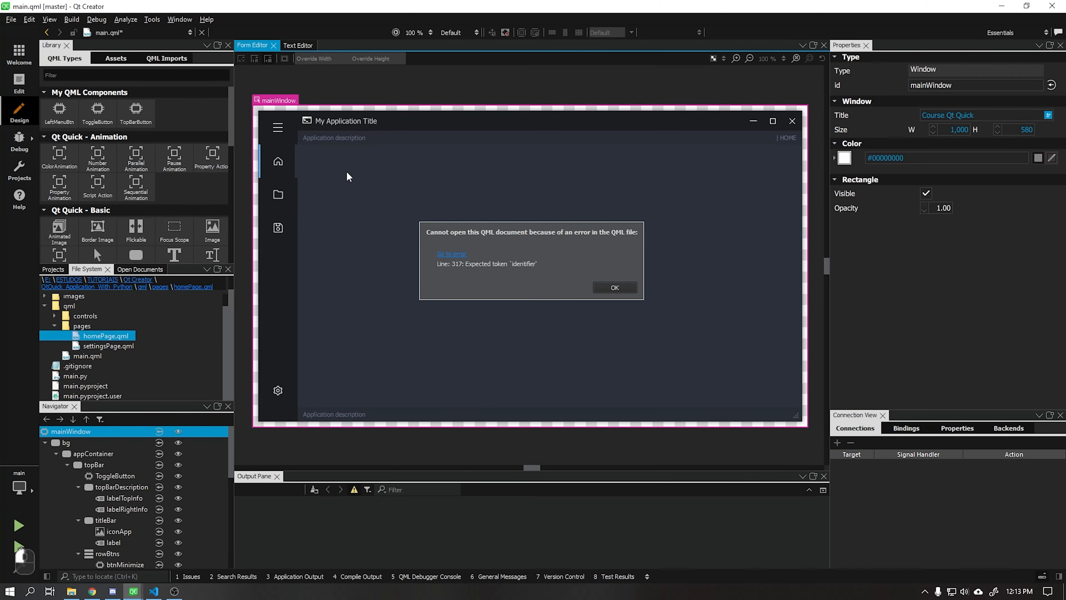
mouse_move(304, 51)
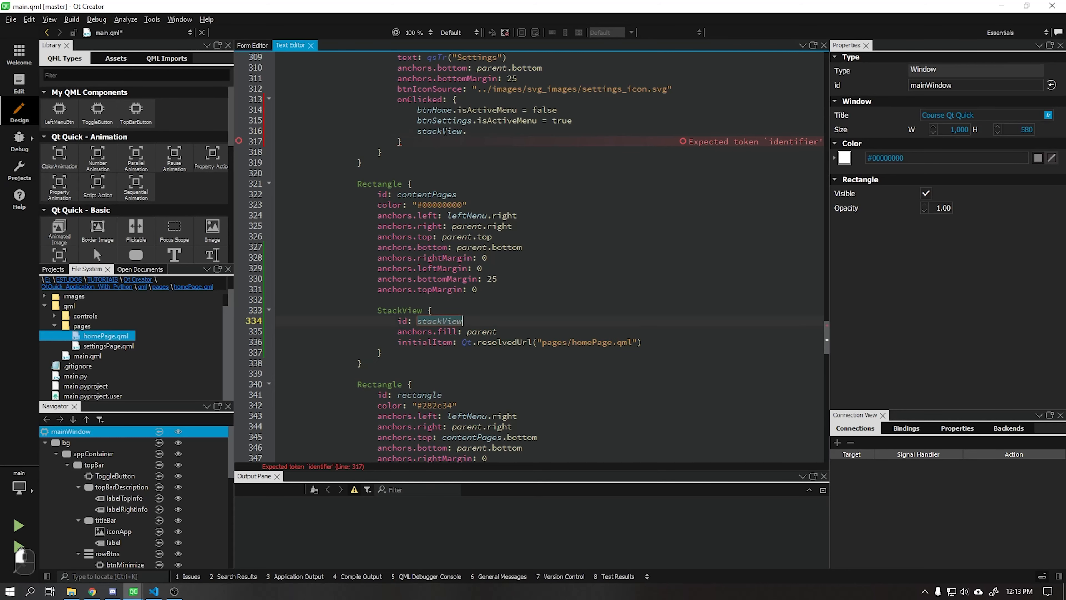
Complete stackView.push(Qt.resolvedUrl("pages/settingsPage.qml")) in the settings button's click handler.
scroll("up", 3)
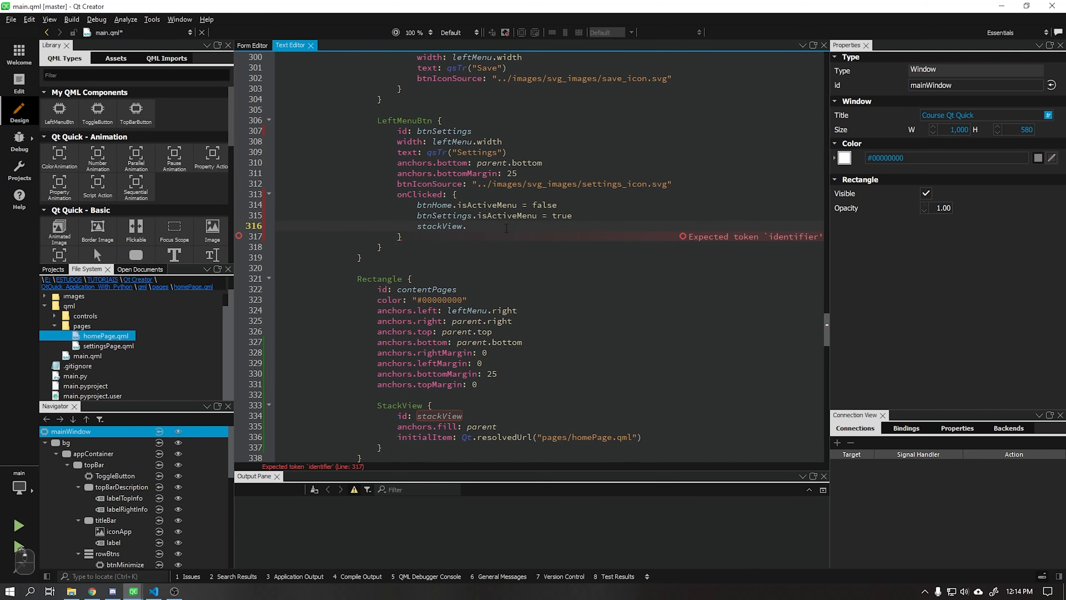
type("push((")
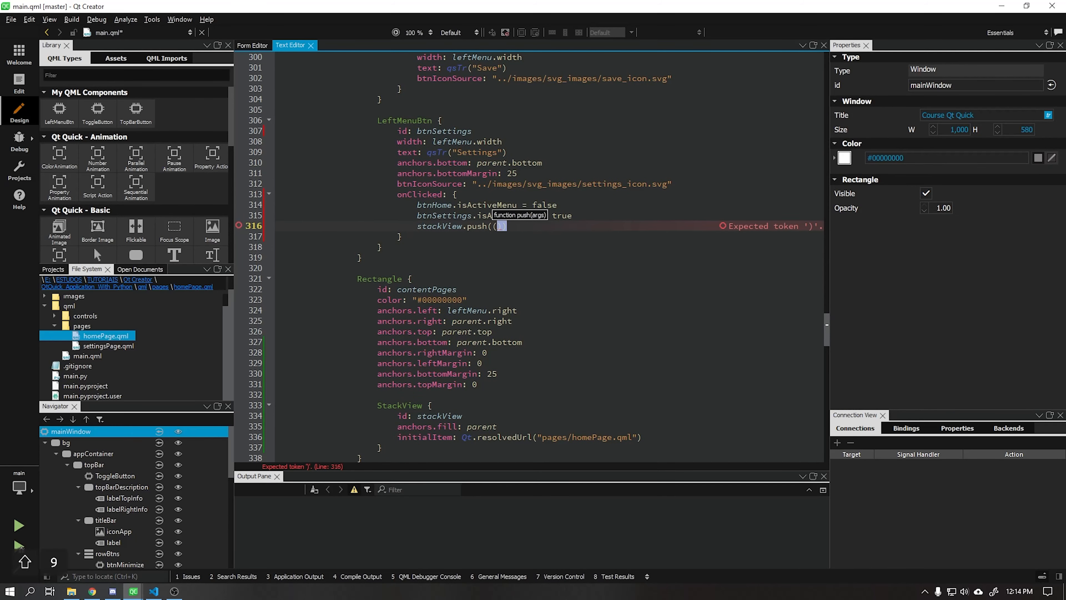
type("Qt.resolvedUrl")
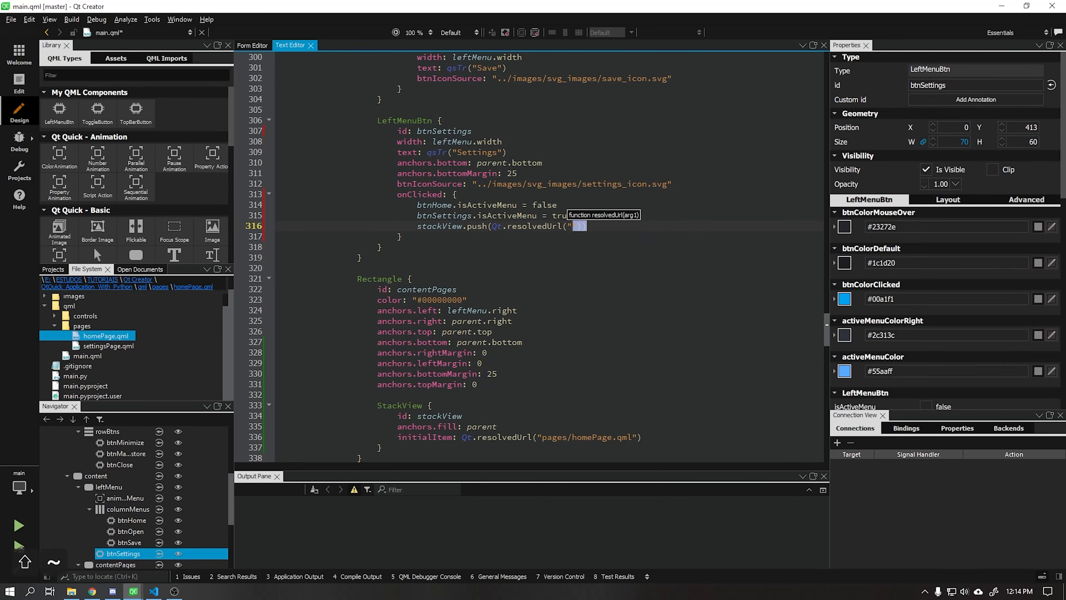
type("pages/settings.qml")
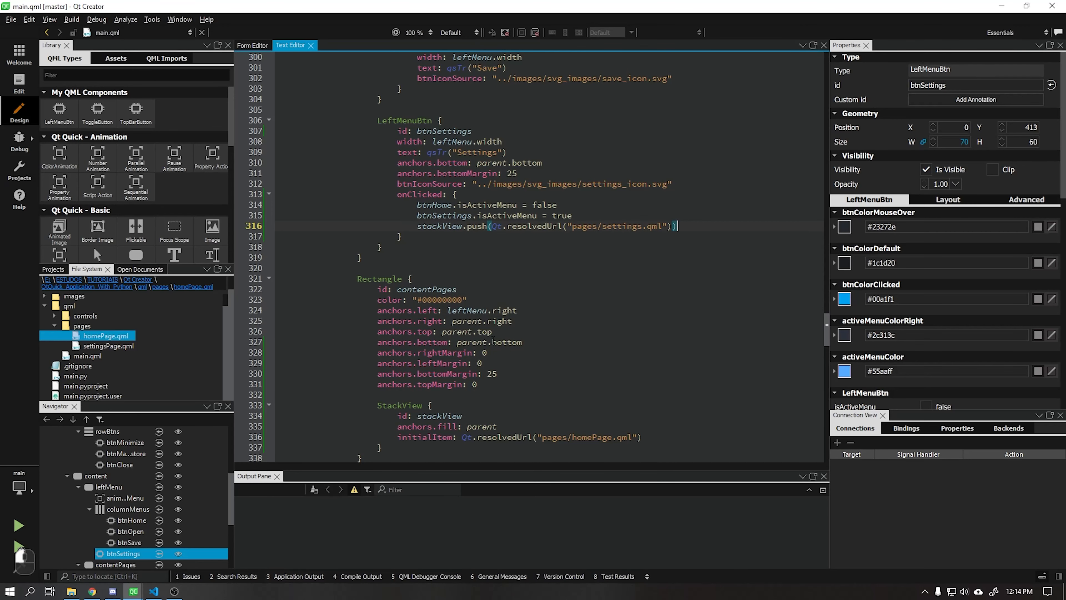
Run the app, fix the page path, save all and rerun to show the Settings Page.
left_click(18, 525)
type("Page")
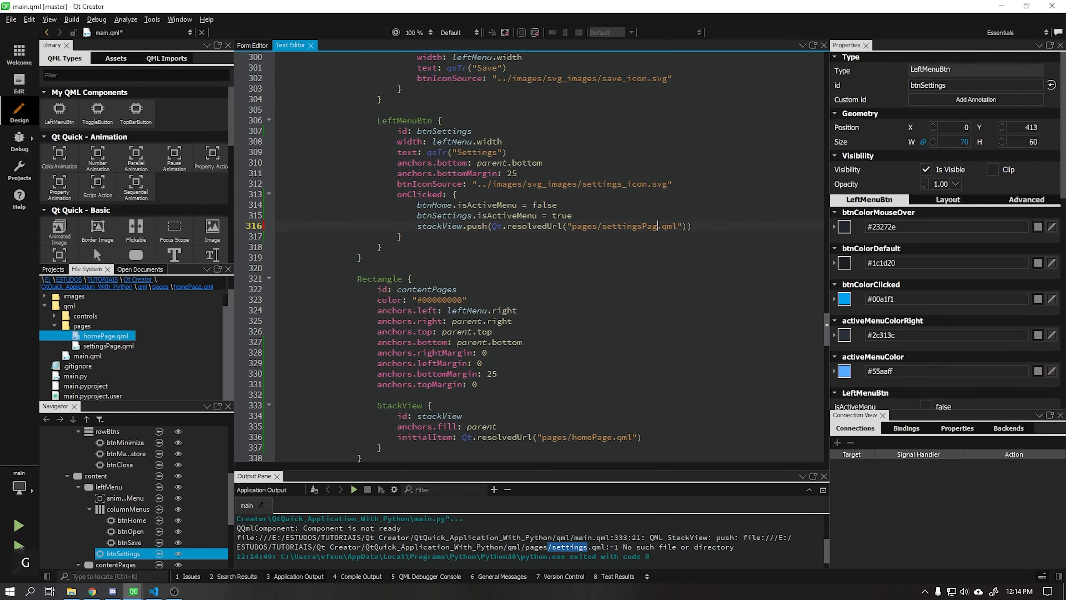
left_click(107, 346)
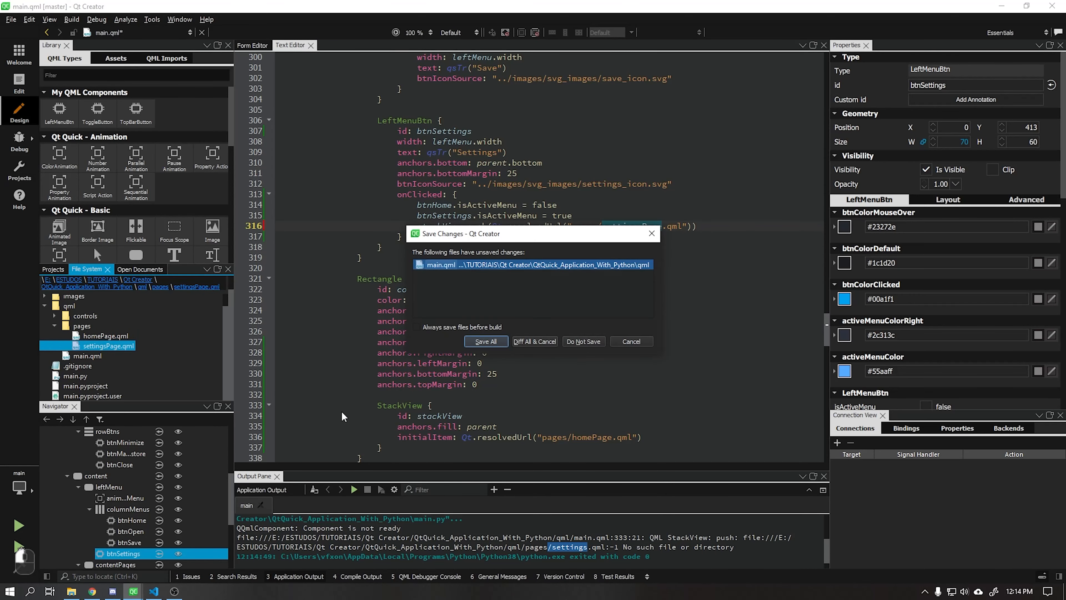
left_click(484, 342)
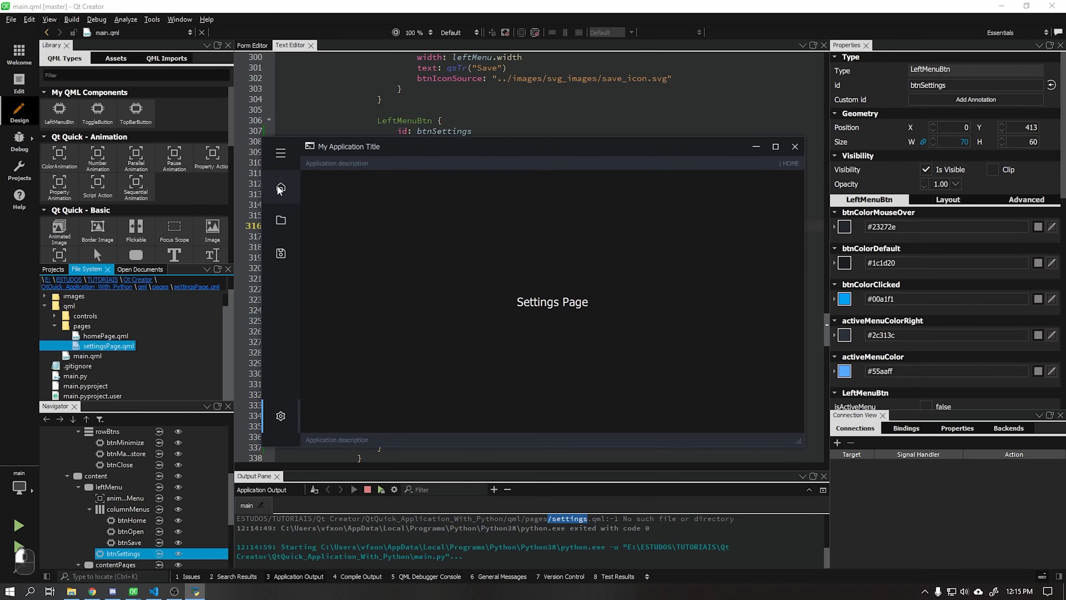
mouse_move(281, 415)
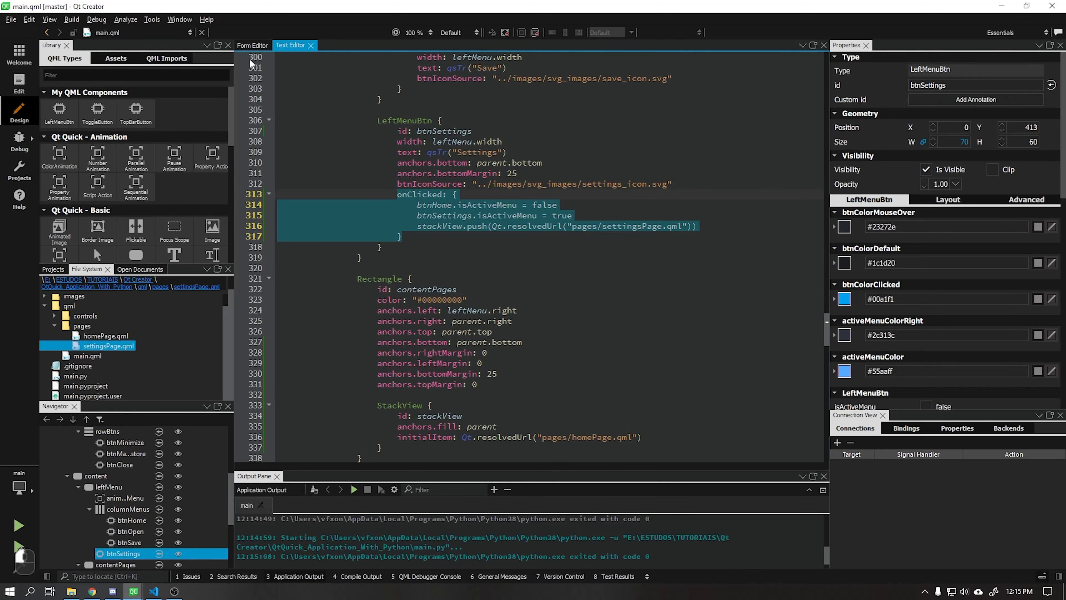
Give btnHome an onClicked handler setting the menu flags and pushing pages/homePage.qml, then run and close the app.
left_click(132, 519)
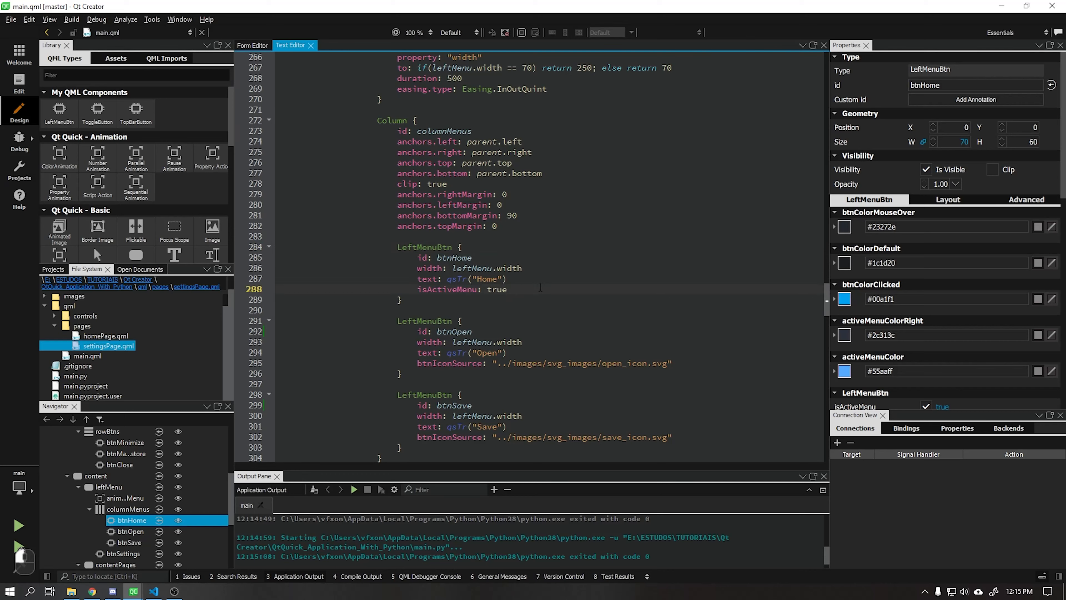
type("onClicked: {")
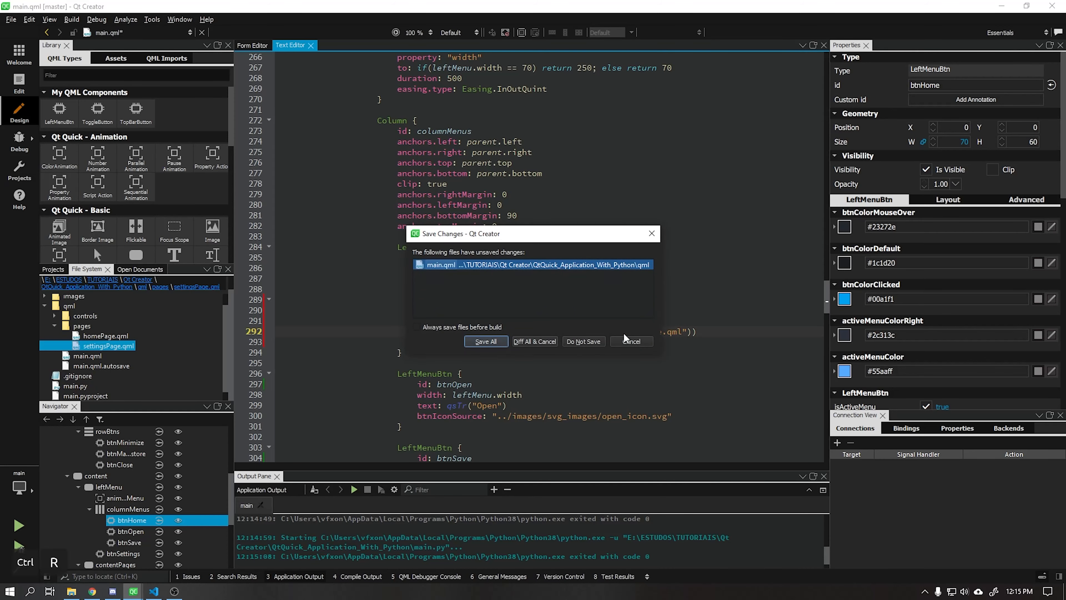
left_click(484, 341)
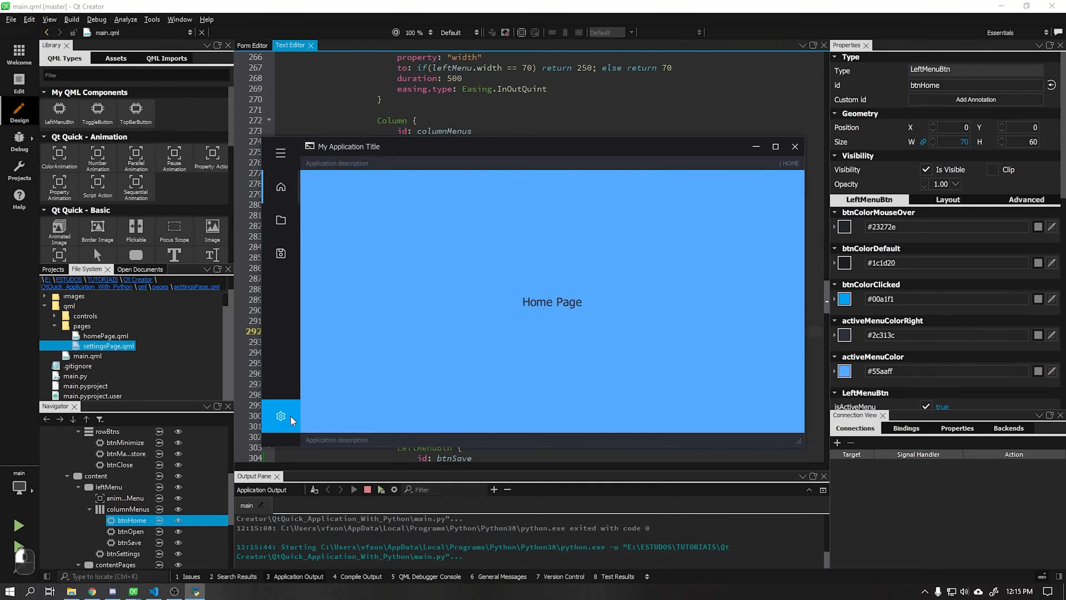
mouse_move(280, 293)
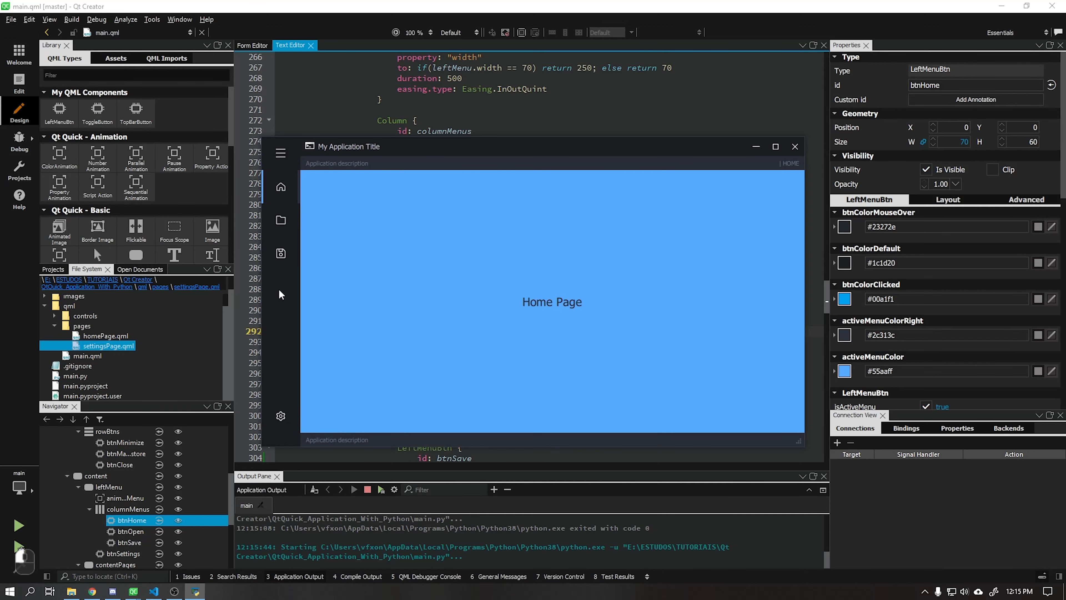
left_click(280, 153)
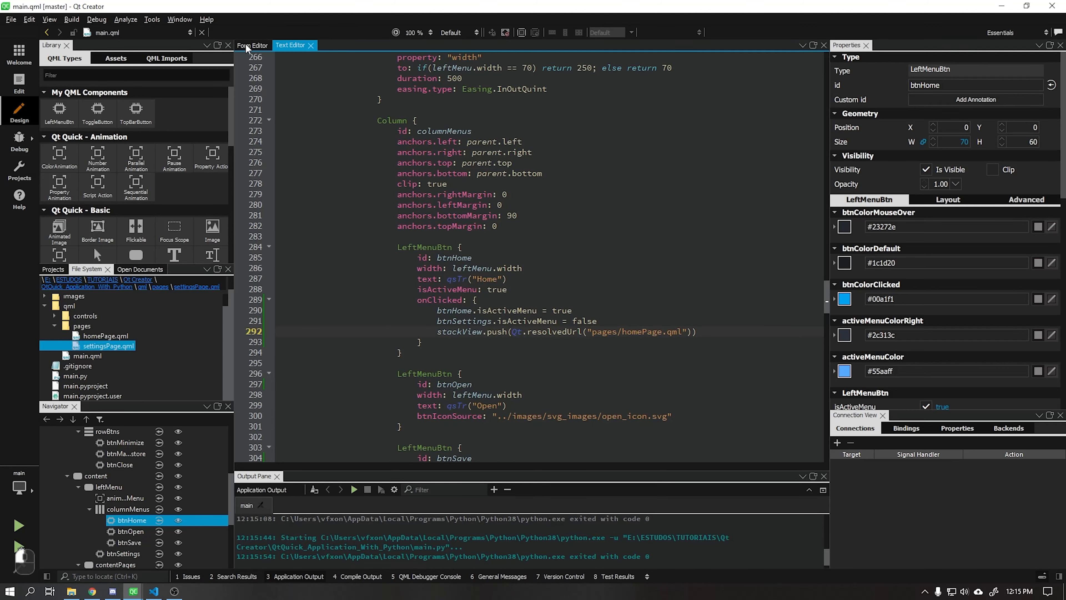
Enable Clip on contentPages in the Form Editor and run the app to verify the Home Page stays confined.
left_click(252, 45)
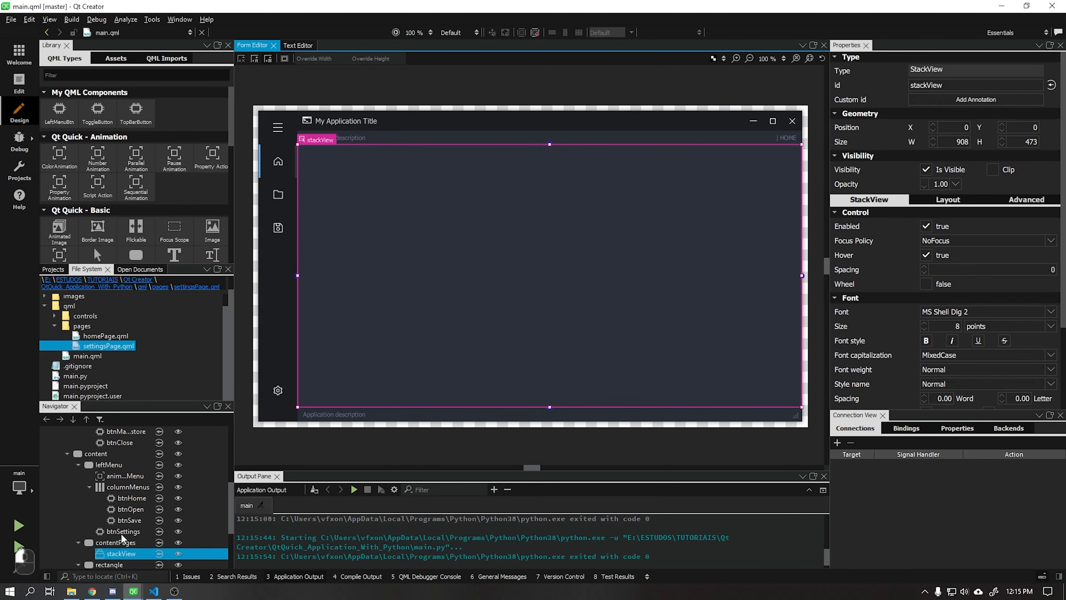
left_click(115, 476)
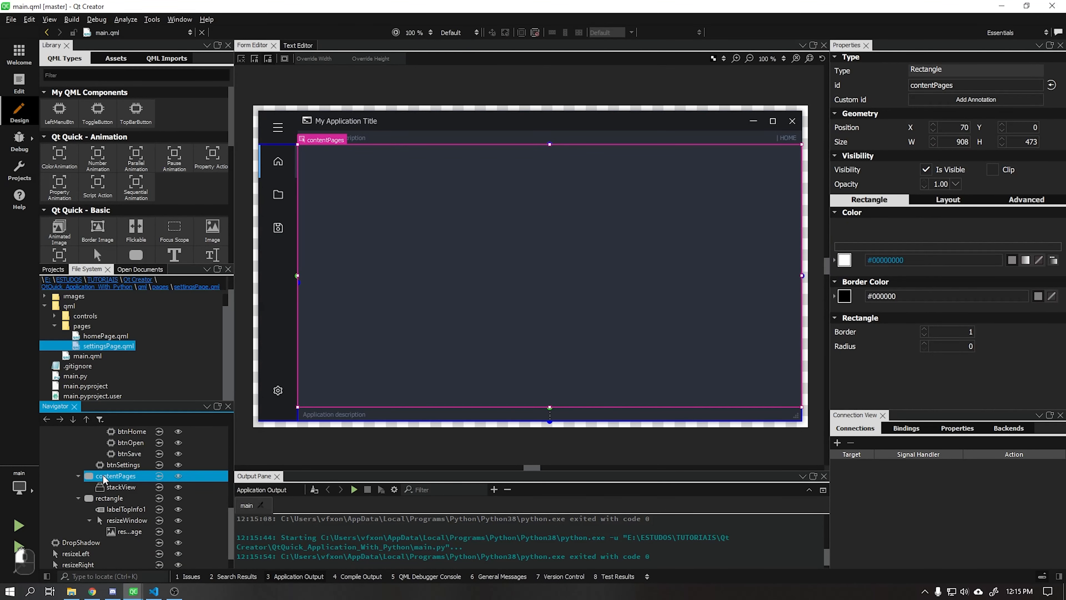
left_click(993, 169)
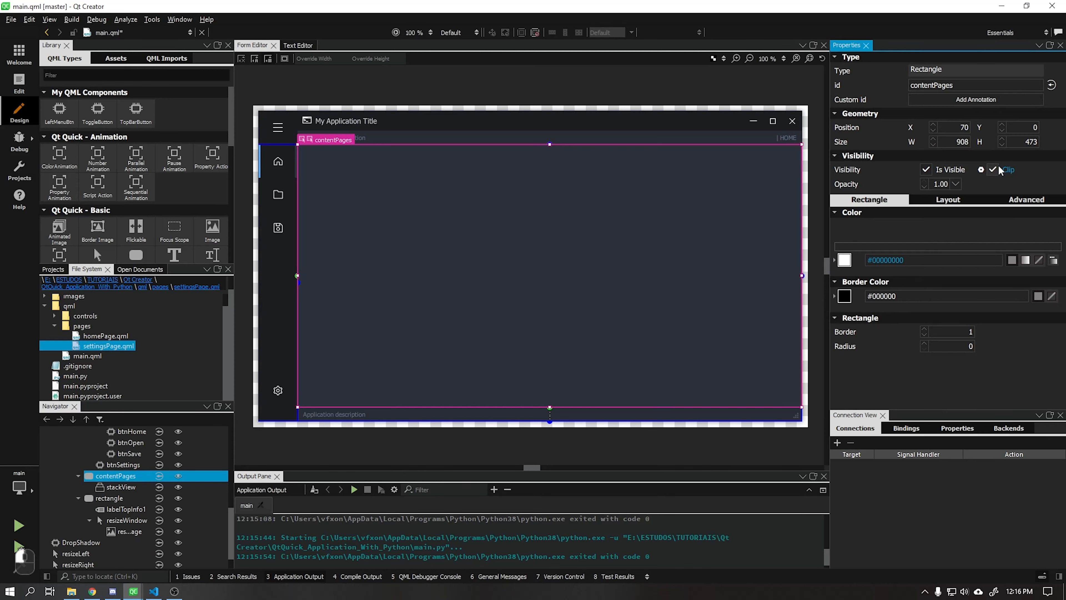
left_click(992, 170)
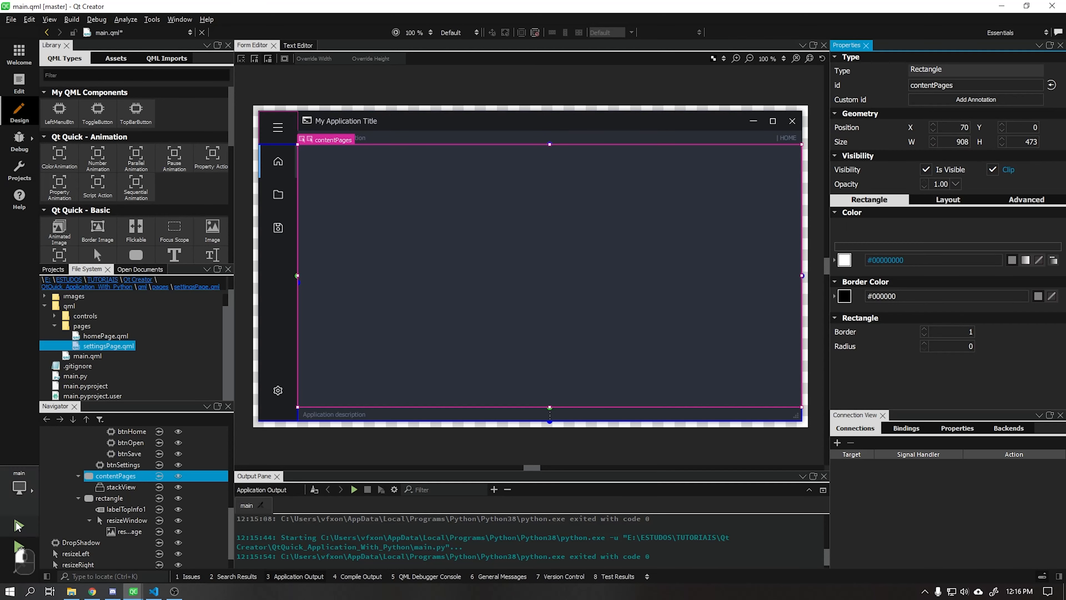
left_click(353, 489)
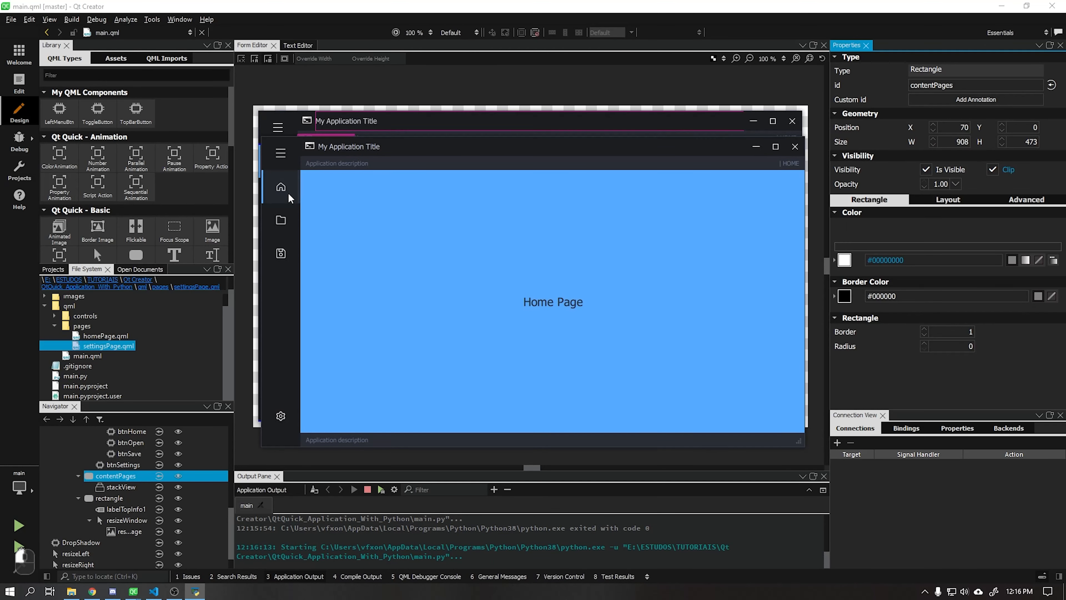
mouse_move(275, 346)
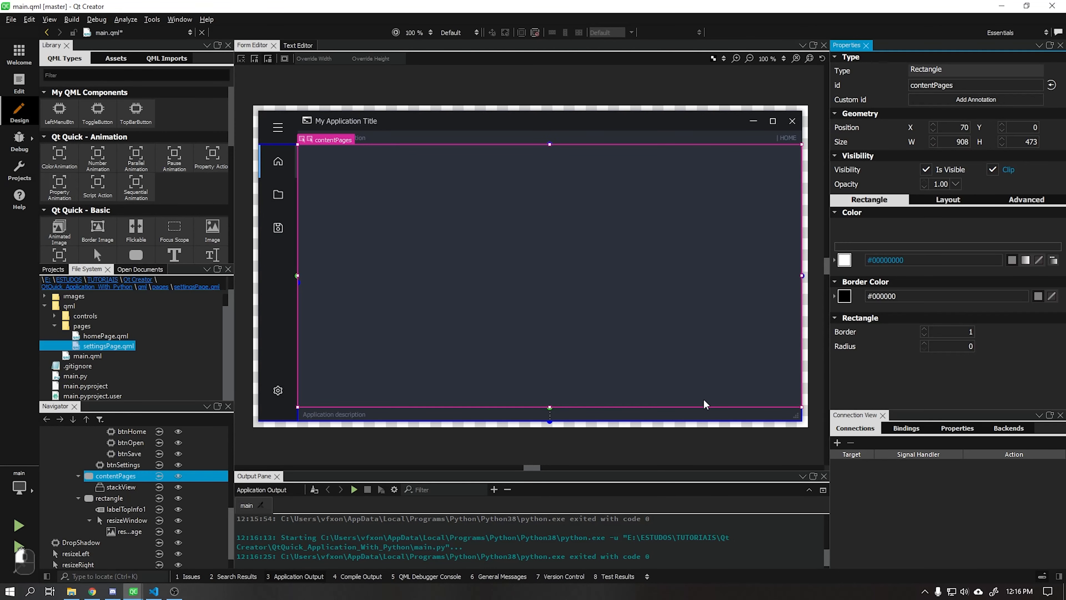
left_click(126, 509)
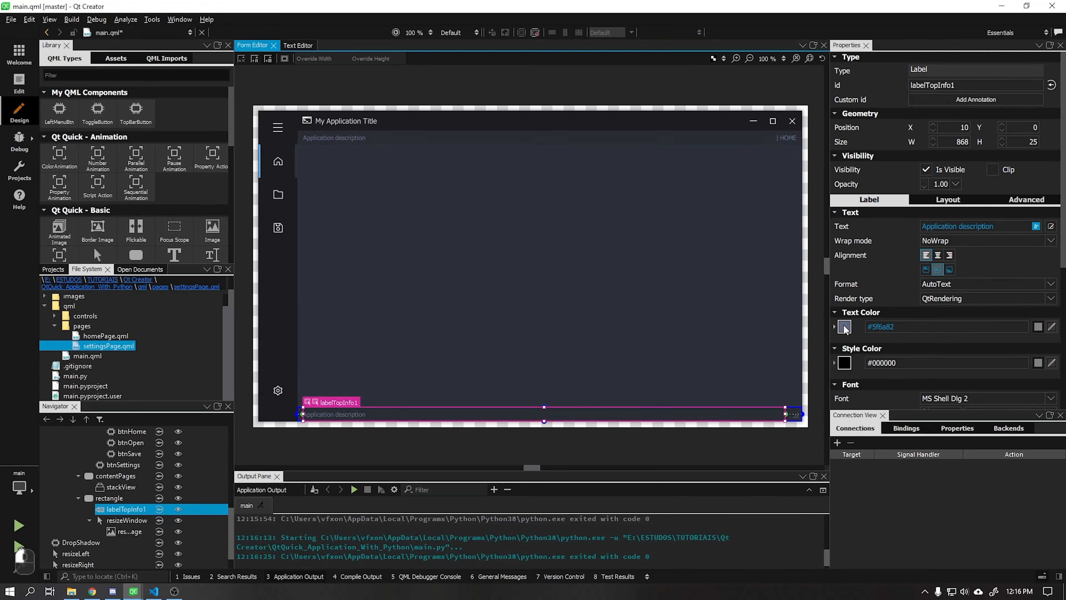
Set the Home Page label's text colour to the light #e7f3ff in homePage.qml.
left_click(844, 326)
type("#2c313c")
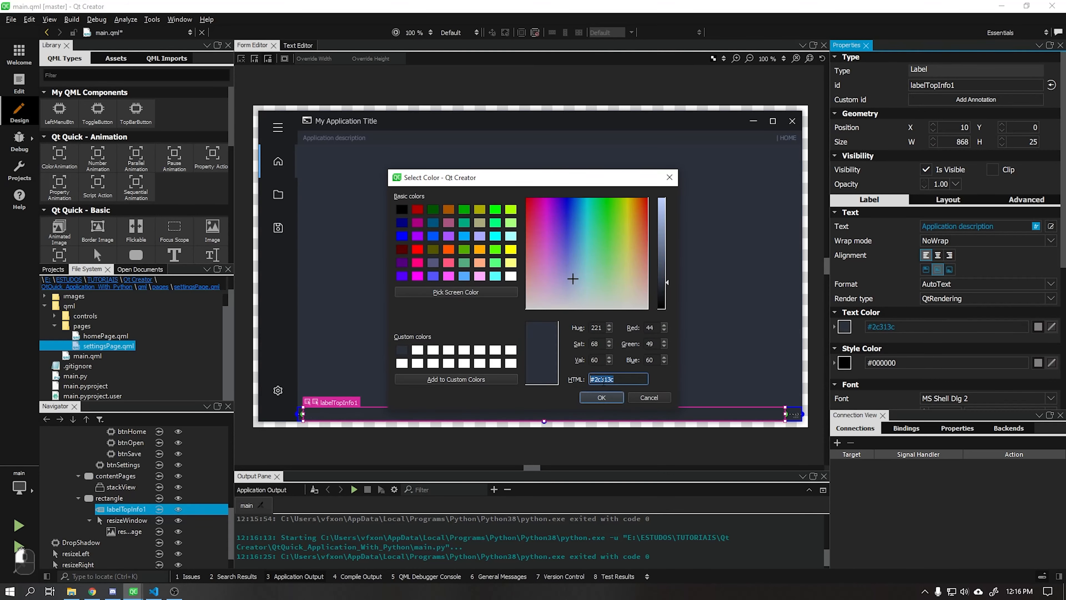
left_click(646, 397)
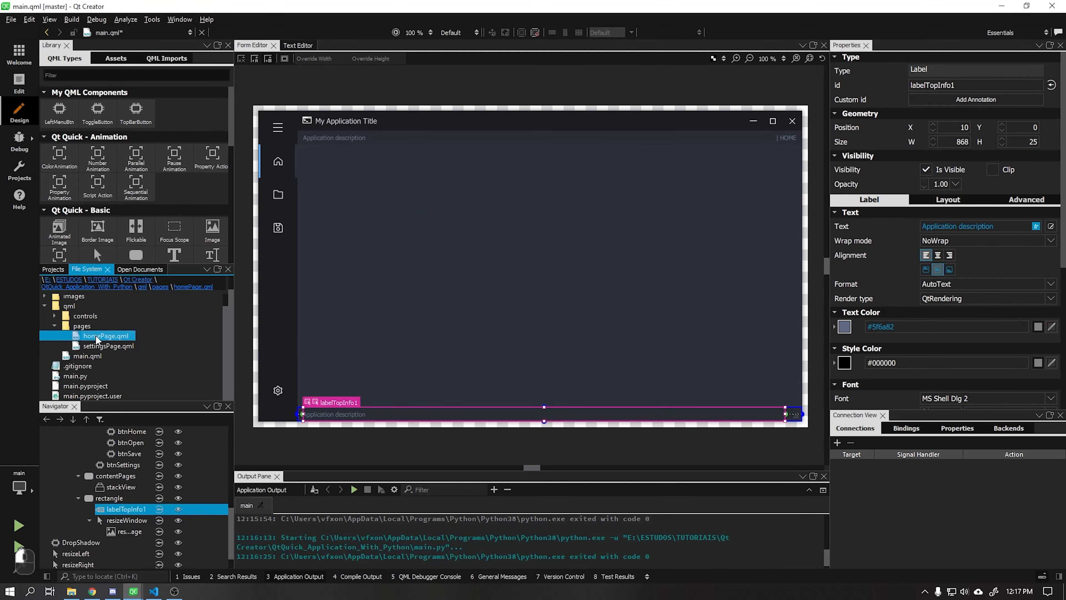
double_click(103, 336)
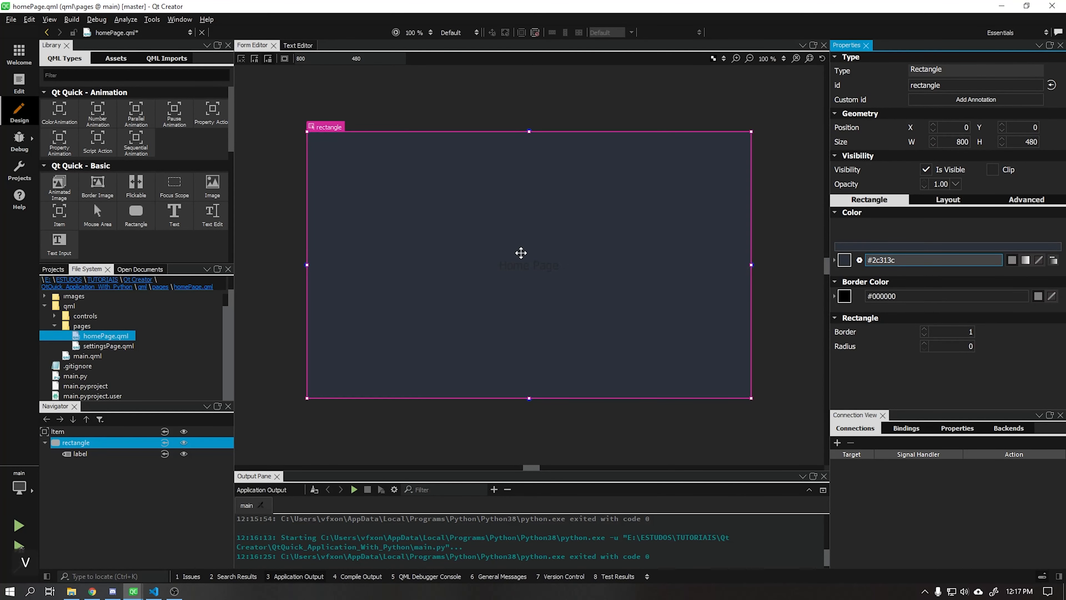
left_click(79, 453)
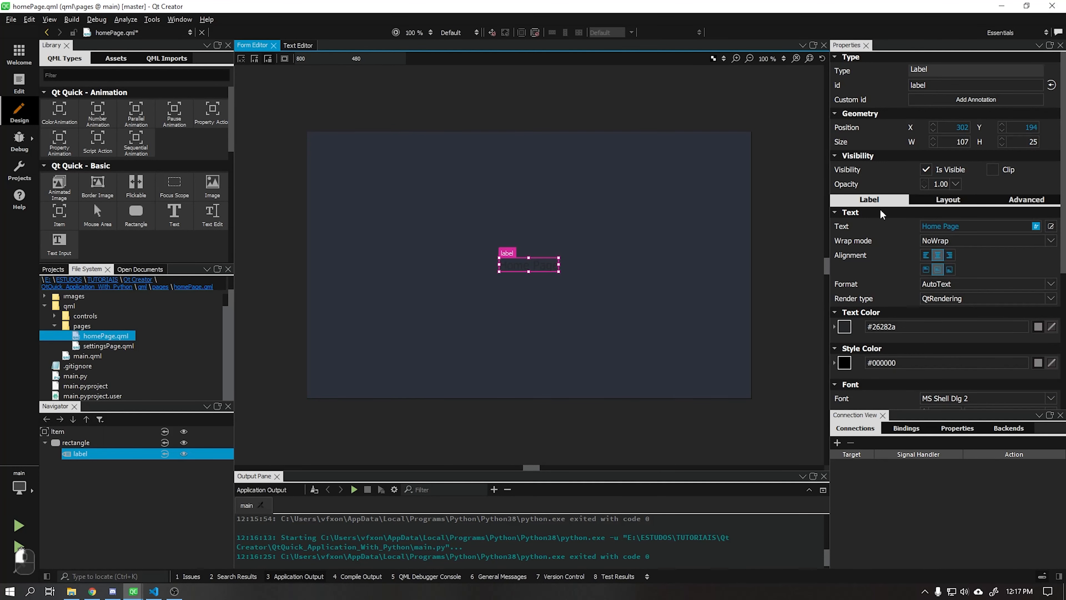
left_click(844, 327)
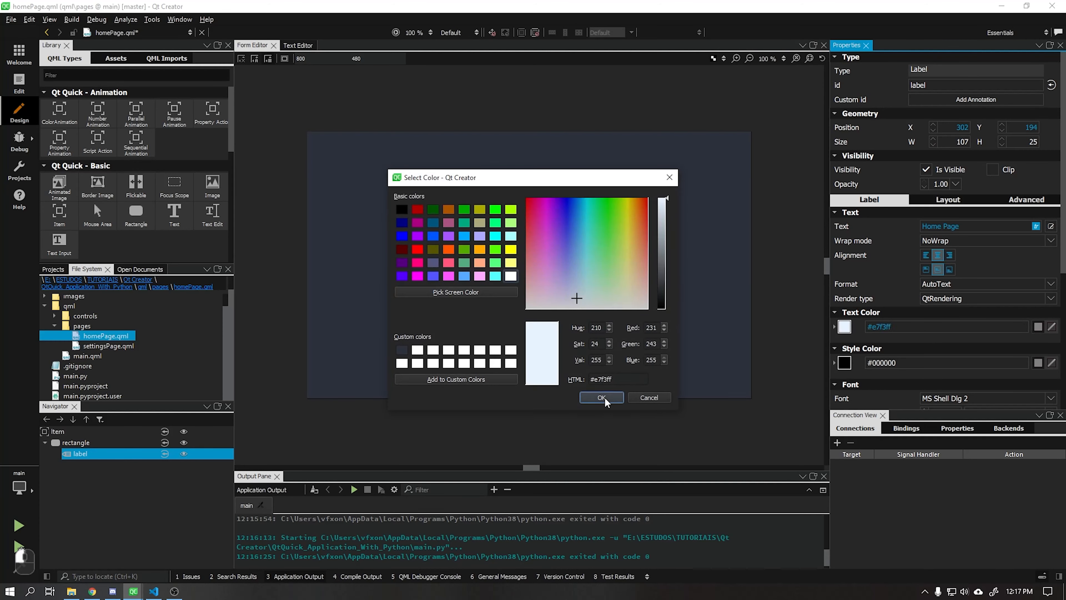
Give the settingsPage.qml background rectangle the colour #2c313c and apply it.
left_click(600, 397)
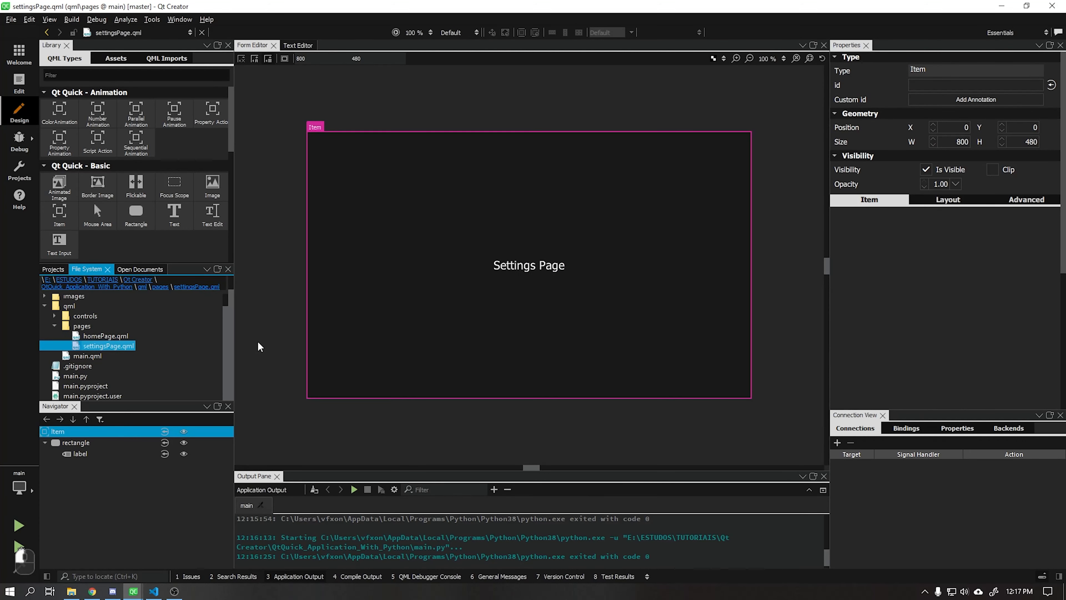
left_click(75, 442)
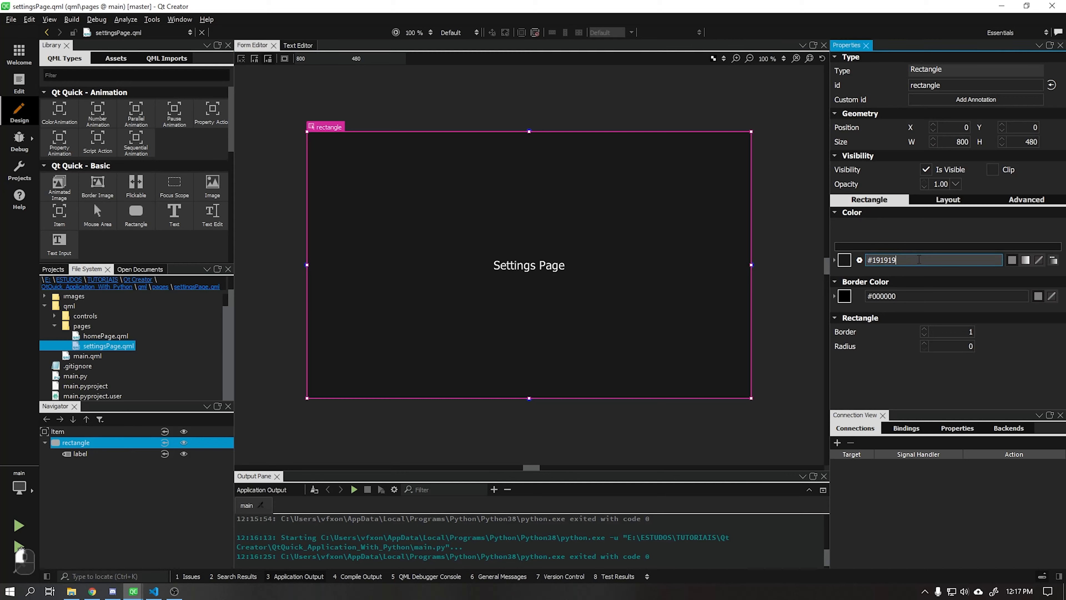
type("#2c313c")
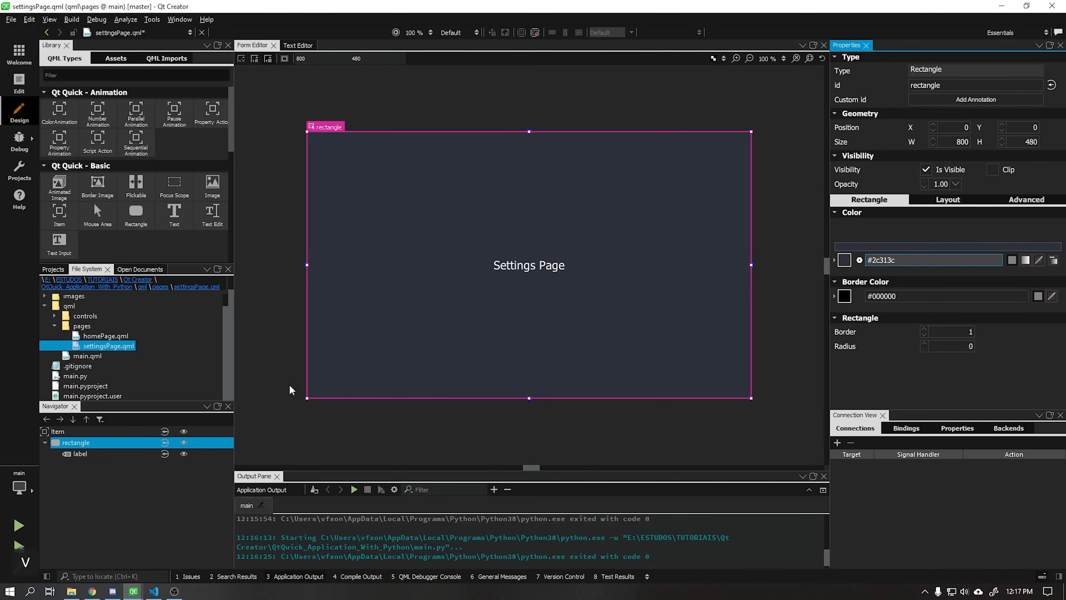
left_click(354, 489)
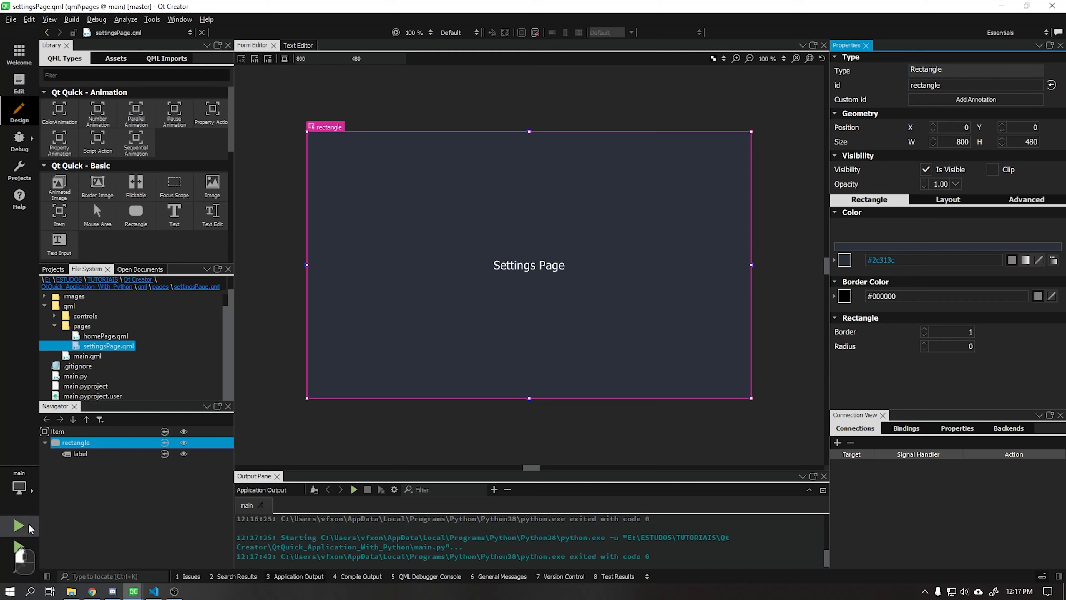
left_click(19, 526)
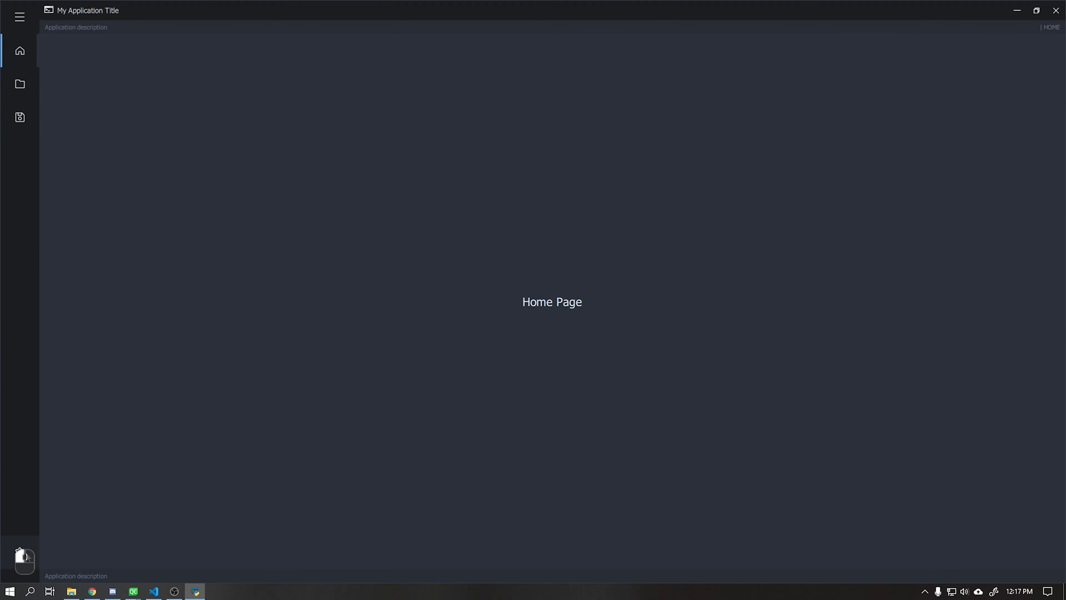
mouse_move(21, 521)
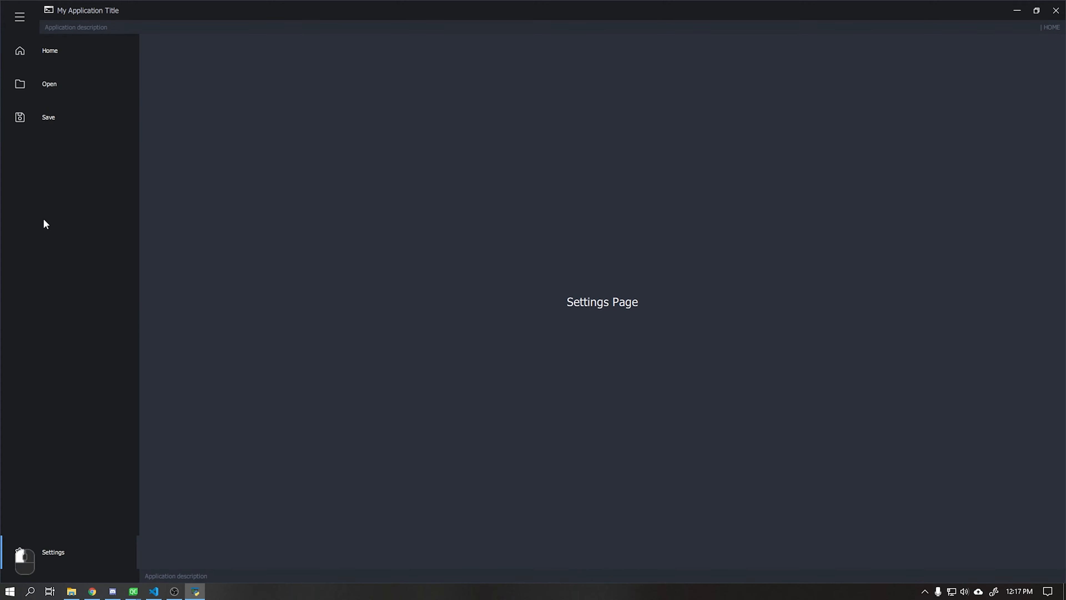
left_click(49, 50)
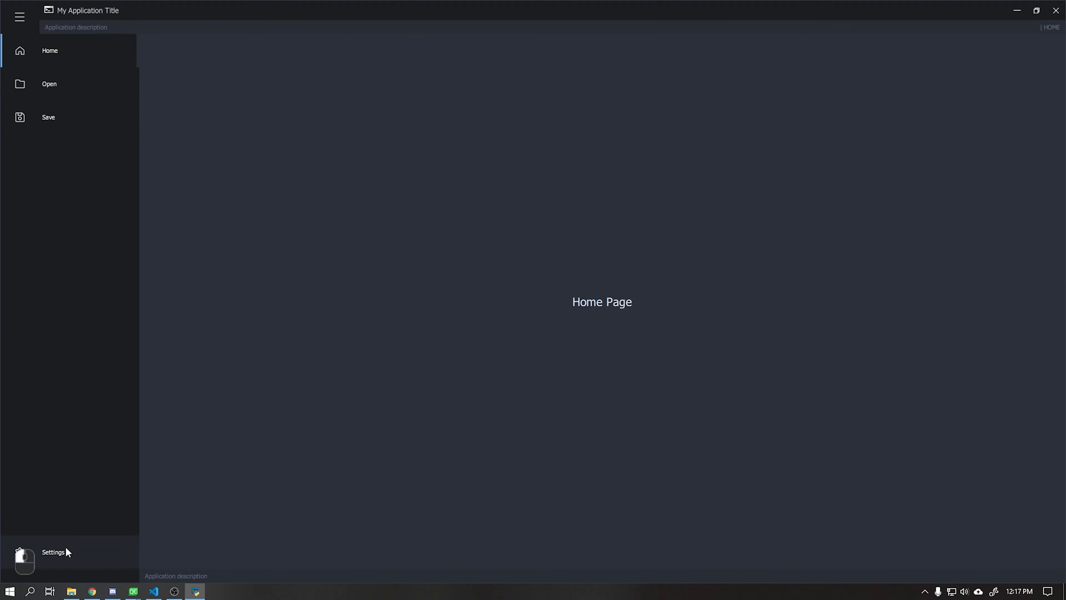
left_click(133, 590)
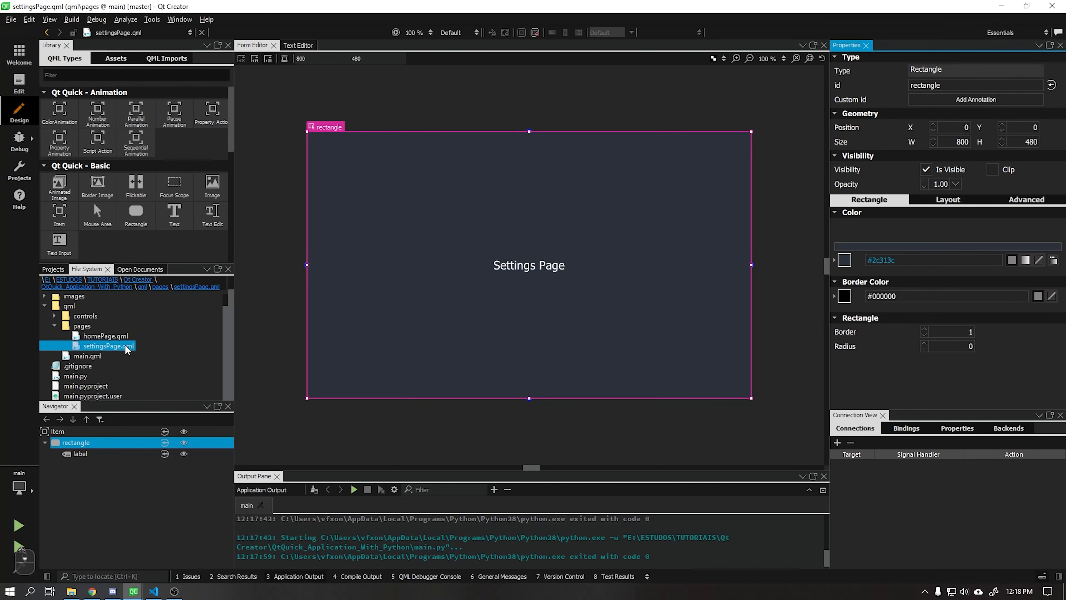
Bring up main.qml in the code editor.
left_click(55, 326)
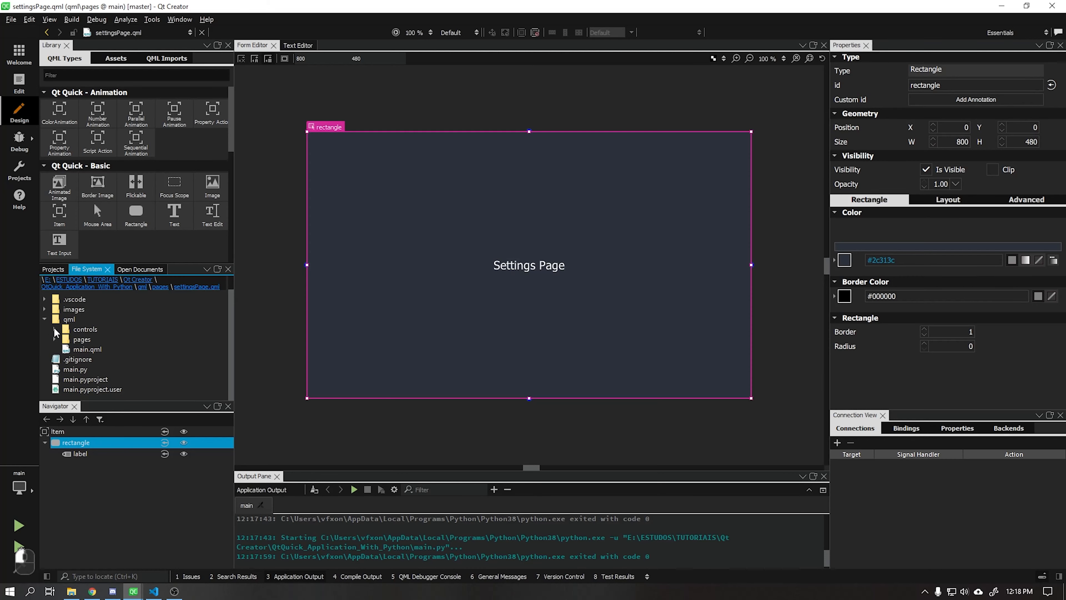
left_click(87, 348)
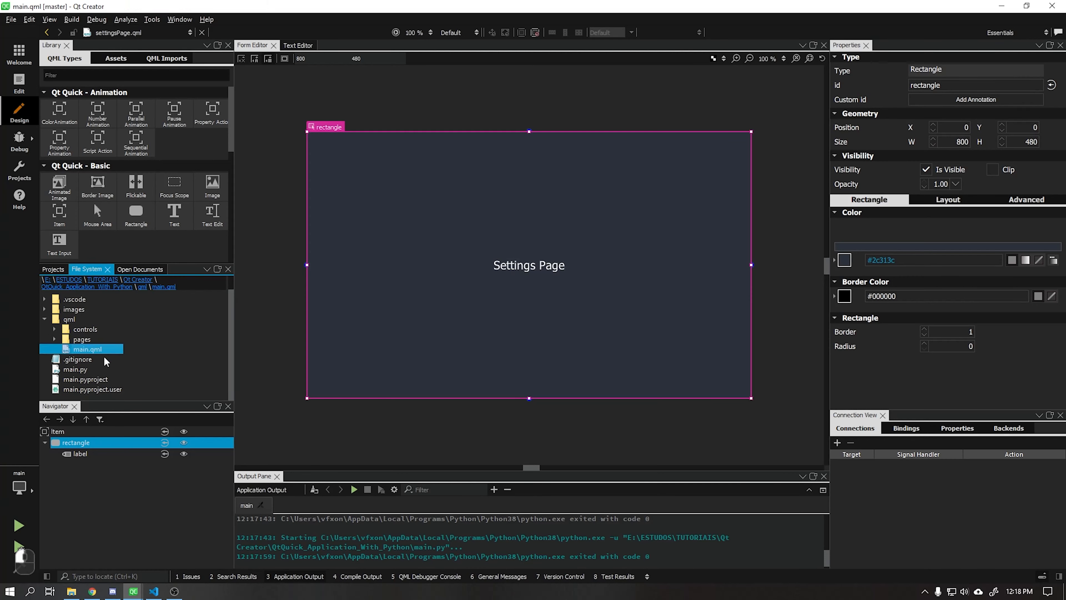
double_click(87, 348)
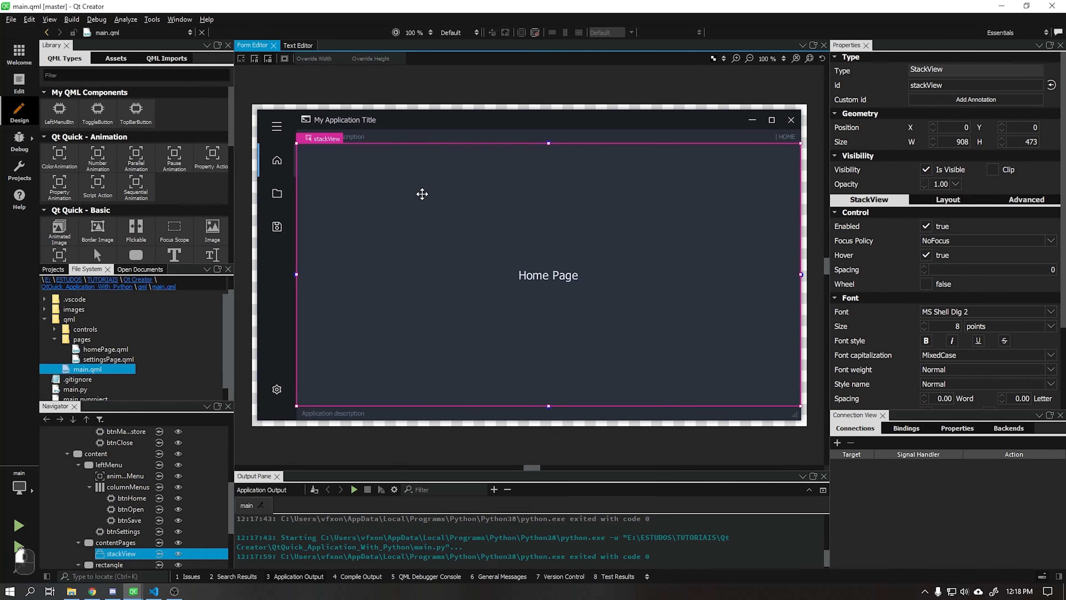
left_click(297, 45)
type("id")
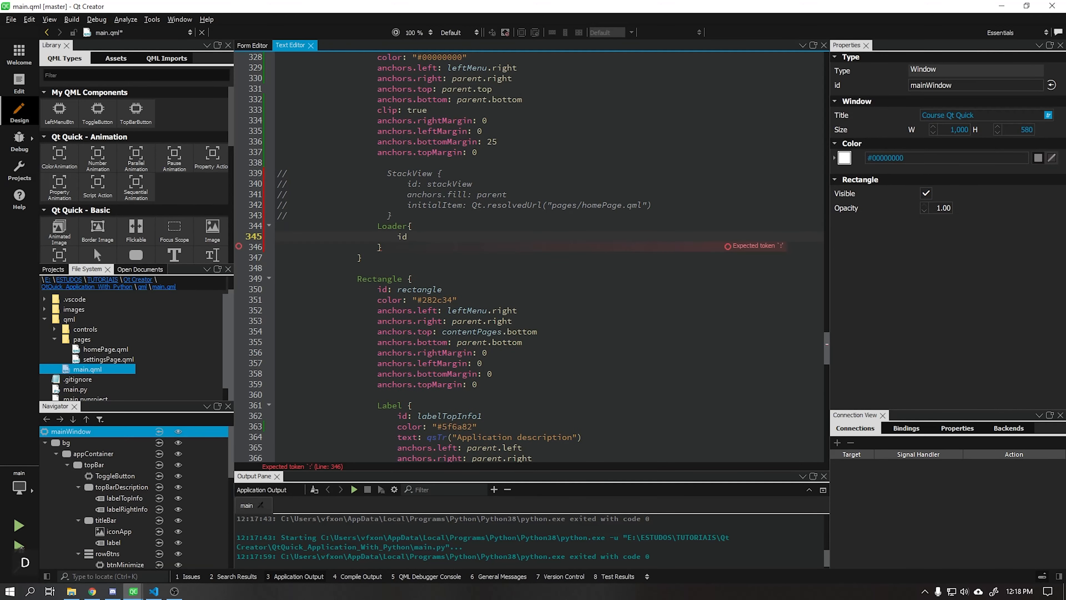
Replace the StackView with a Loader pagesView filling its parent and sourcing homePage.qml, then run.
type("pagesView")
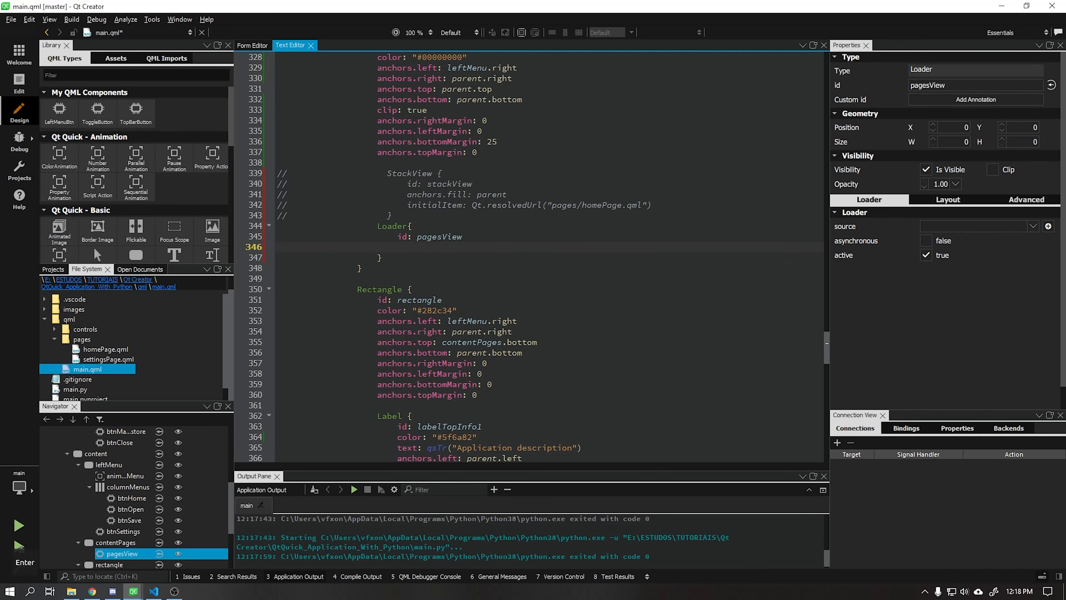
type("anchors.fill: parent")
type("source: Qt.resolvedUrl(\"pages/homePage.qml\")")
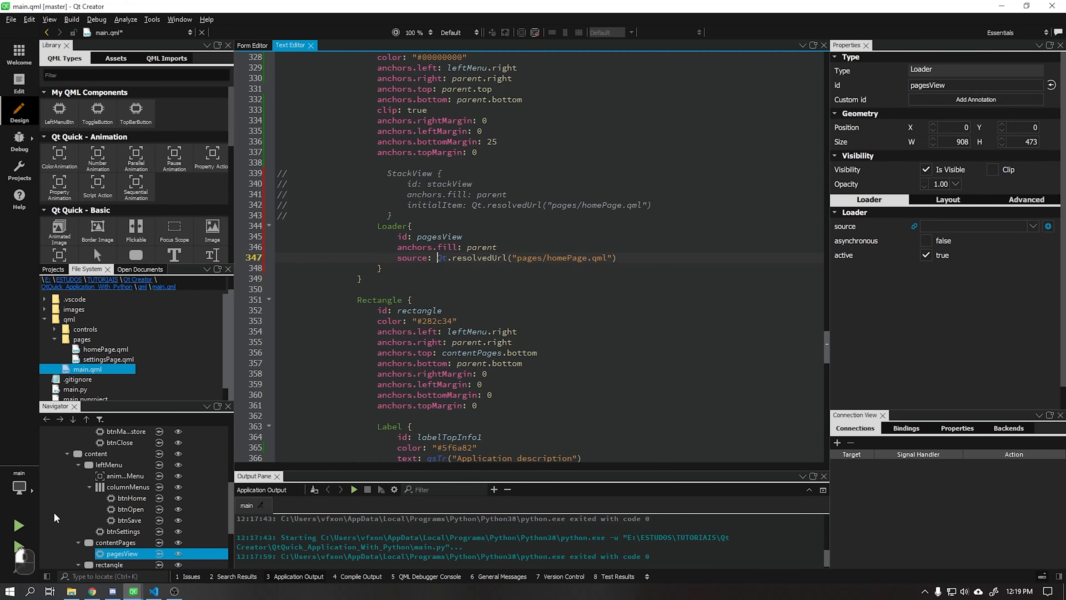
left_click(353, 490)
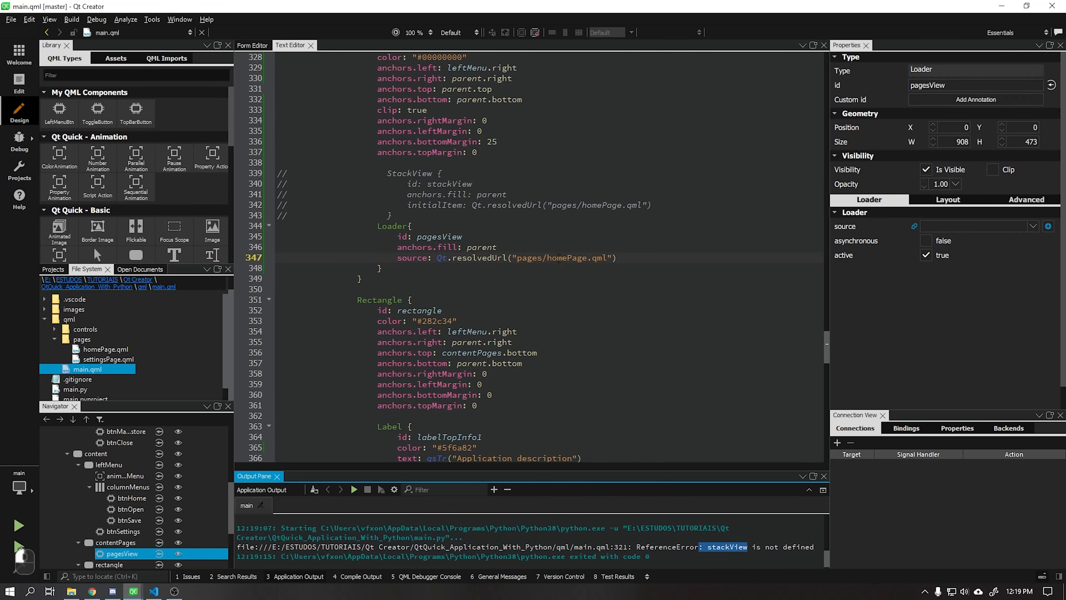
Change the menu buttons' handlers to call pagesView.setSource with the resolved page URLs instead of stackView.push.
left_click(252, 45)
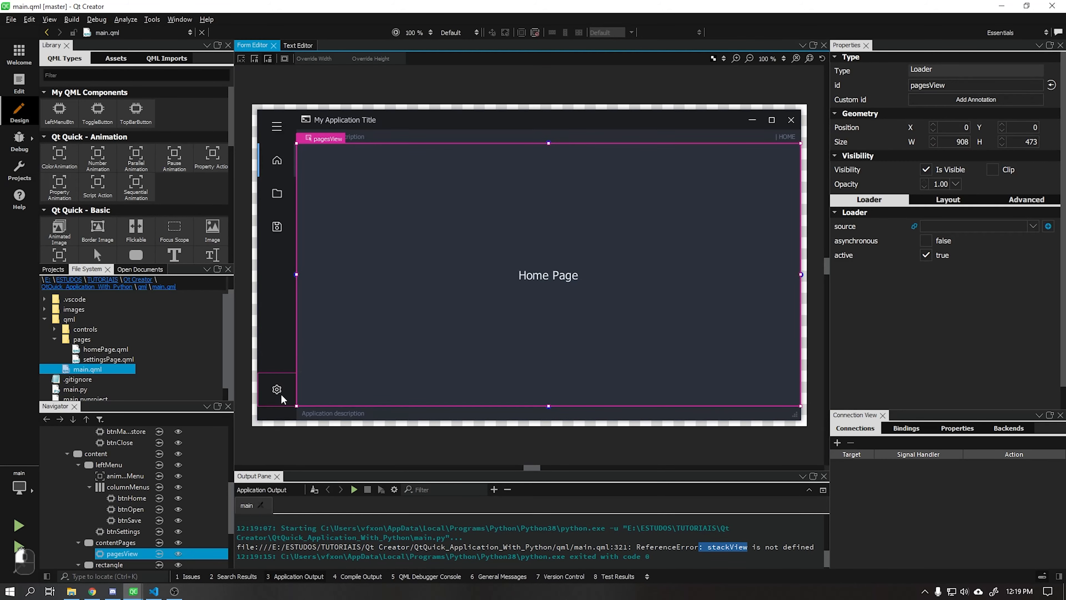
left_click(297, 45)
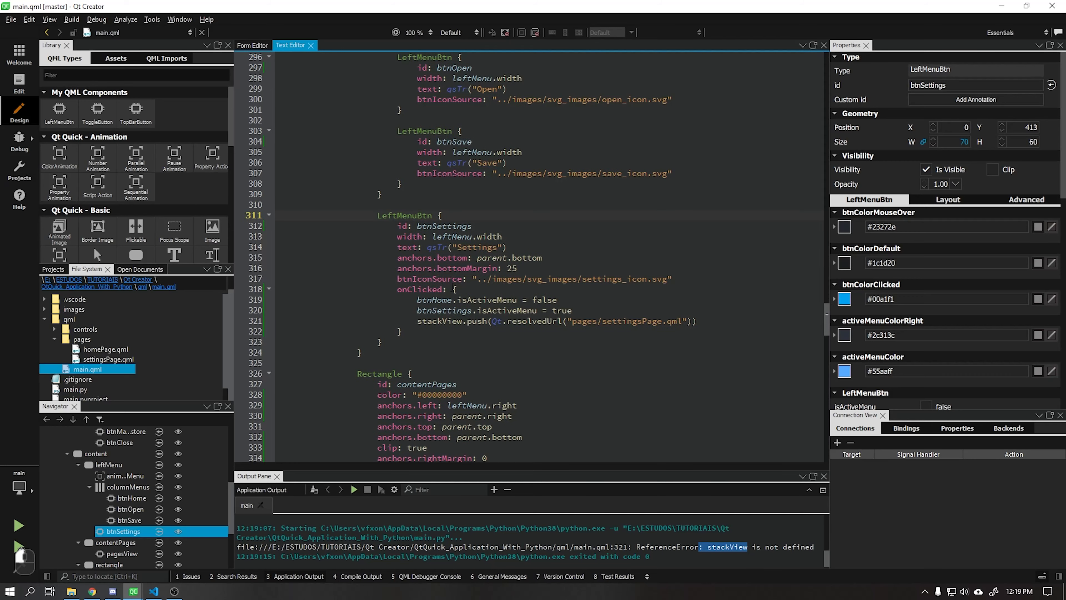
scroll("down", 3)
type("//")
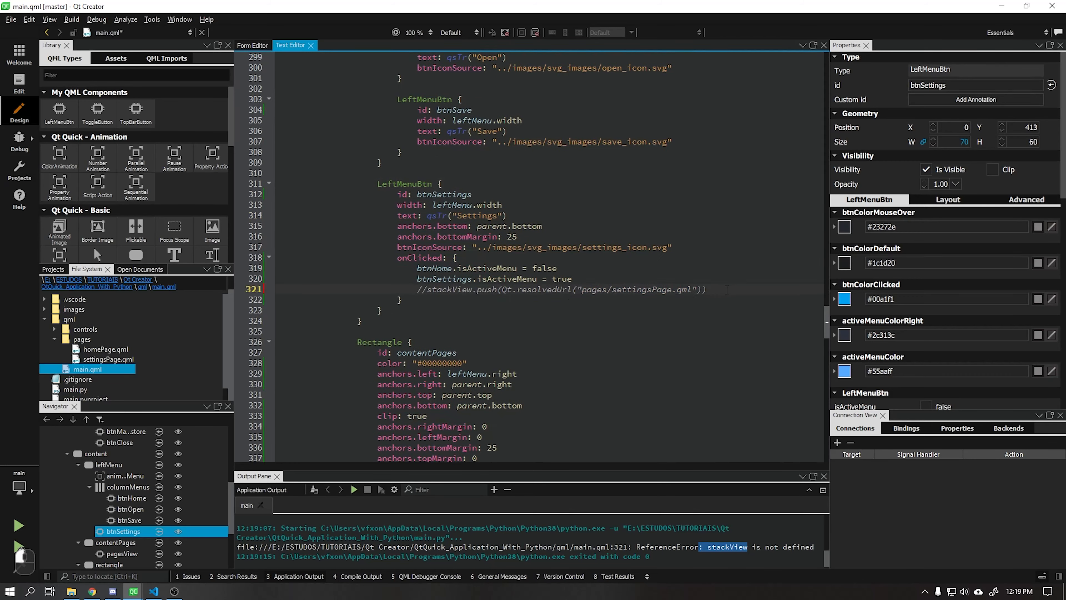
type("pagesView.setSource(")
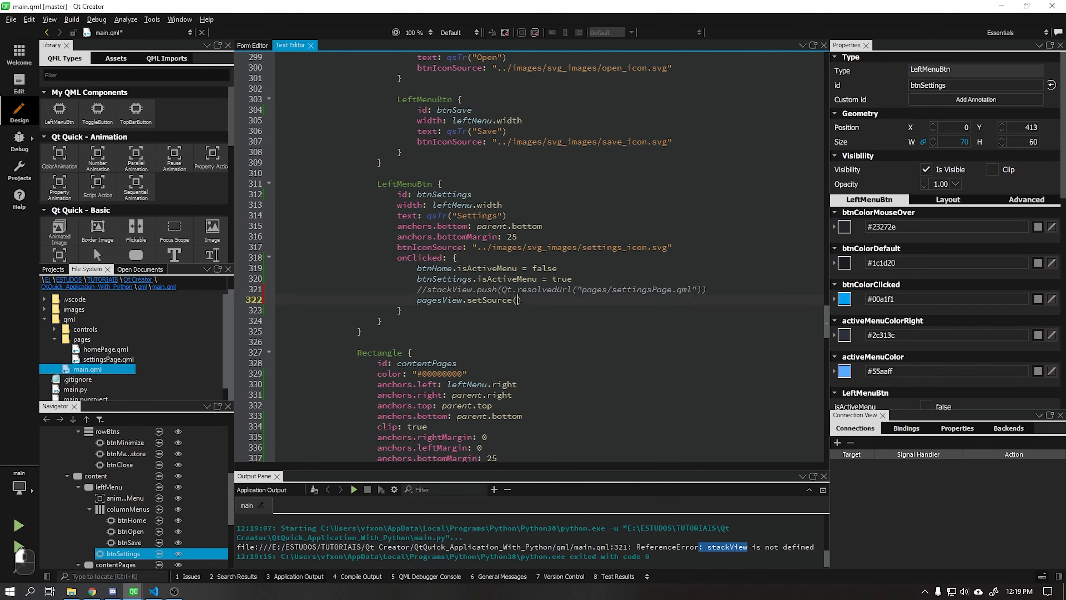
type("Qt.resolvedUrl(\"pages/homePage.qml\")")
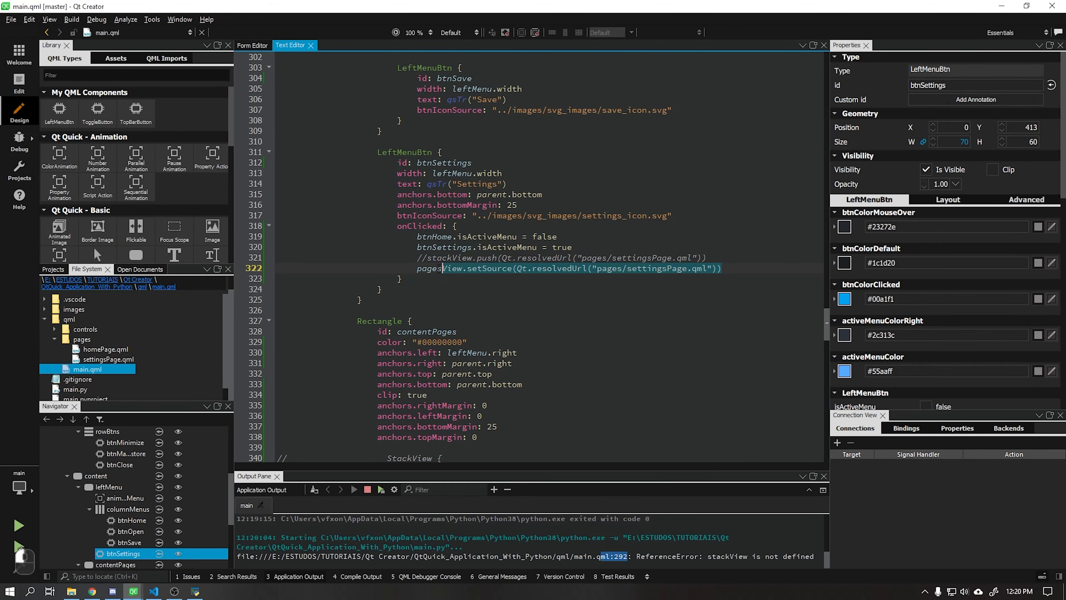
scroll("up", 3)
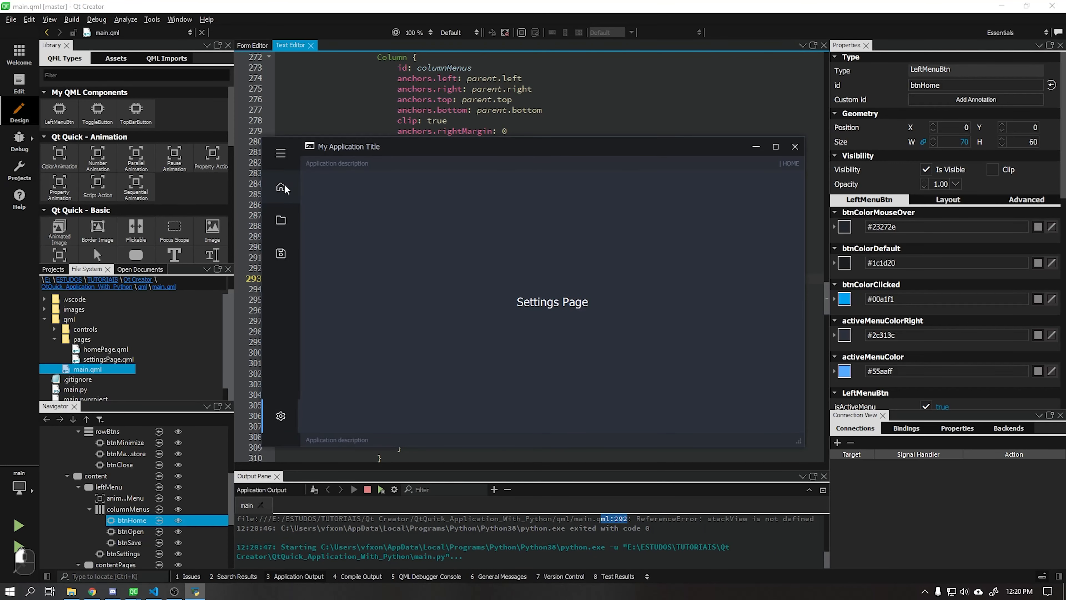
Test switching pages in the running app and close it.
left_click(775, 146)
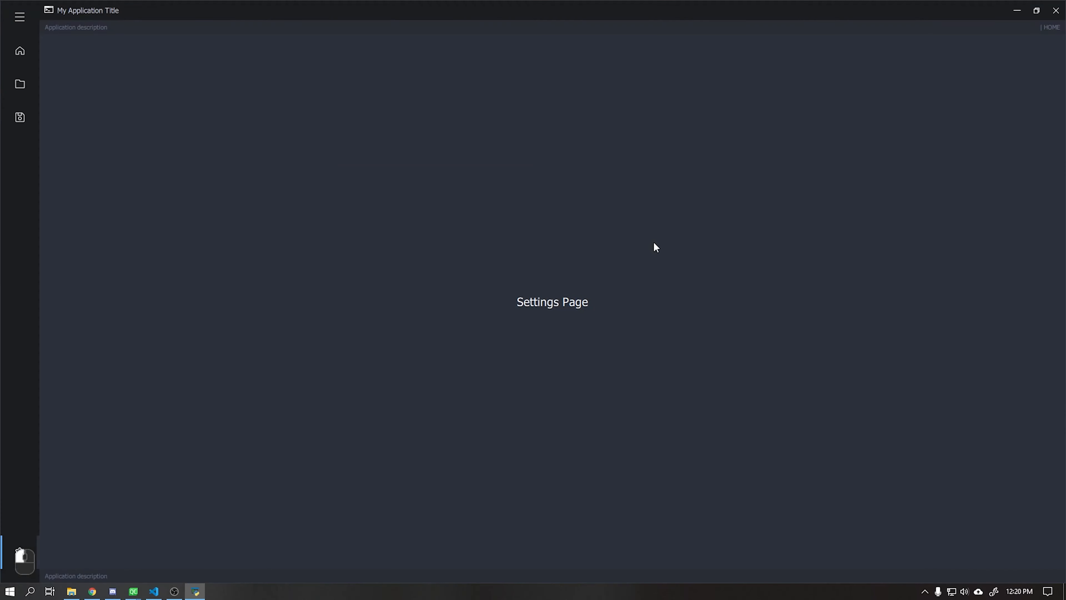
left_click(20, 50)
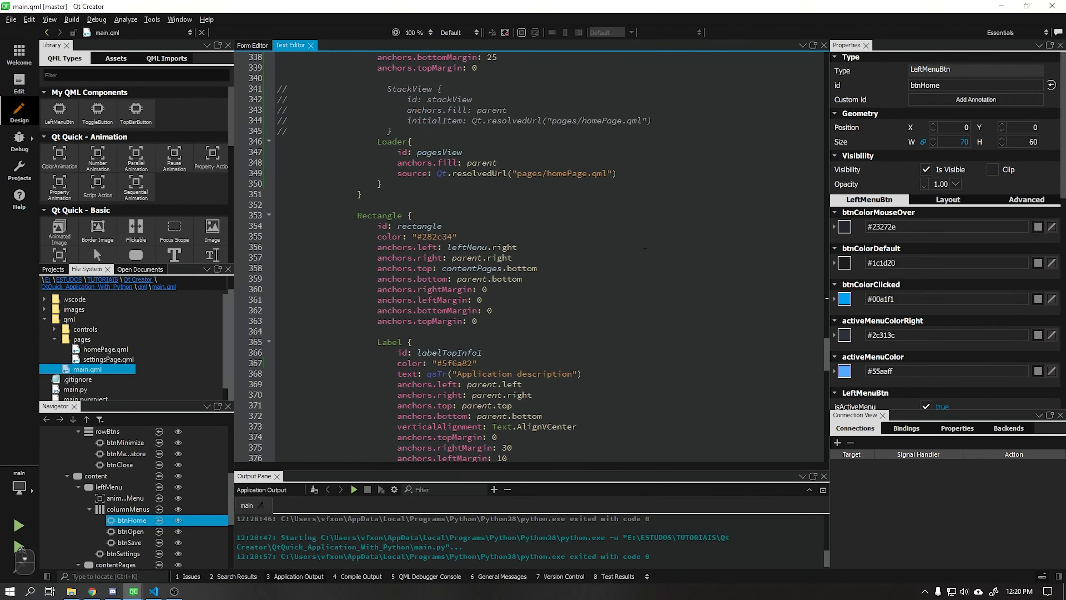
Paste a second Loader pageSettings sourcing settingsPage.qml and give it a visible property.
scroll("down", 3)
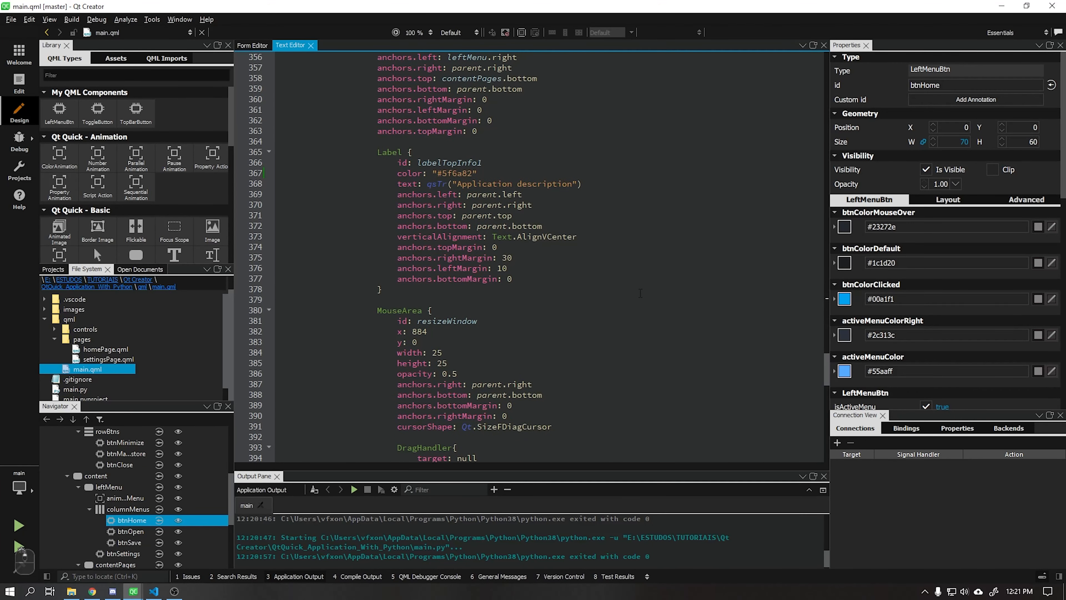
left_click(122, 553)
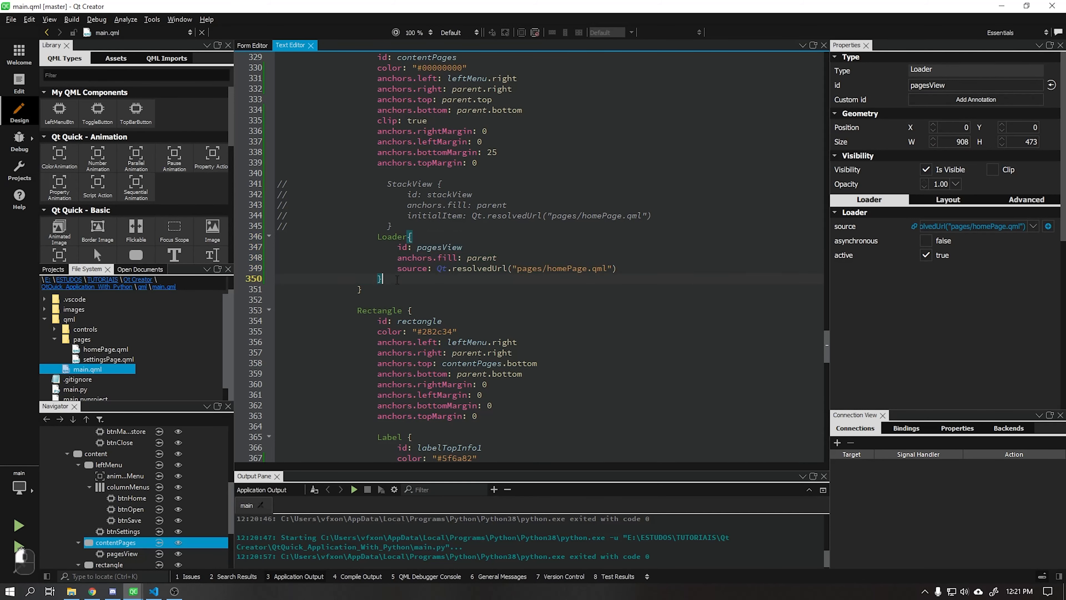
key("ctrl+v")
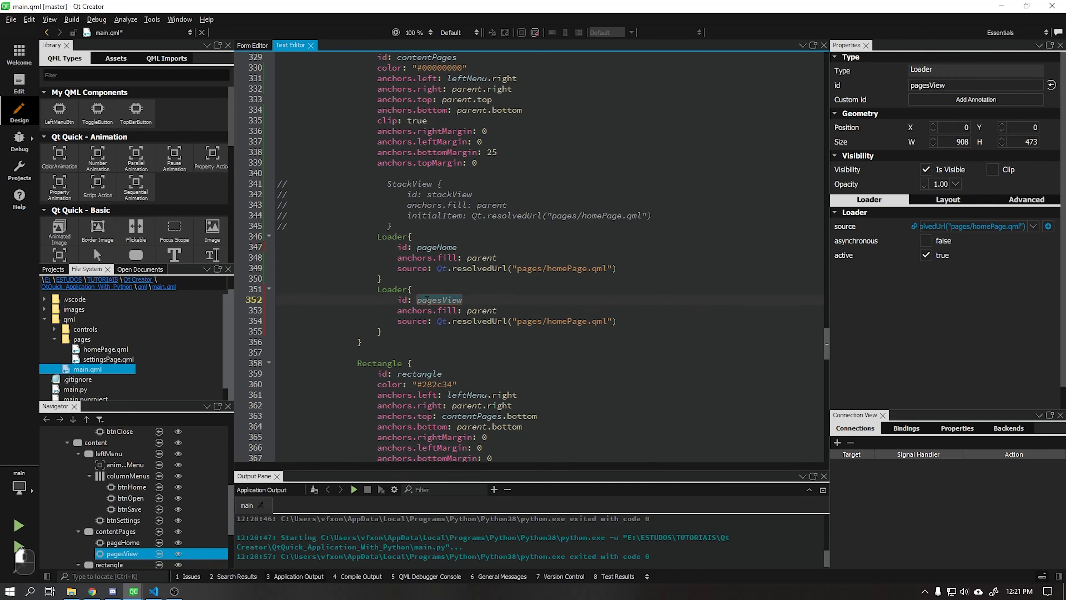
type("pageSet")
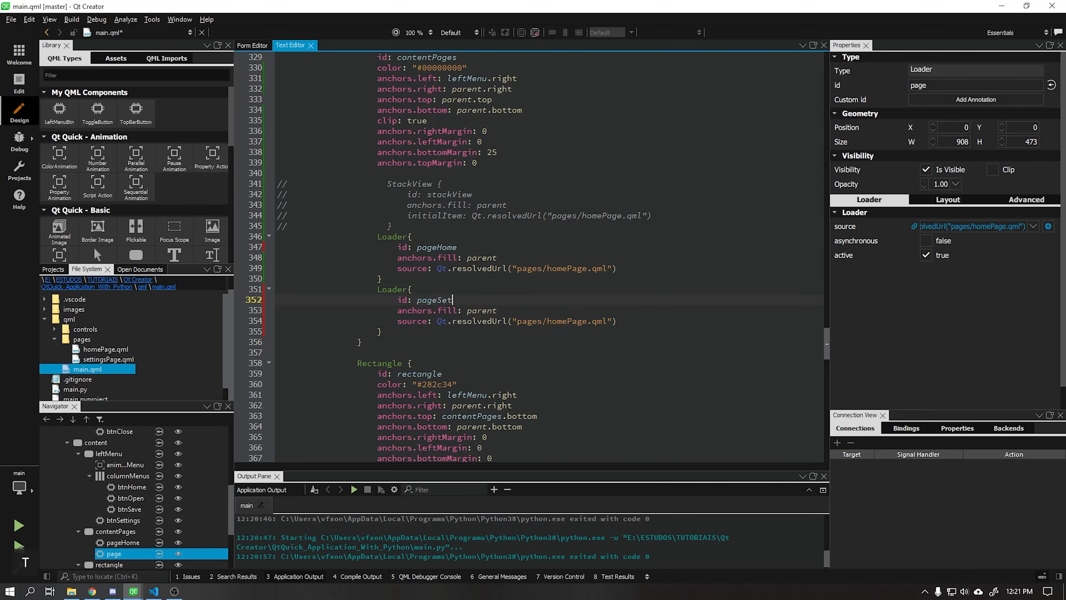
type("tings")
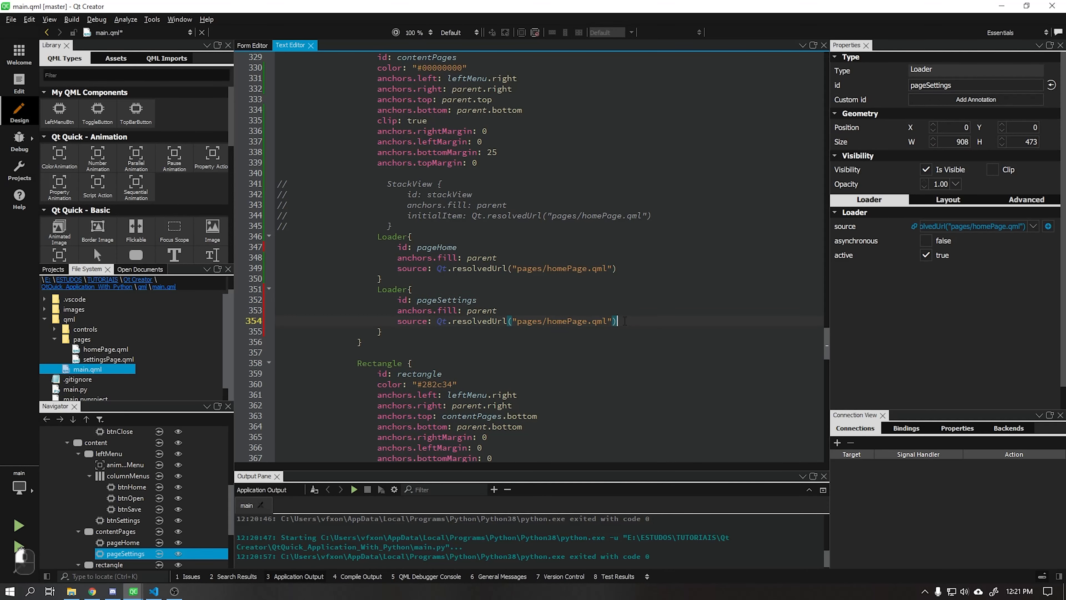
double_click(556, 321)
type("settings")
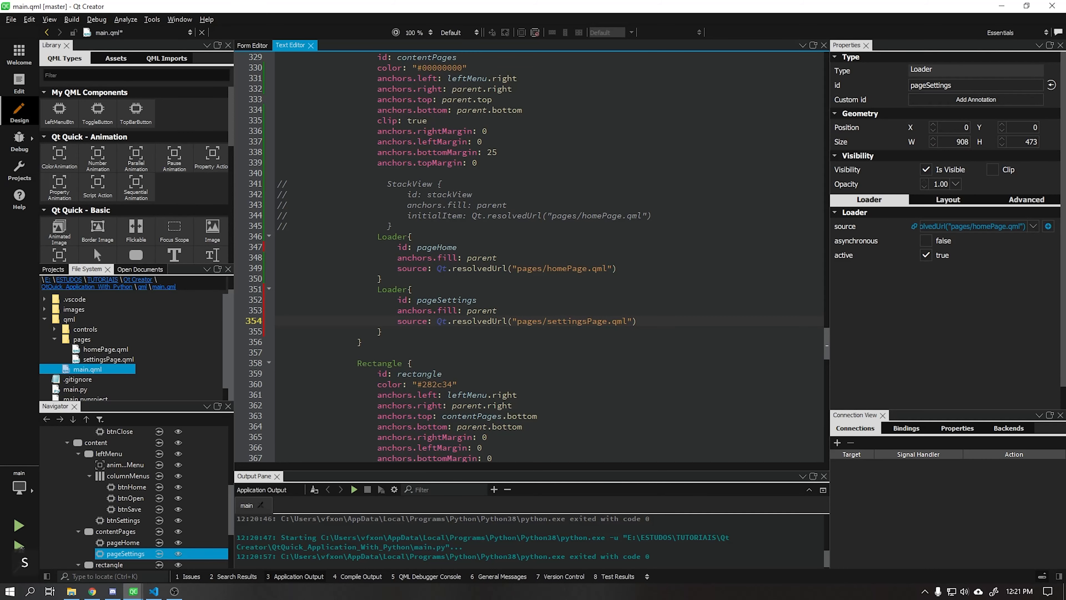
type("visible: false")
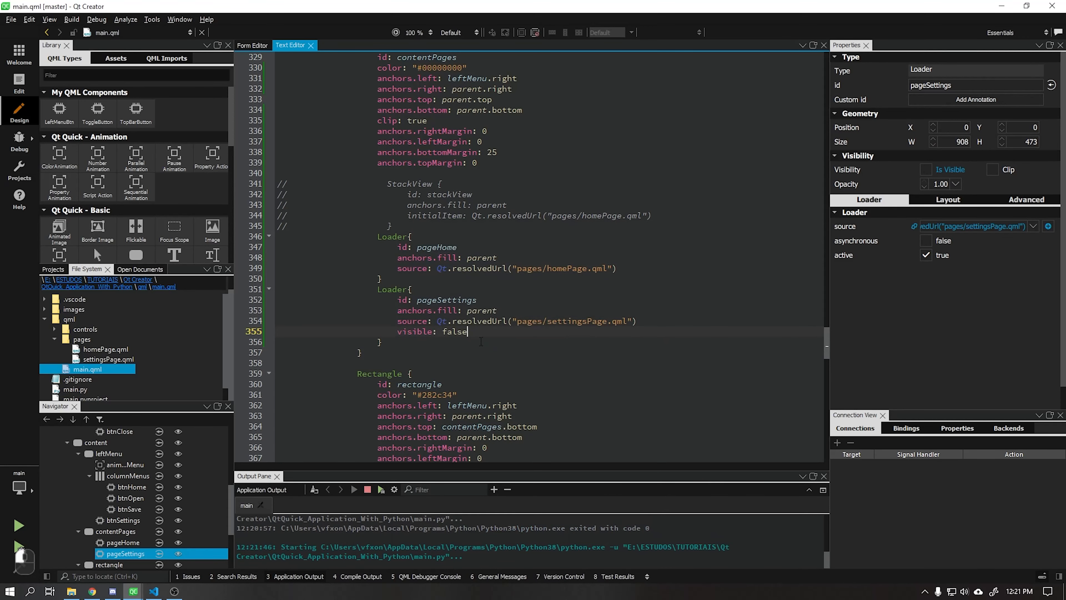
type("treu")
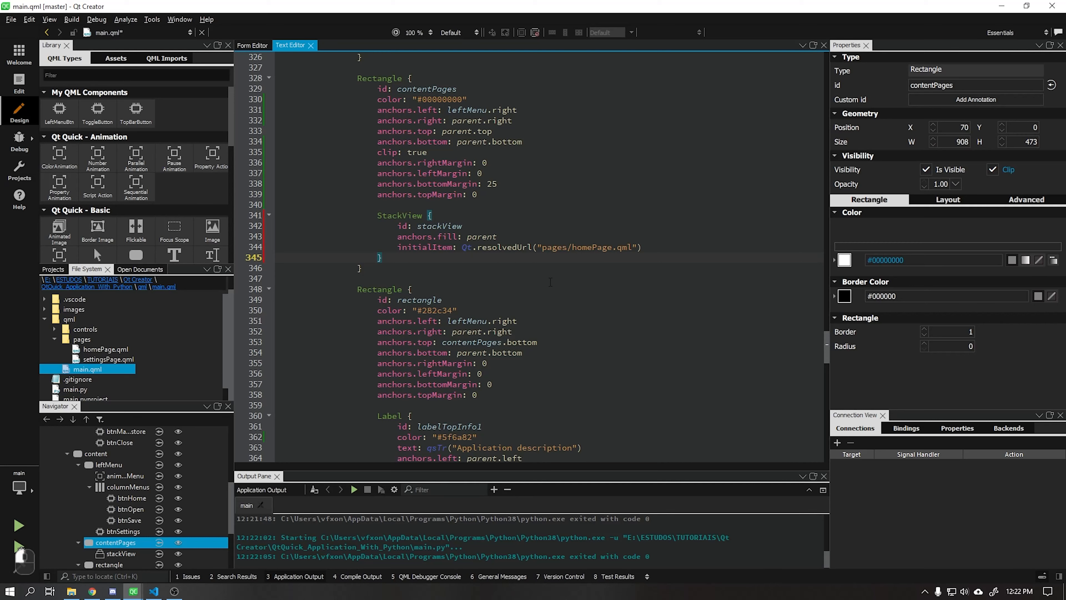
Check the restored StackView in the Form Editor, save all changed files and run the app.
left_click(252, 45)
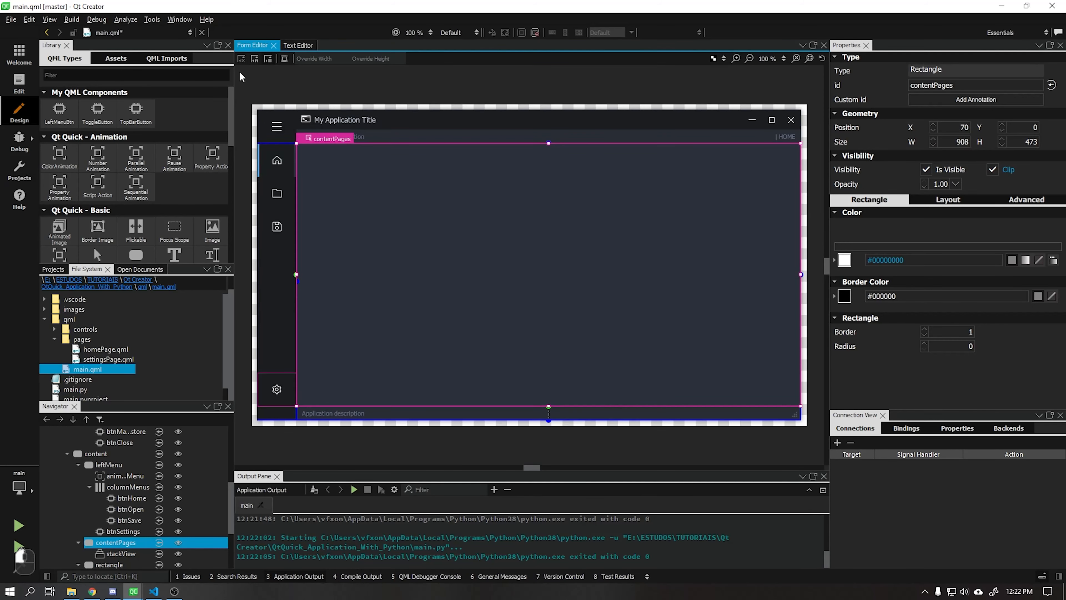
left_click(297, 45)
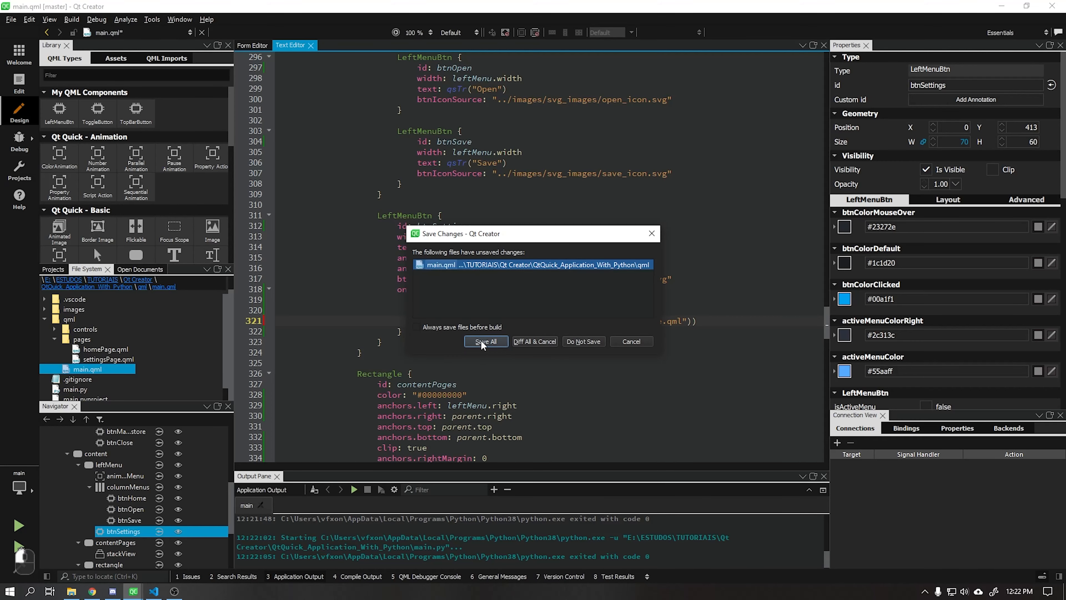
left_click(485, 341)
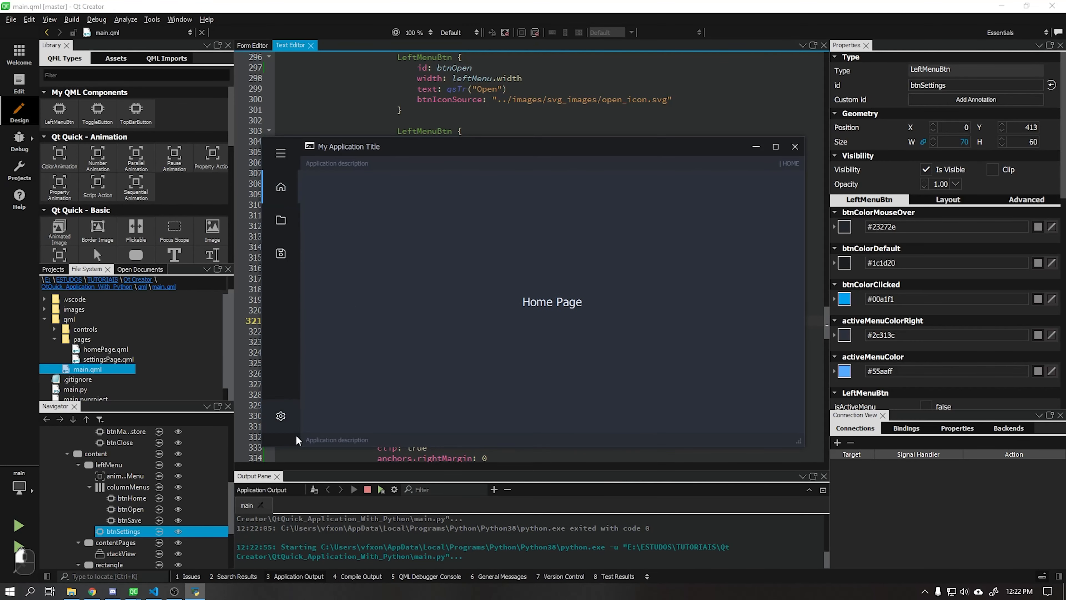
left_click(280, 416)
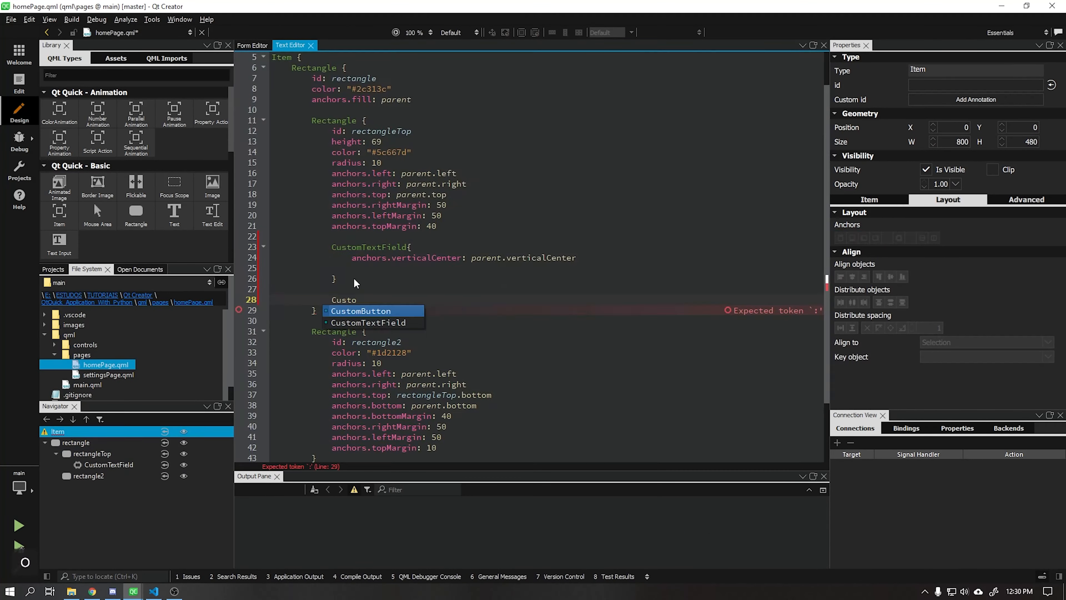
Review the home page layout and scroll view code in design and code views, then rename the switch.
left_click(252, 45)
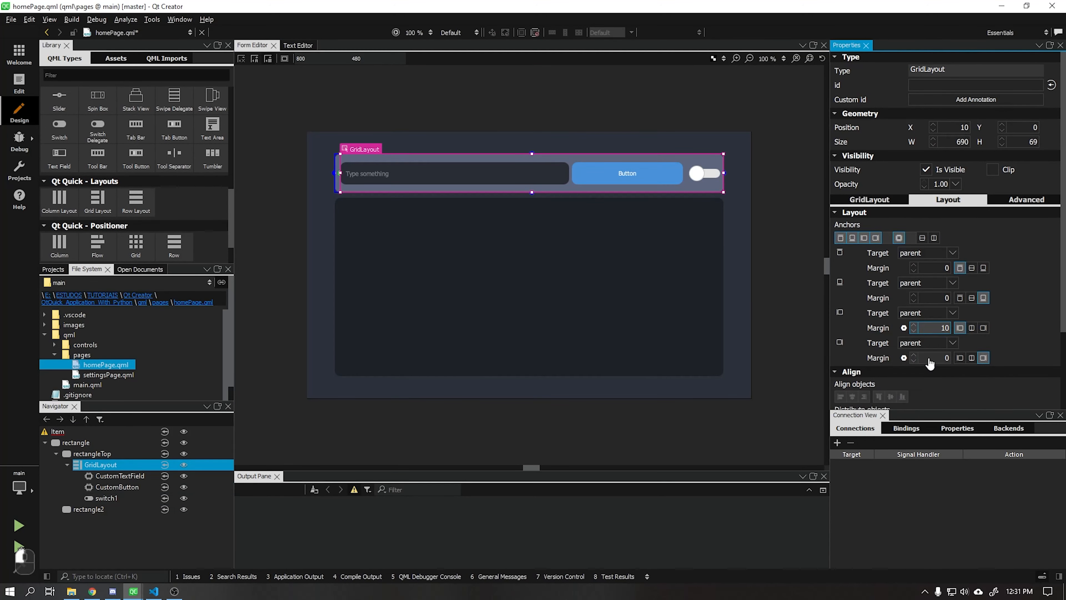
left_click(297, 45)
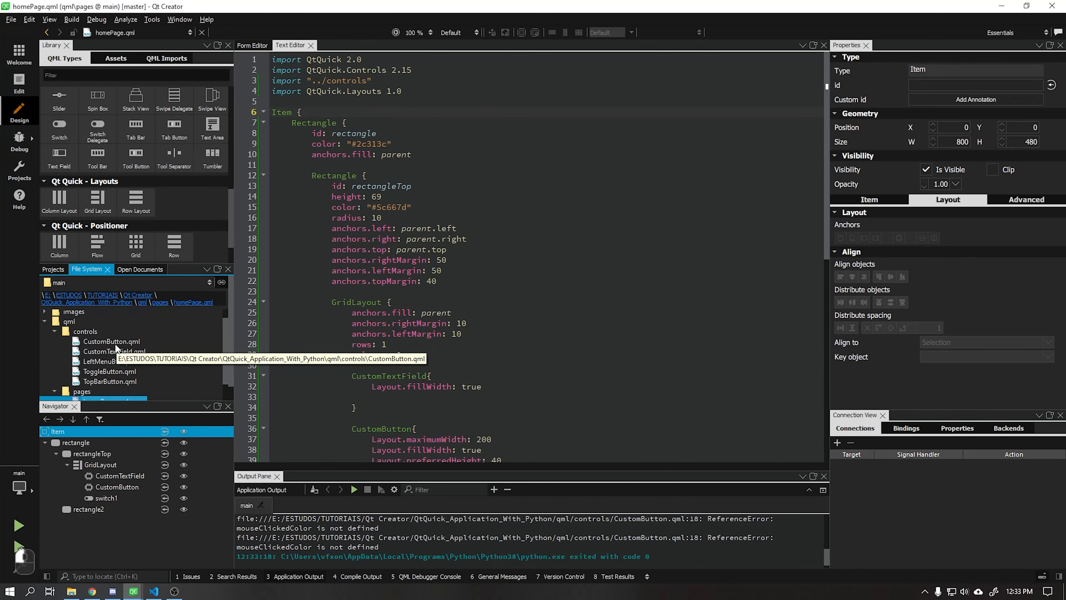
left_click(252, 45)
type("scro")
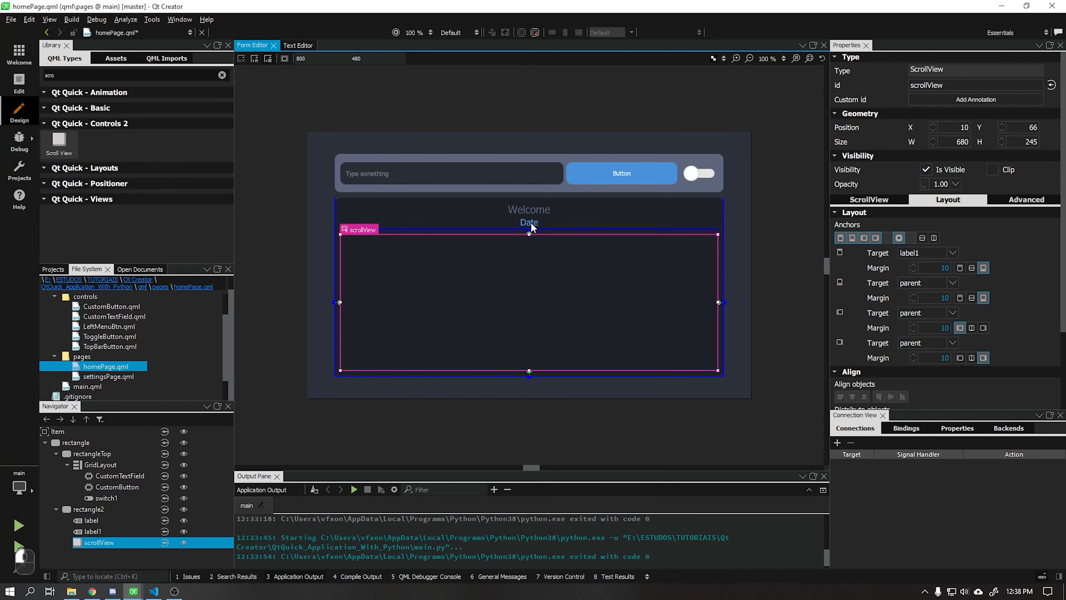
left_click(291, 45)
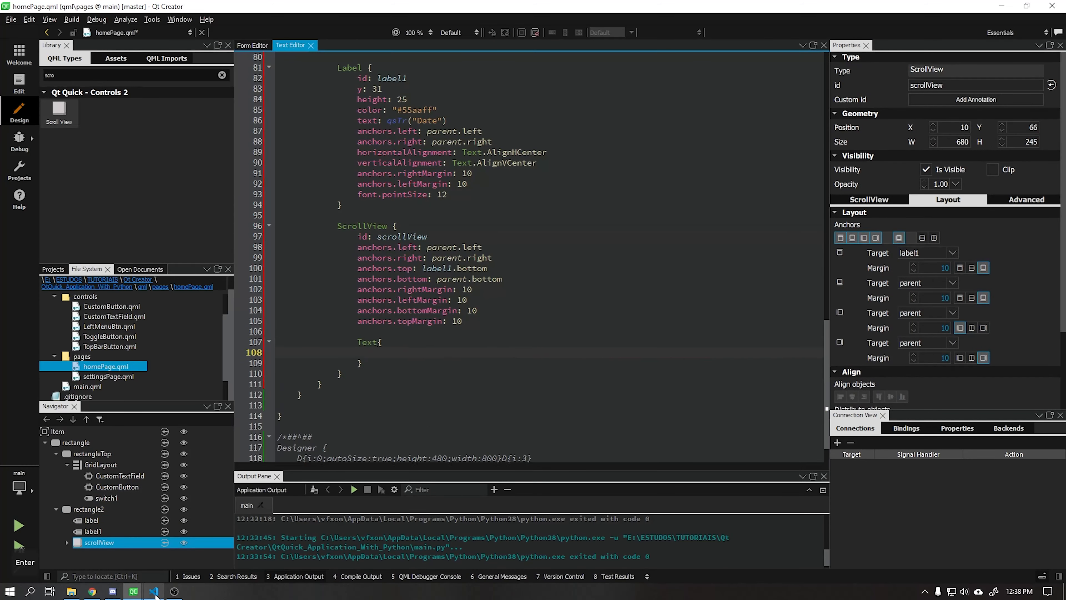
left_click(252, 45)
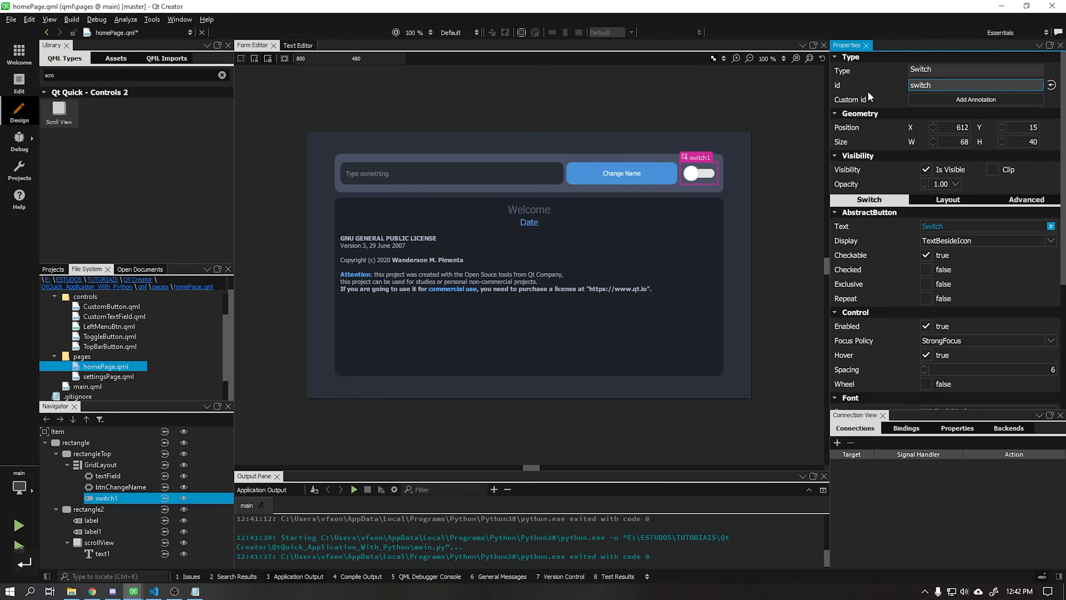
left_click(76, 442)
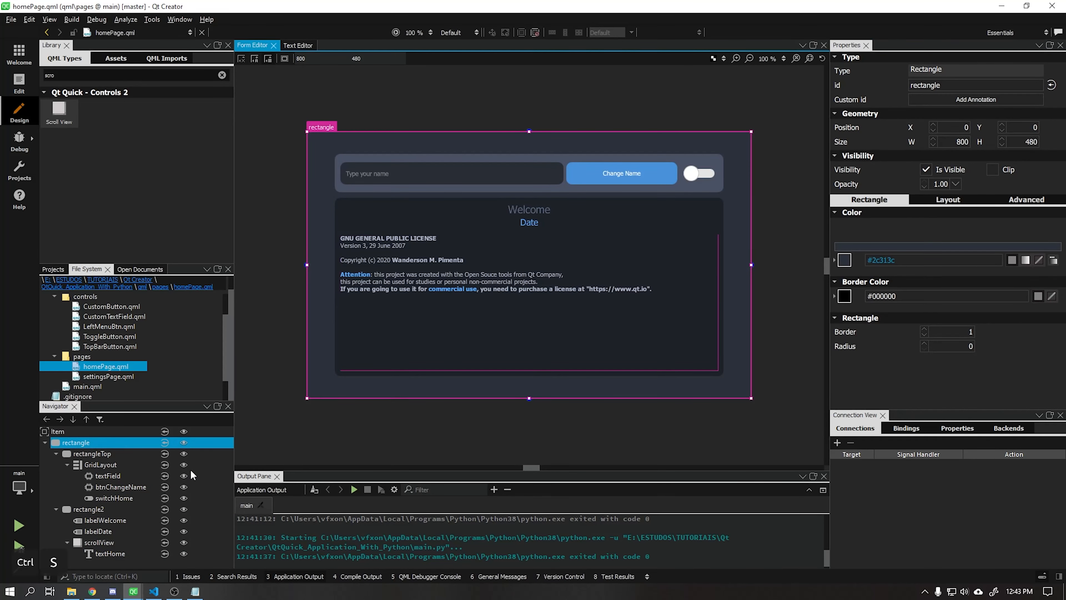
left_click(353, 488)
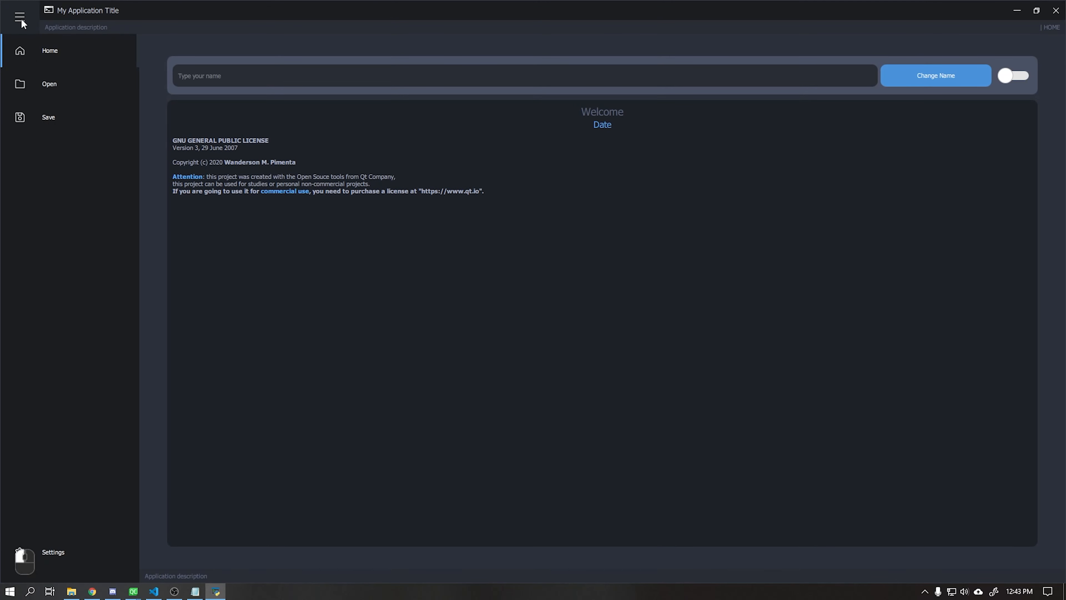
left_click(20, 18)
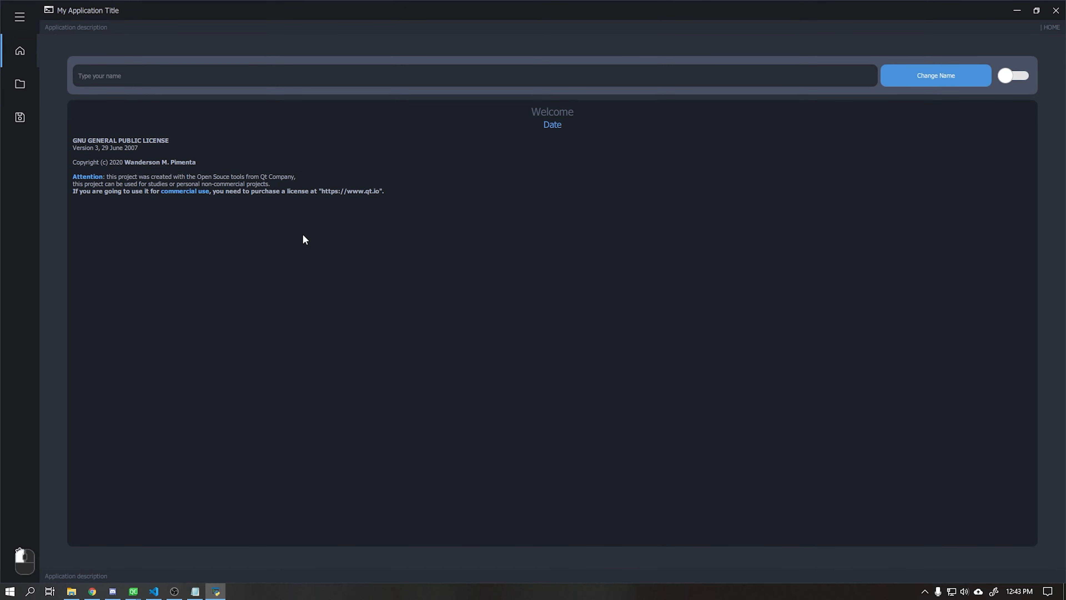
mouse_move(736, 83)
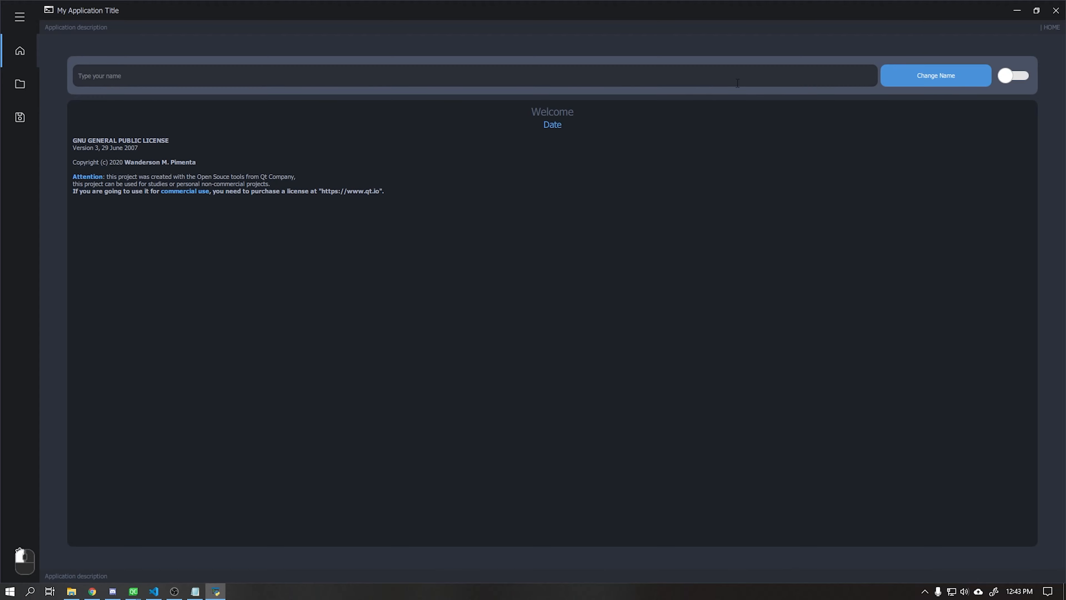
mouse_move(565, 128)
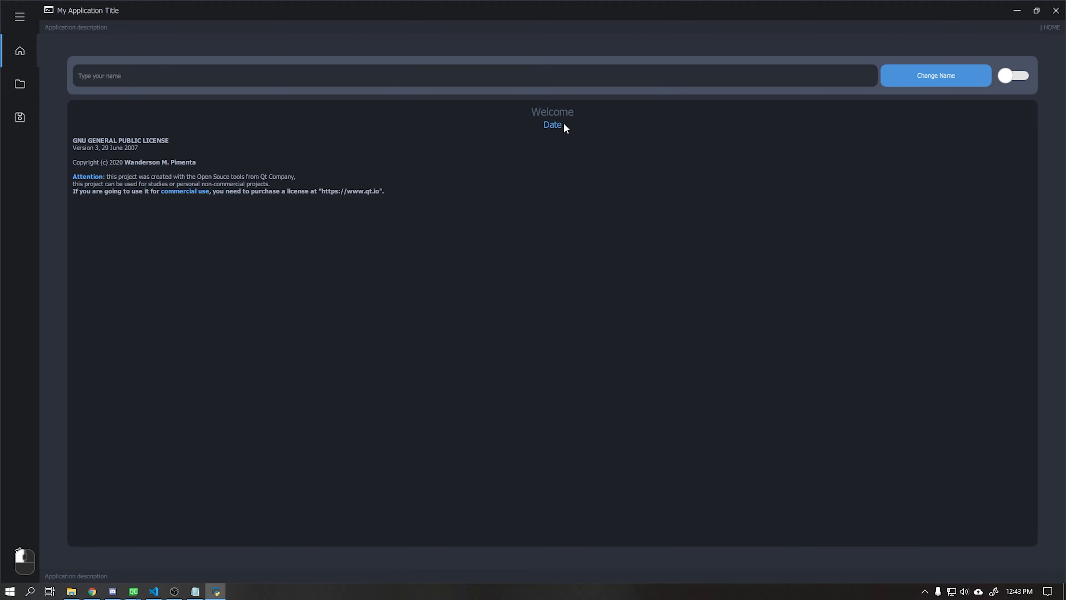
left_click(20, 17)
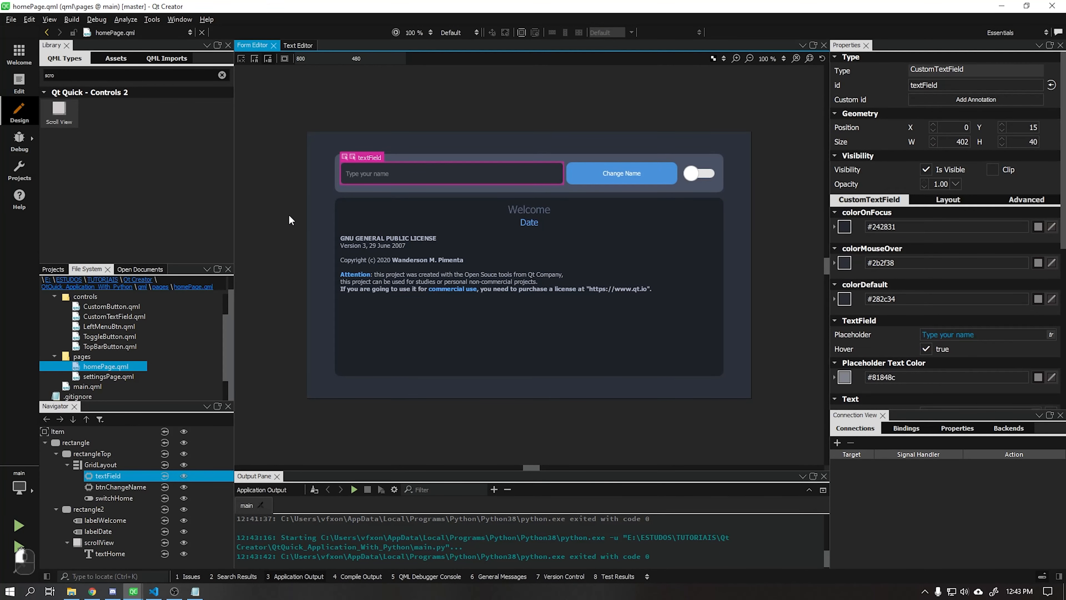
mouse_move(115, 320)
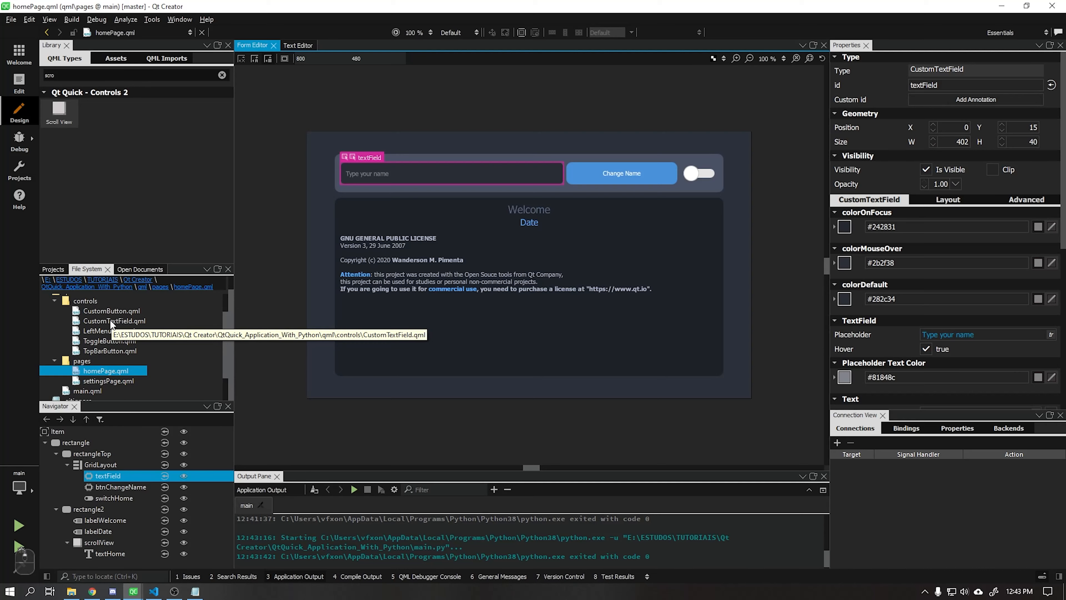
Inspect CustomTextField.qml's dynamicColor logic in the Text Editor, then move to CustomButton.qml.
double_click(114, 321)
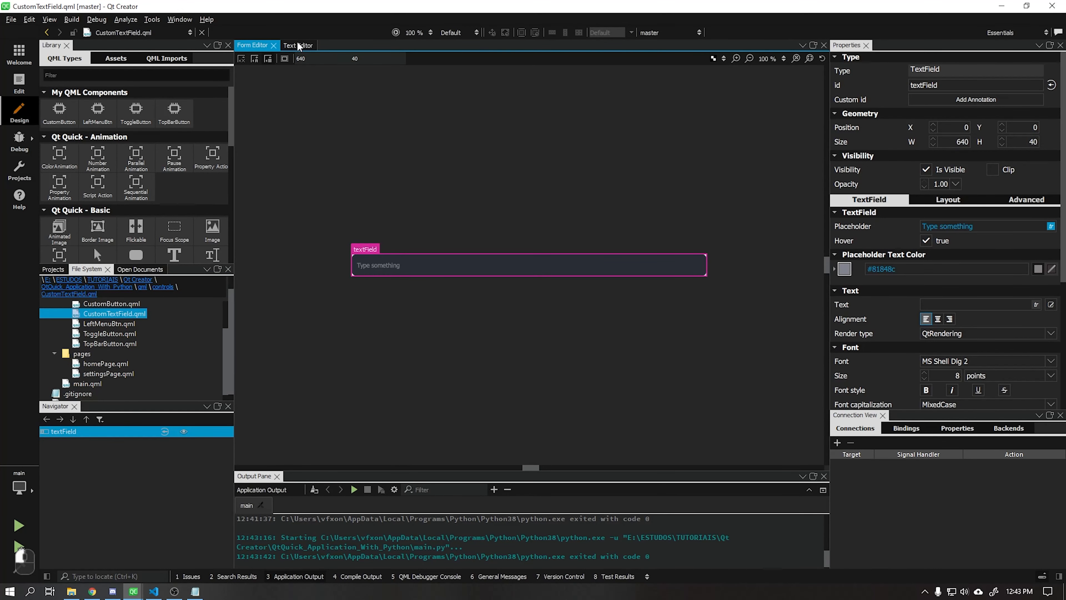
left_click(297, 45)
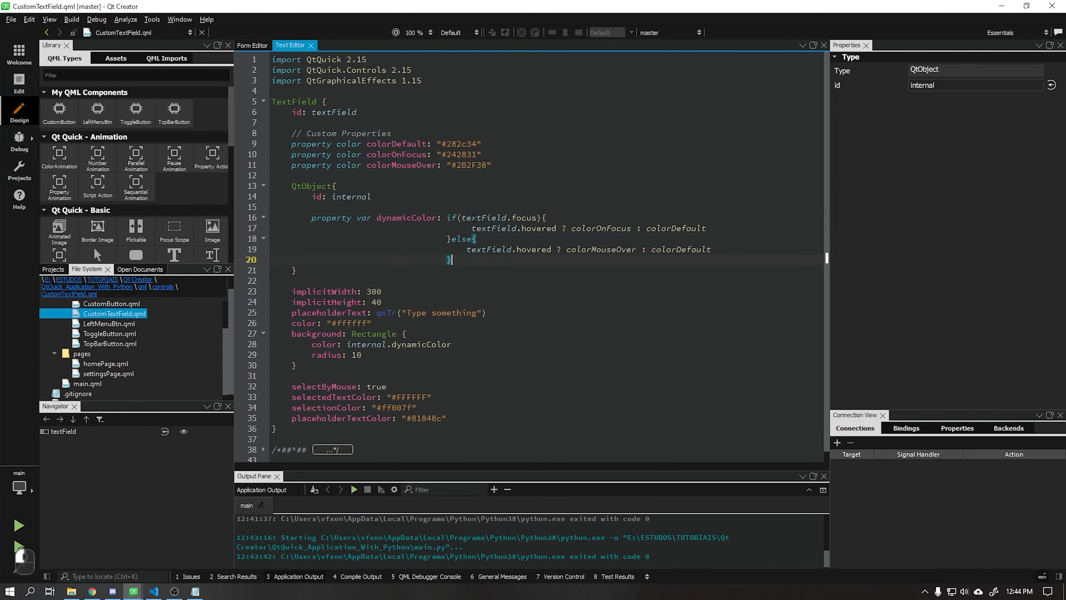
left_click(64, 431)
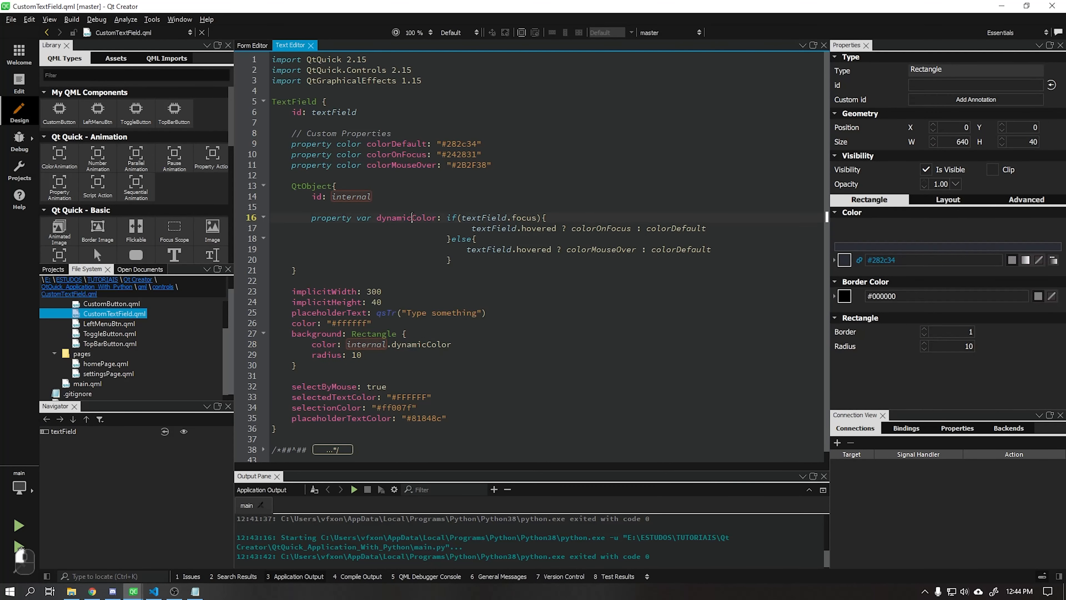
left_click(64, 431)
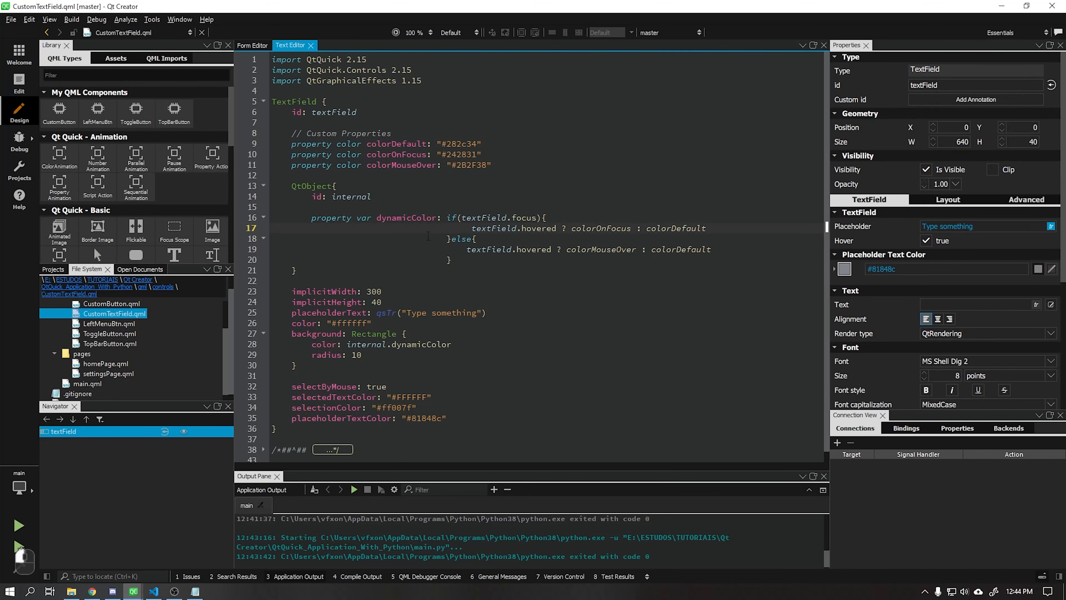
left_click(112, 306)
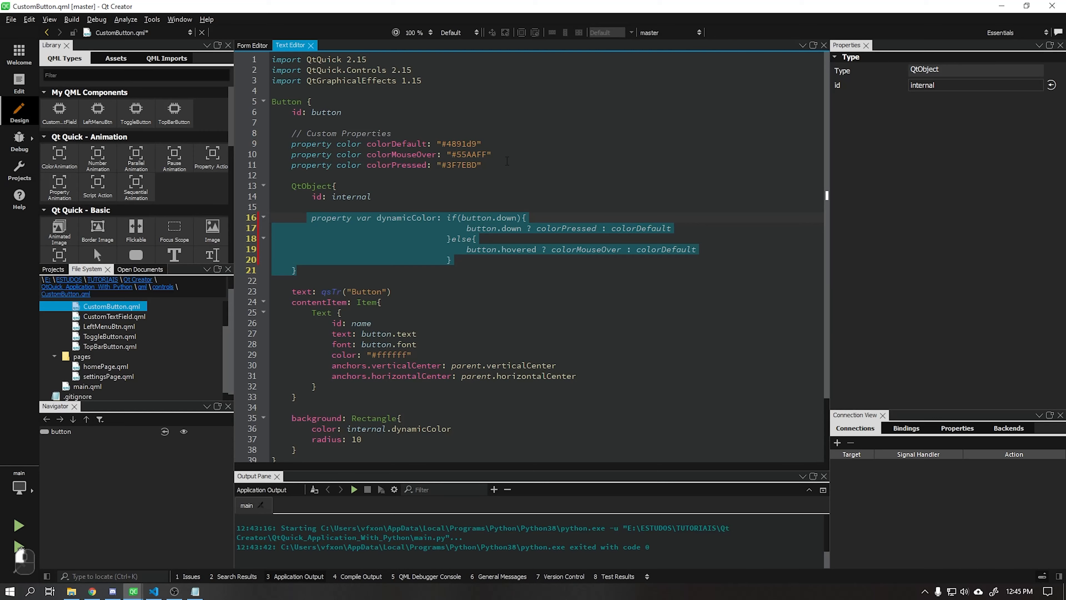
Check CustomButton's blue preview and internal.dynamicColor binding, then open main.qml.
left_click(252, 45)
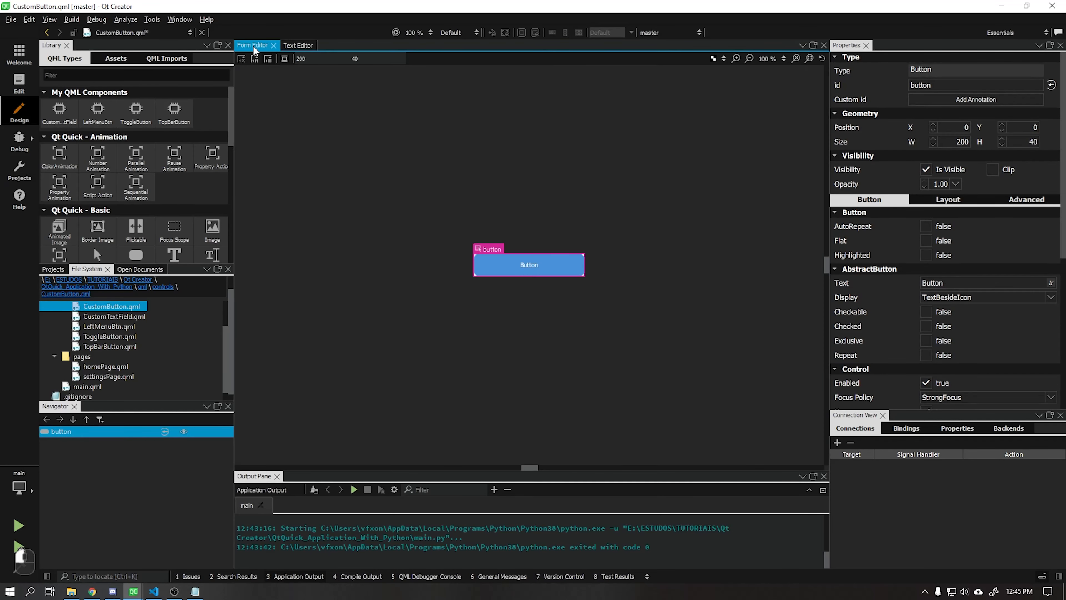
left_click(291, 45)
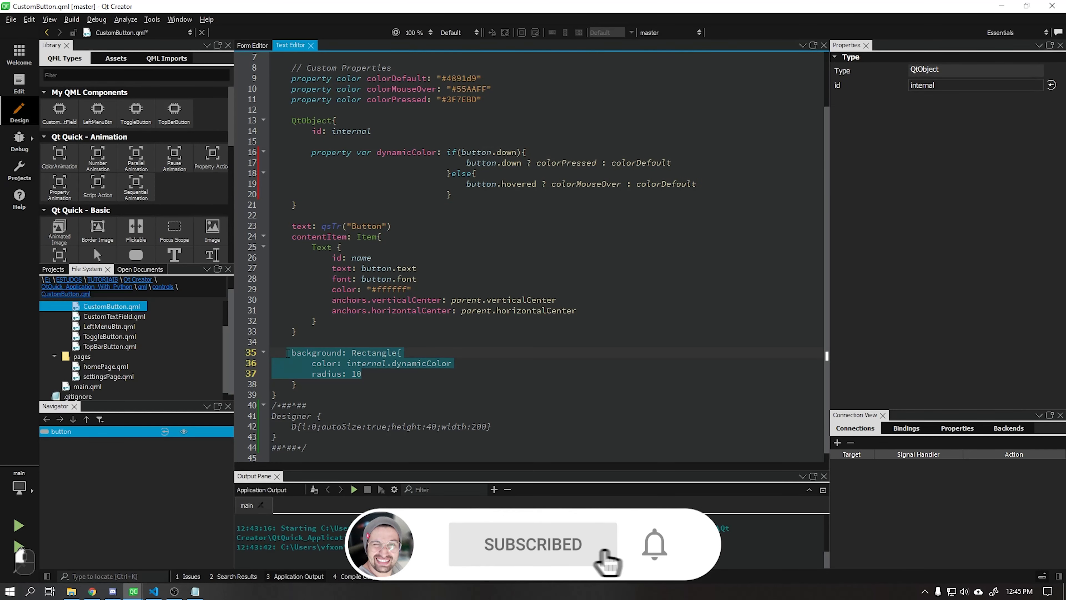
left_click(252, 45)
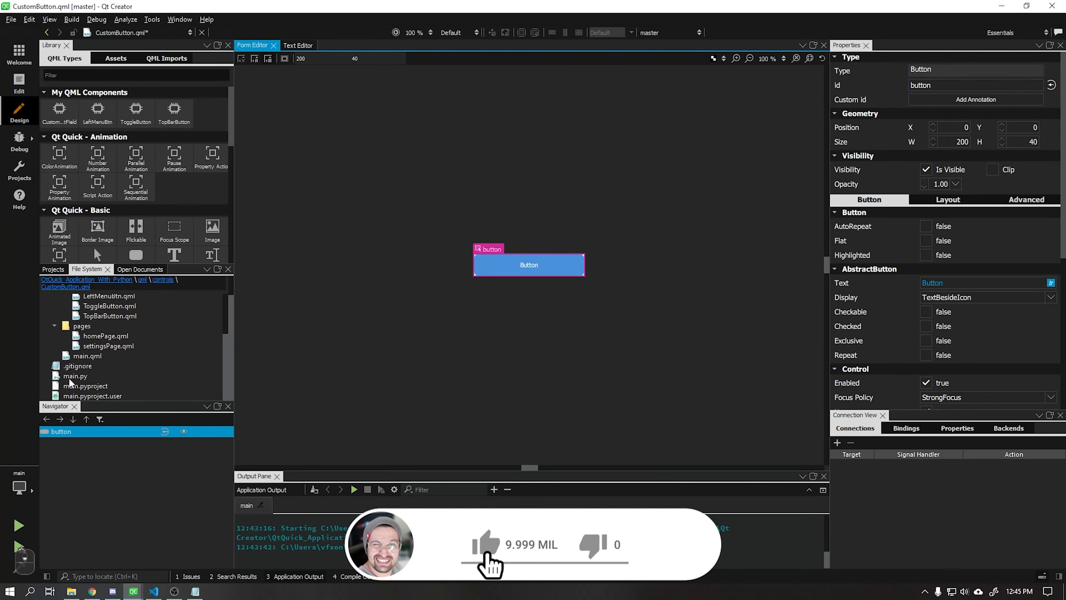
left_click(87, 362)
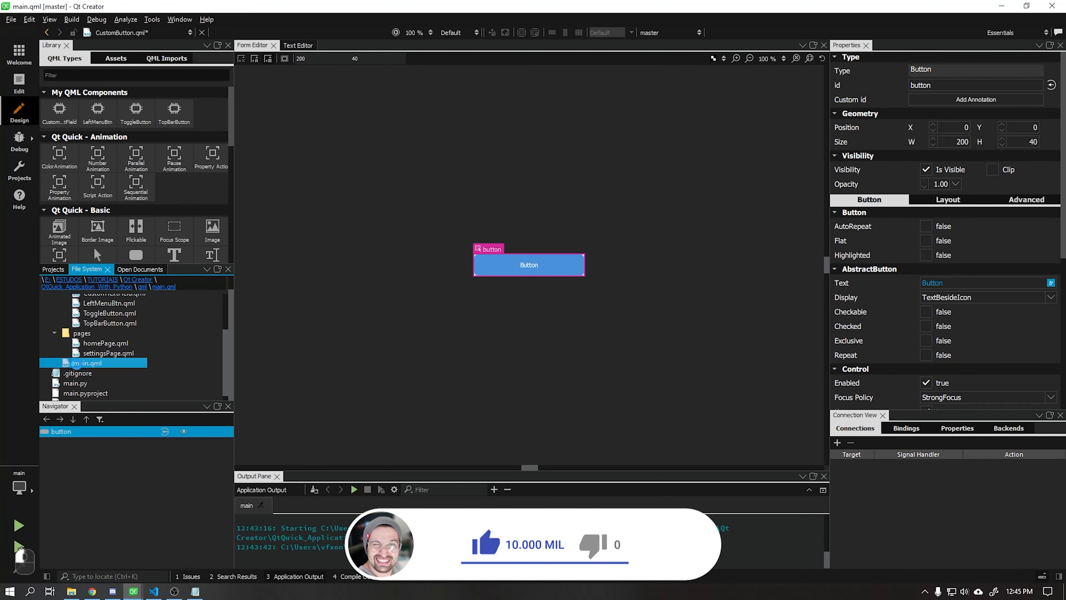